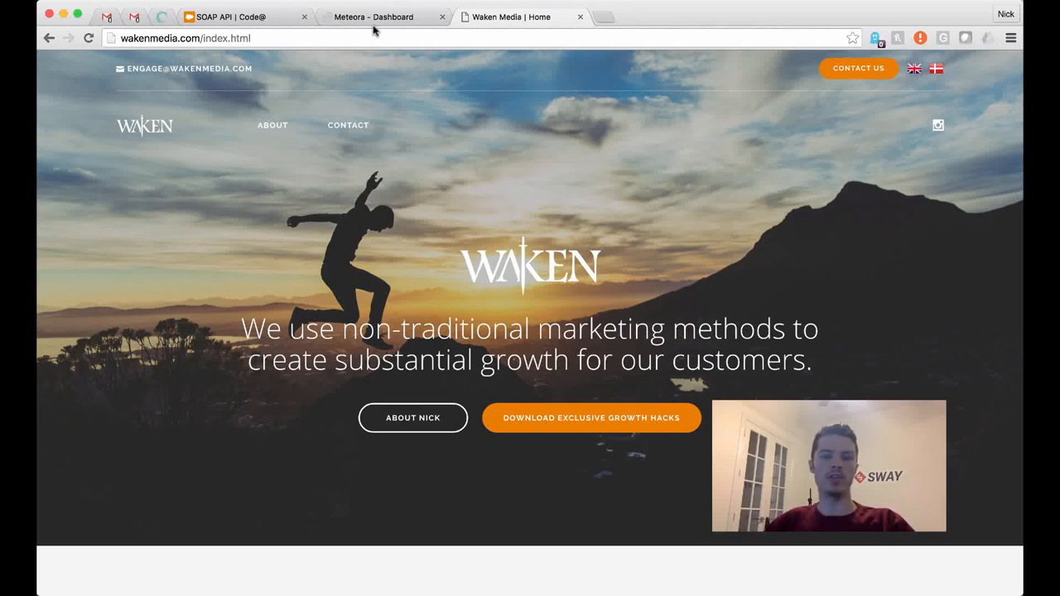
Open espn.com in a new browser tab
click(604, 16)
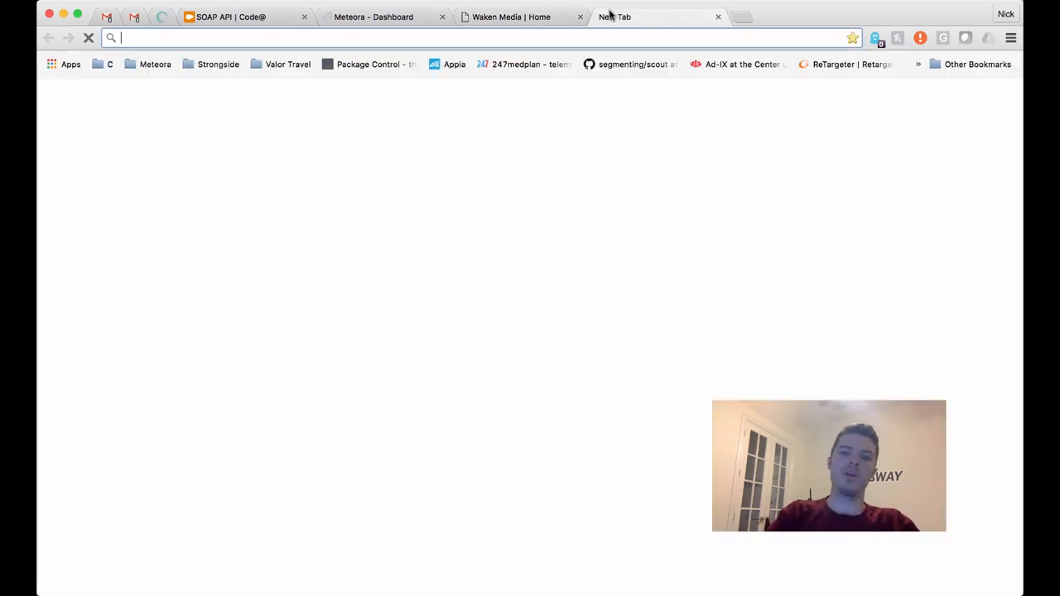
text(espn.com)
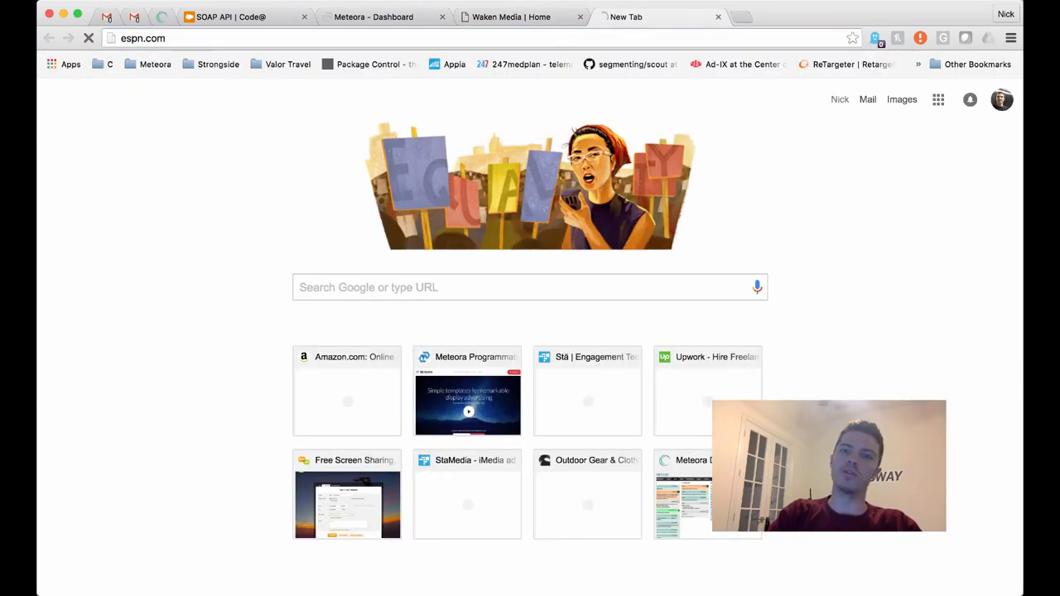
text(espn.com)
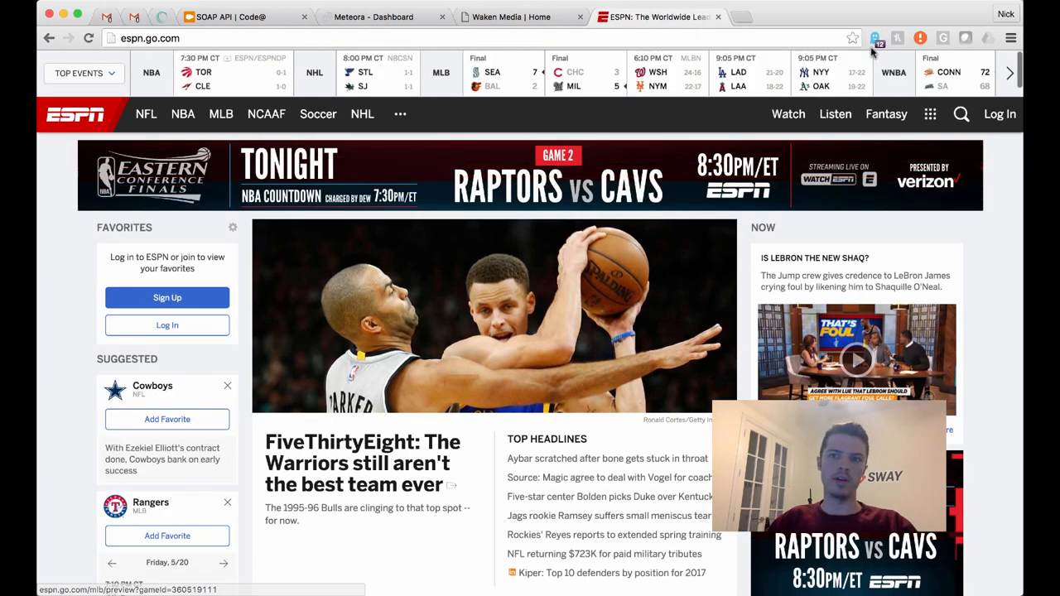
mouse_move(876, 38)
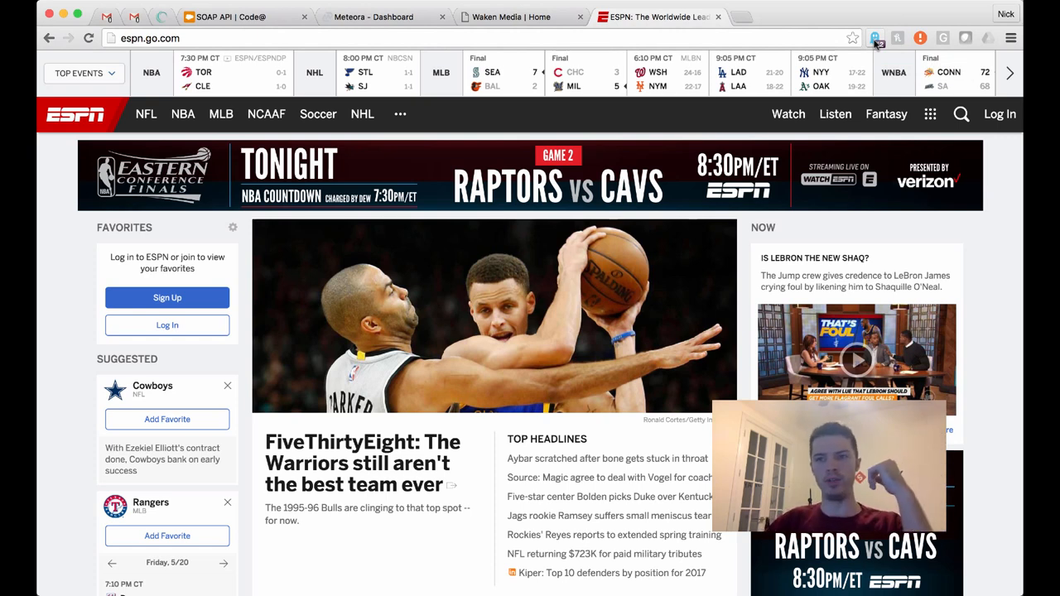
Review Ghostery's 12 ESPN trackers, including BlueKai and DoubleClick, then open ESPN's NHL section
click(875, 38)
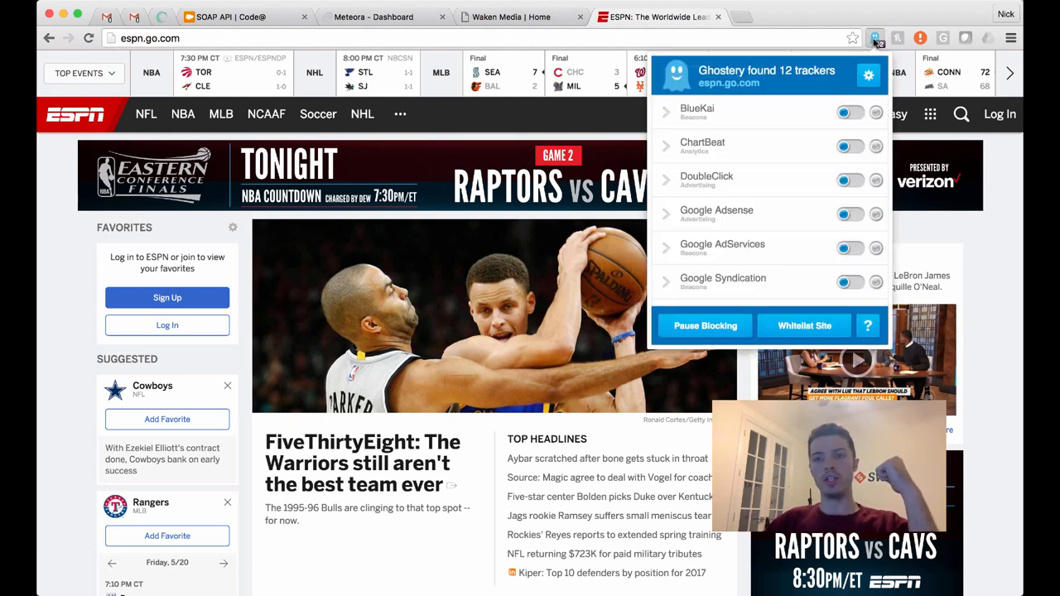
mouse_move(791, 172)
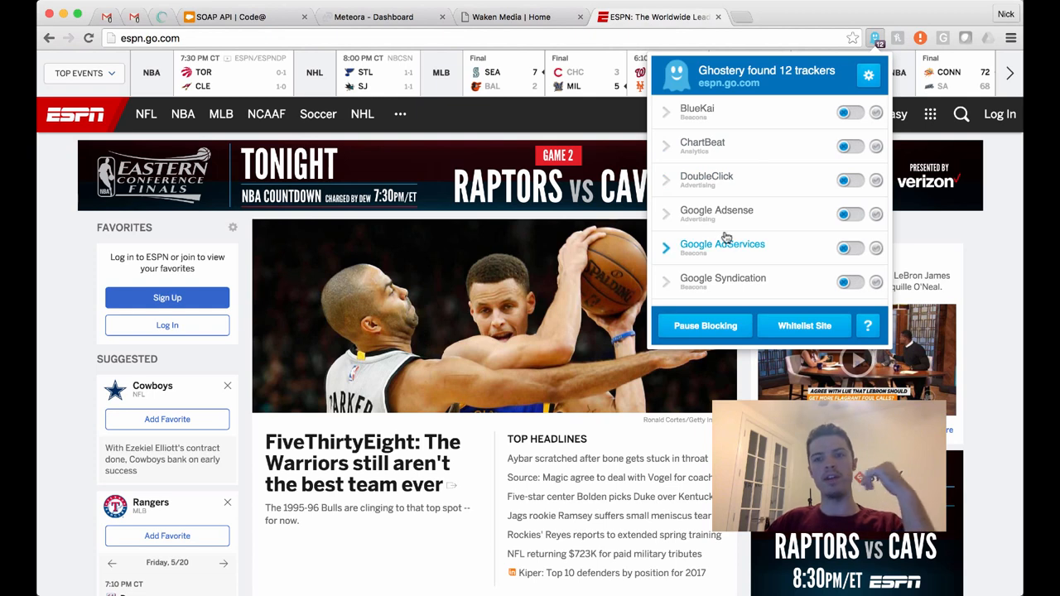
mouse_move(598, 300)
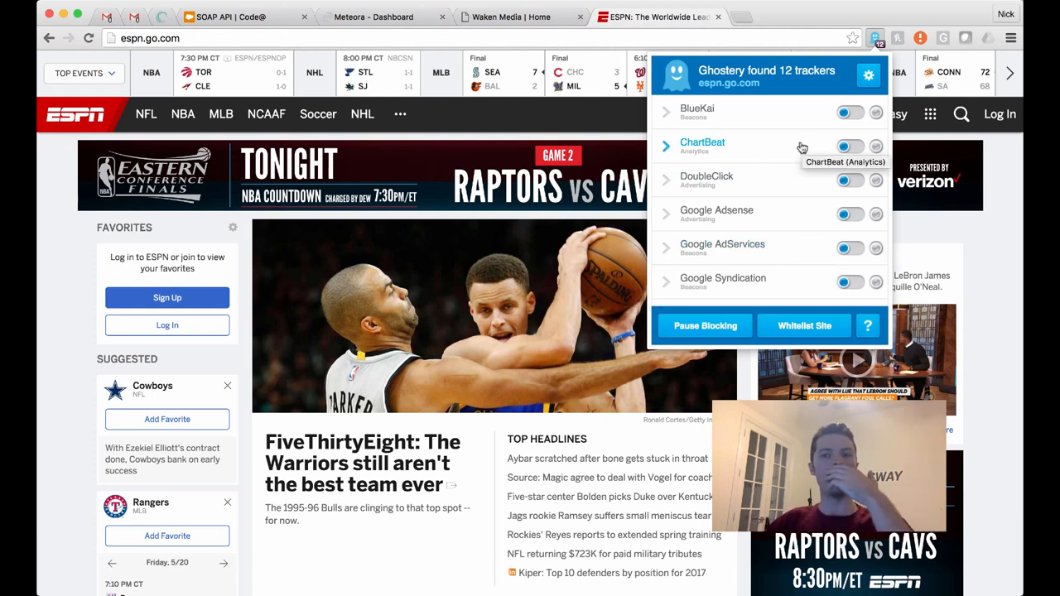
mouse_move(788, 227)
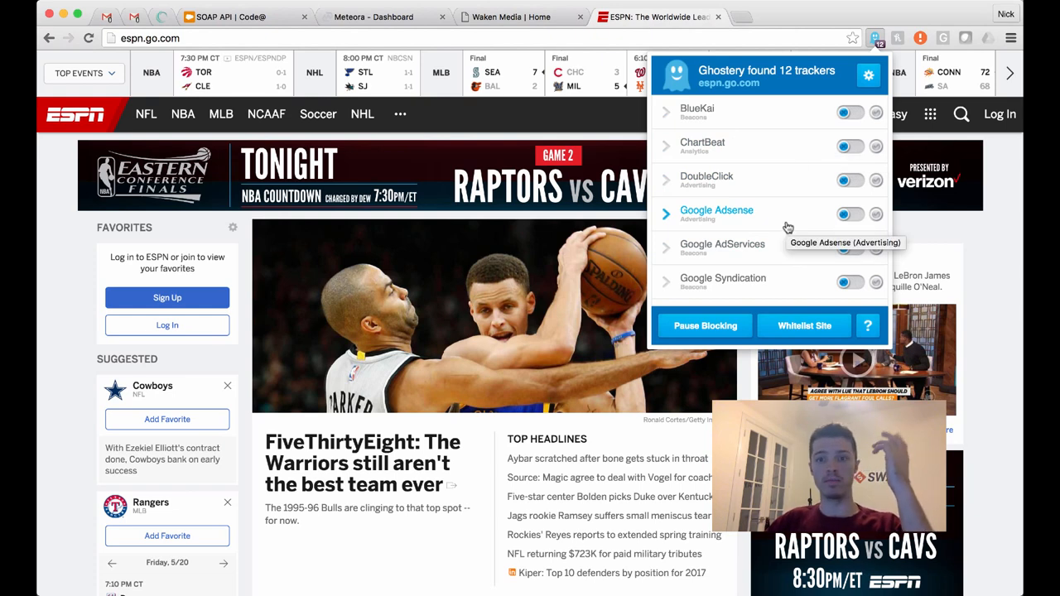
mouse_move(801, 170)
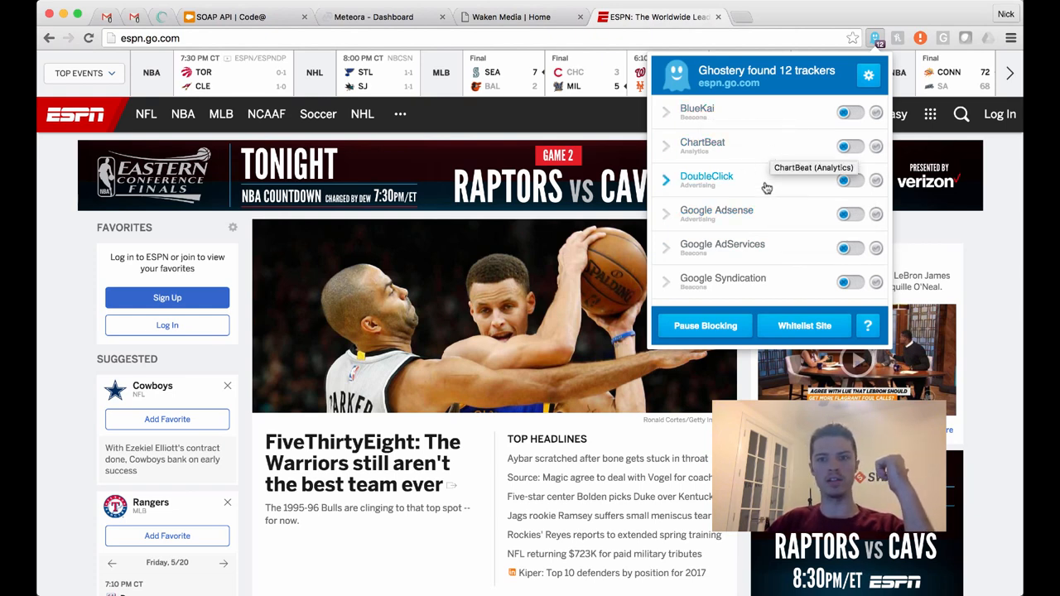
mouse_move(807, 115)
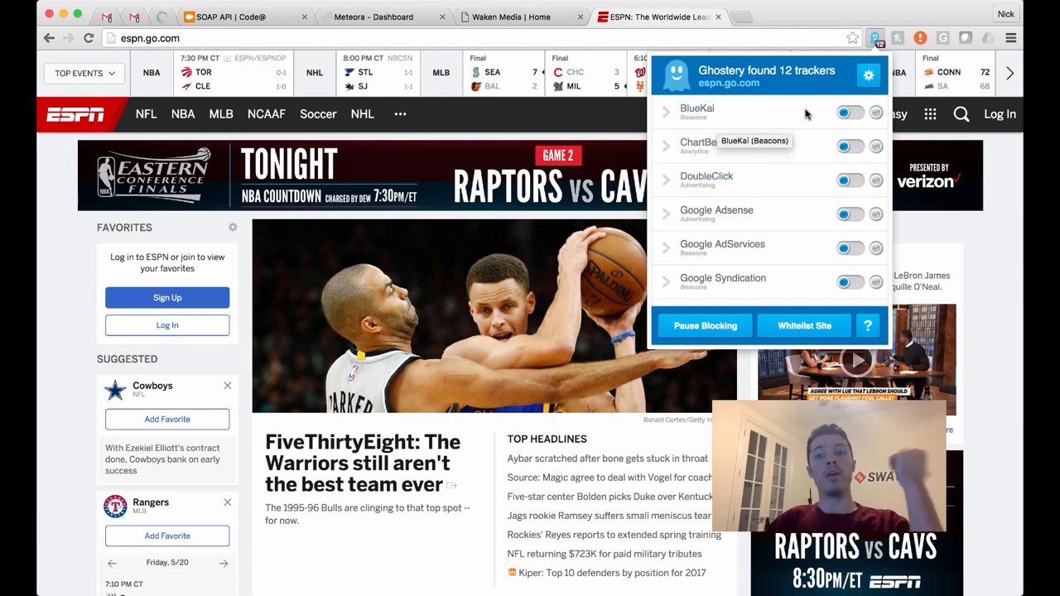
mouse_move(454, 296)
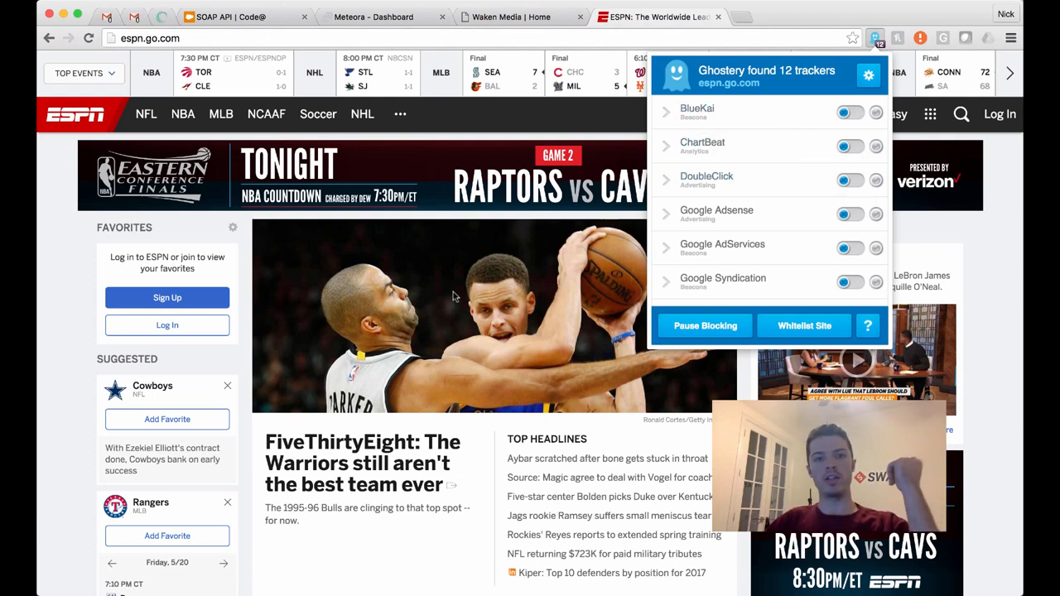
mouse_move(750, 112)
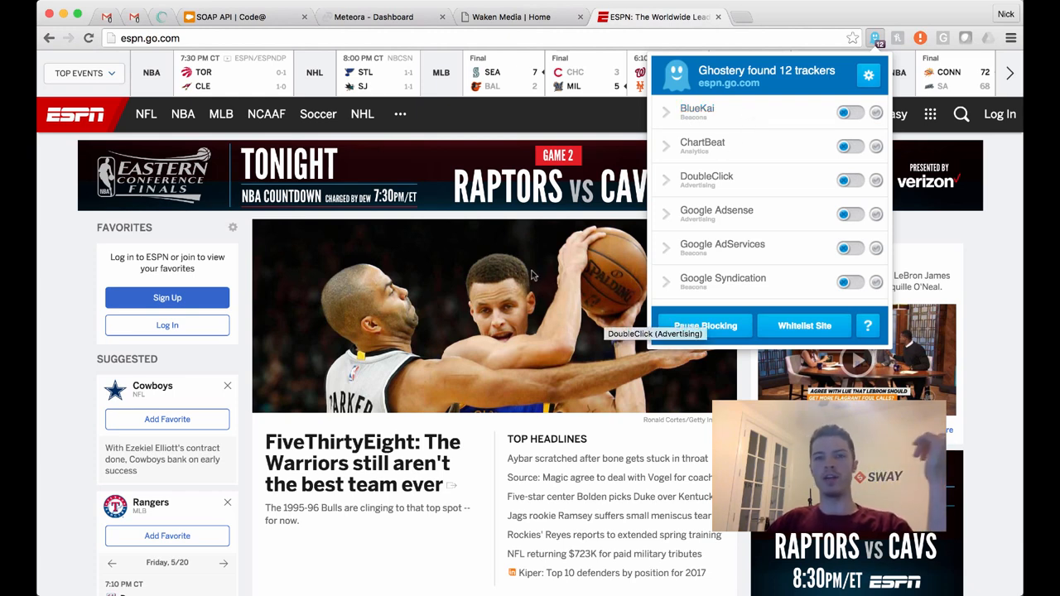
mouse_move(425, 343)
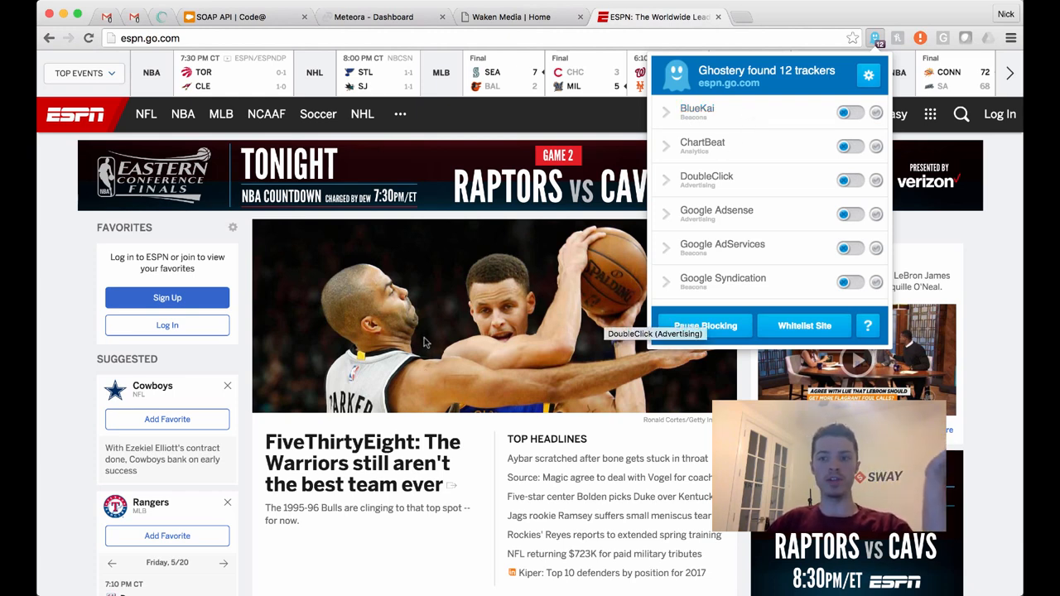
scroll(down, 3)
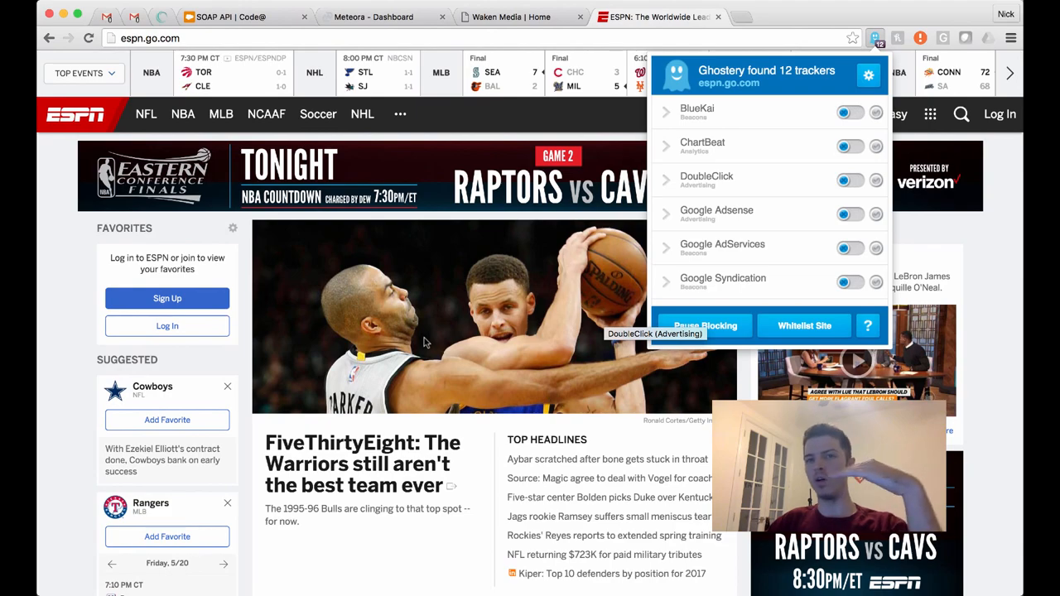
scroll(down, 3)
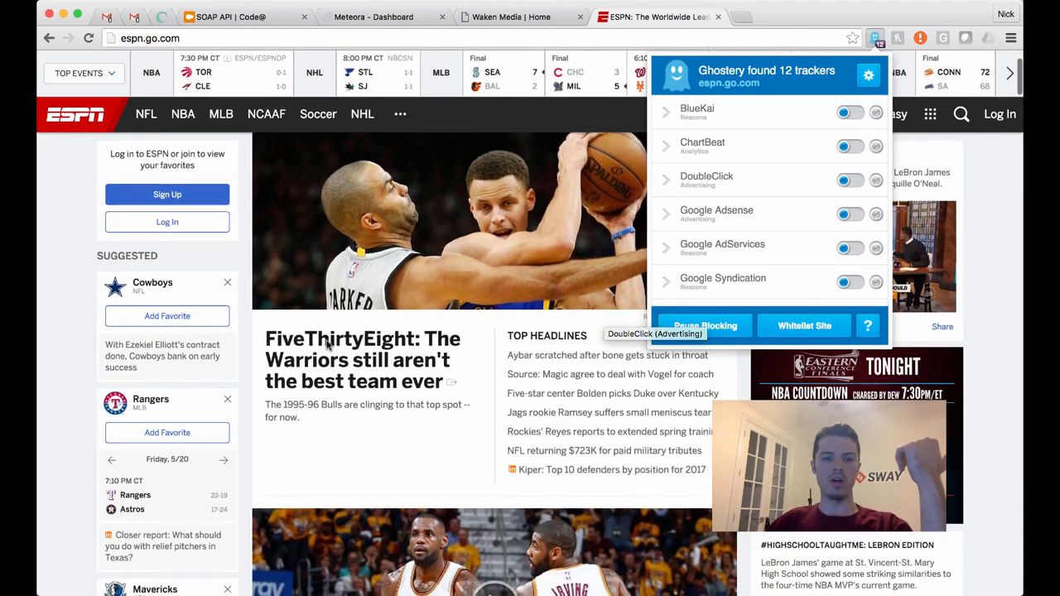
click(362, 114)
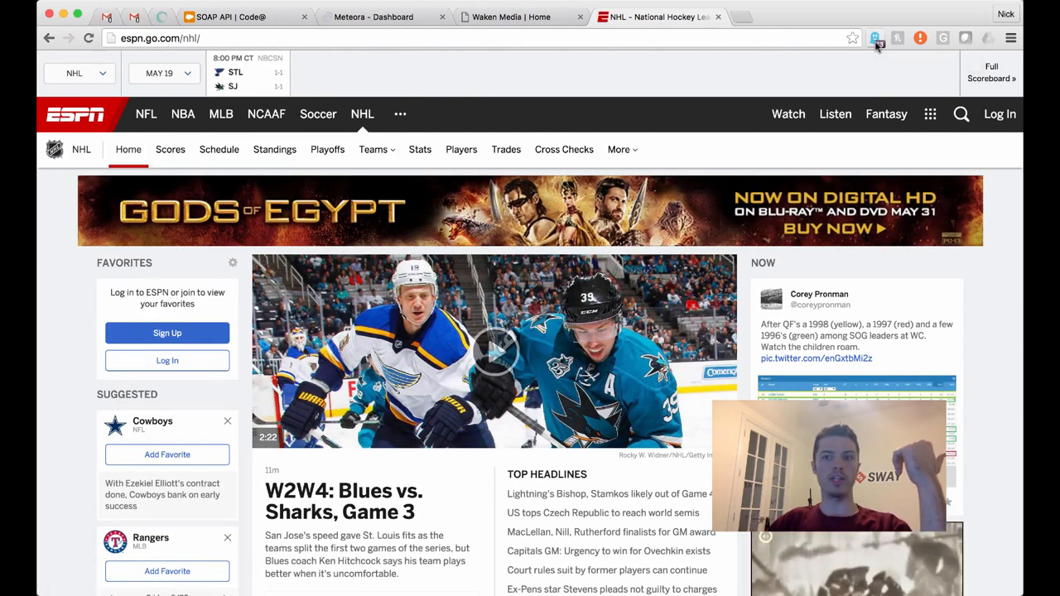
click(875, 38)
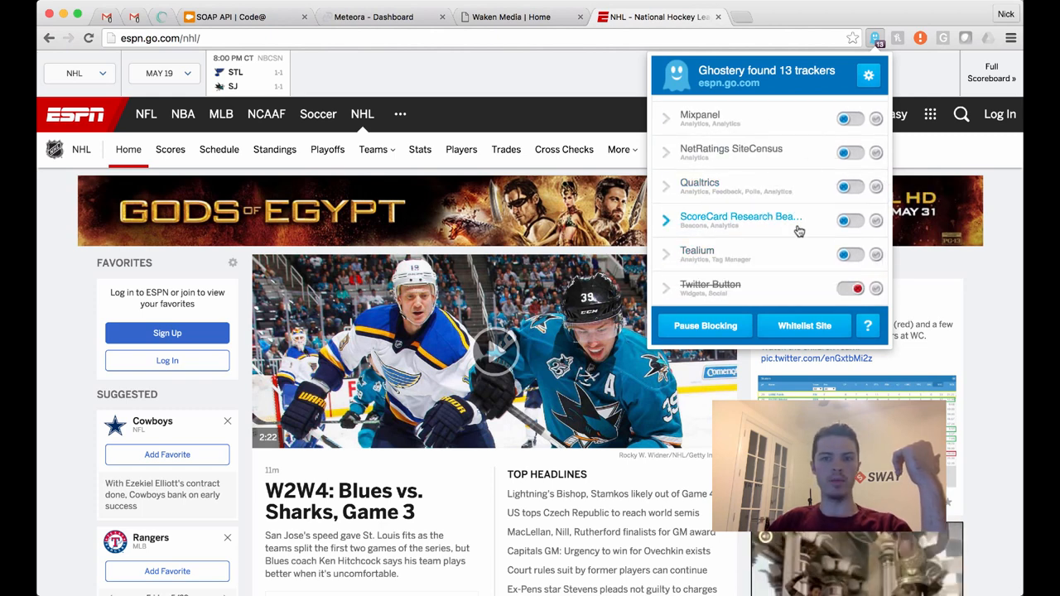
mouse_move(759, 265)
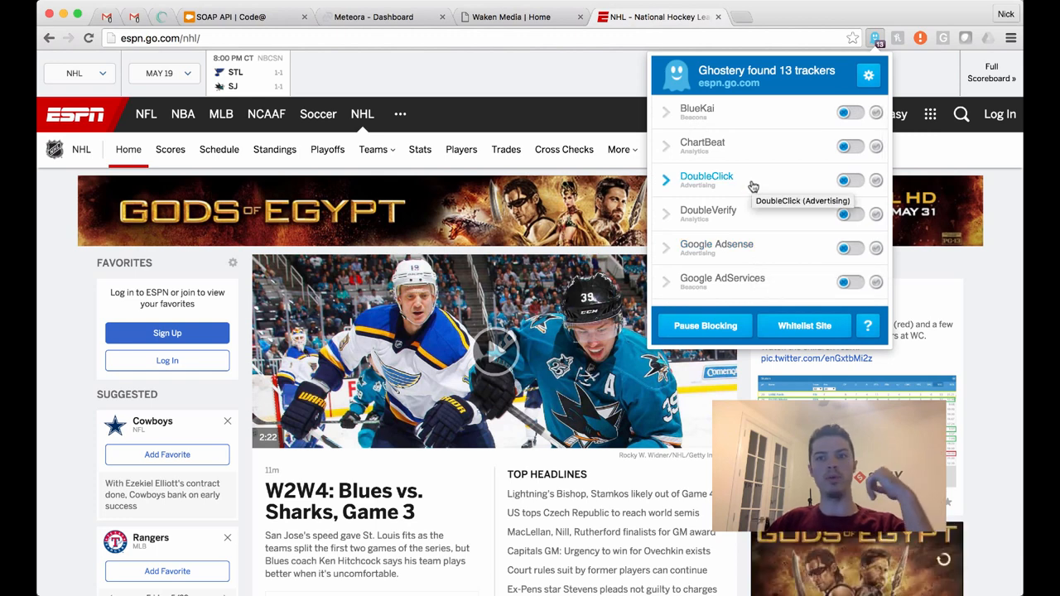
click(666, 111)
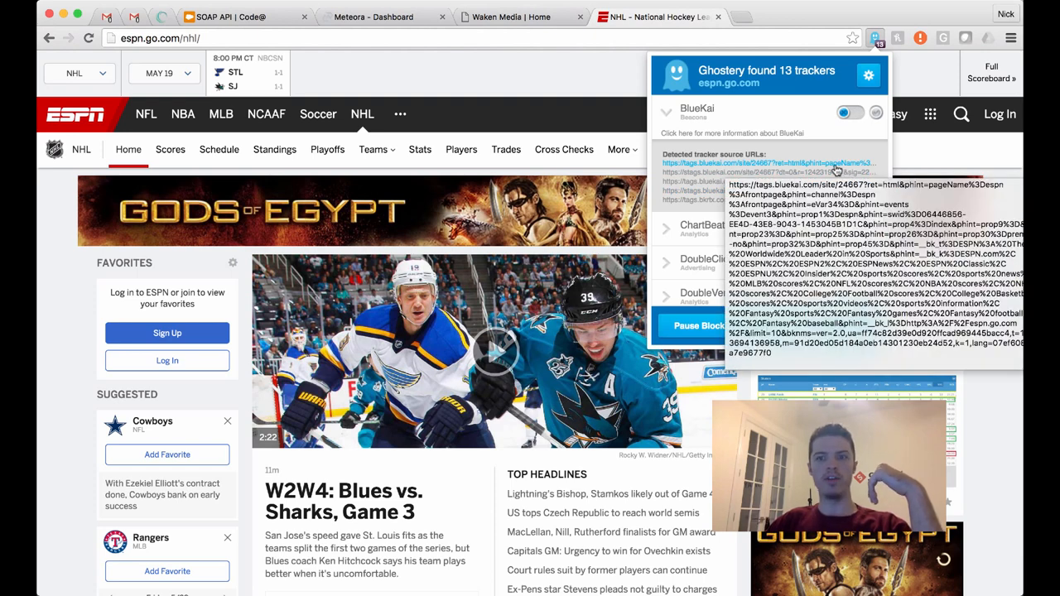
click(875, 38)
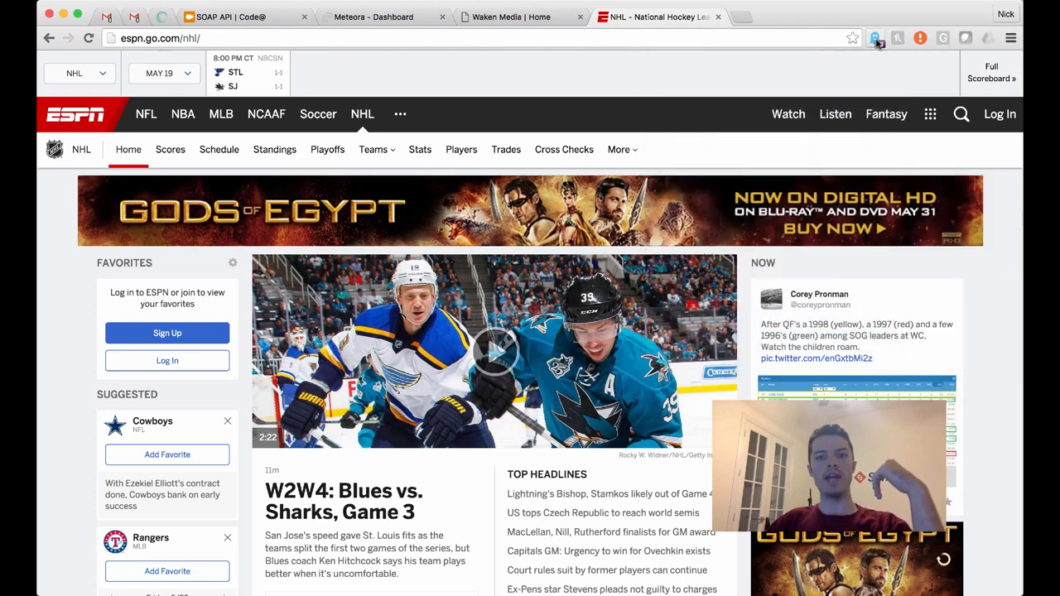
click(877, 38)
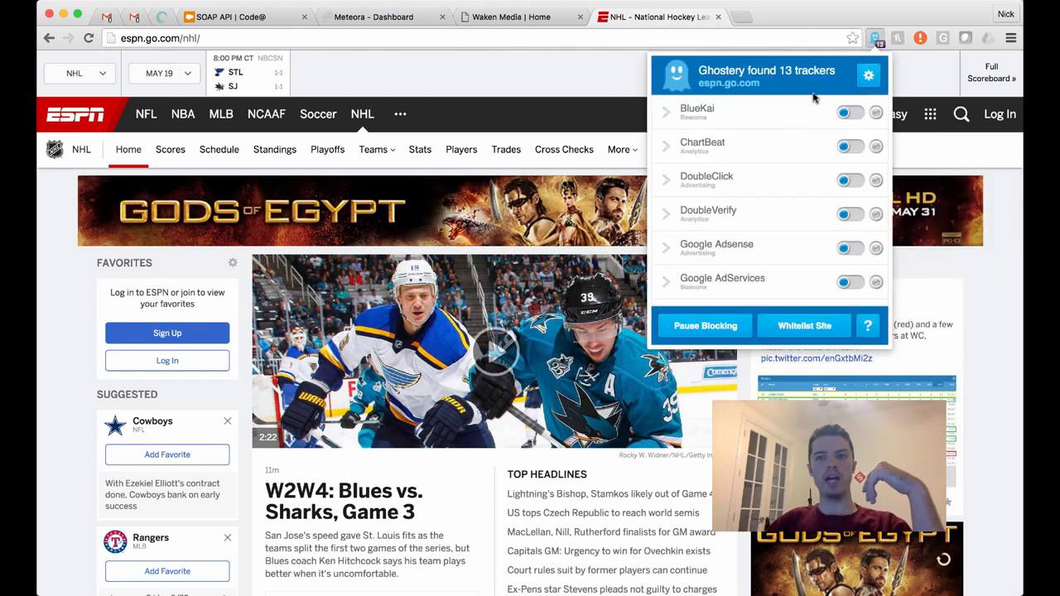
scroll(down, 3)
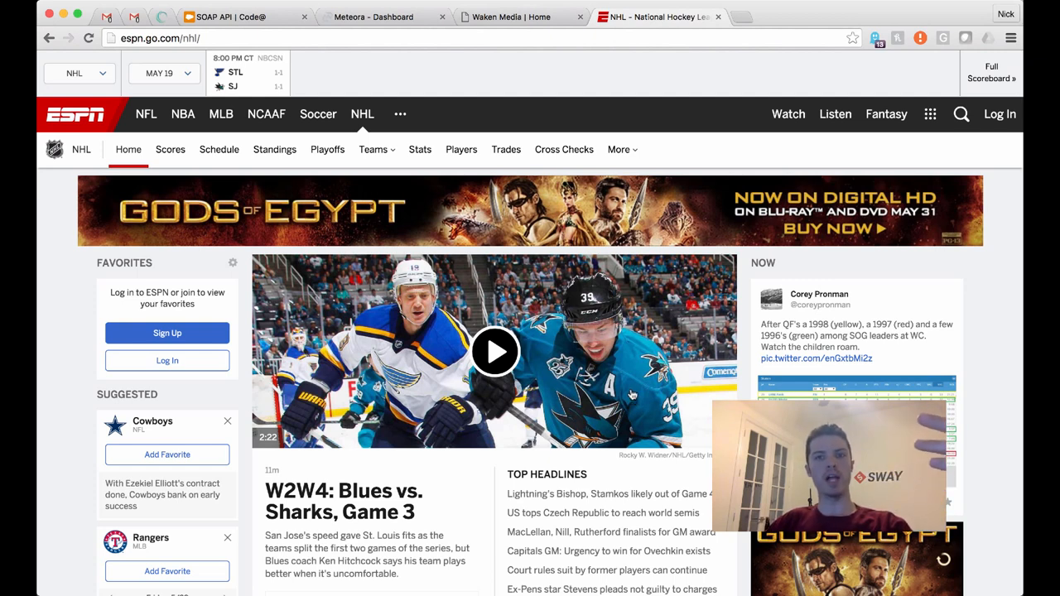
mouse_move(628, 389)
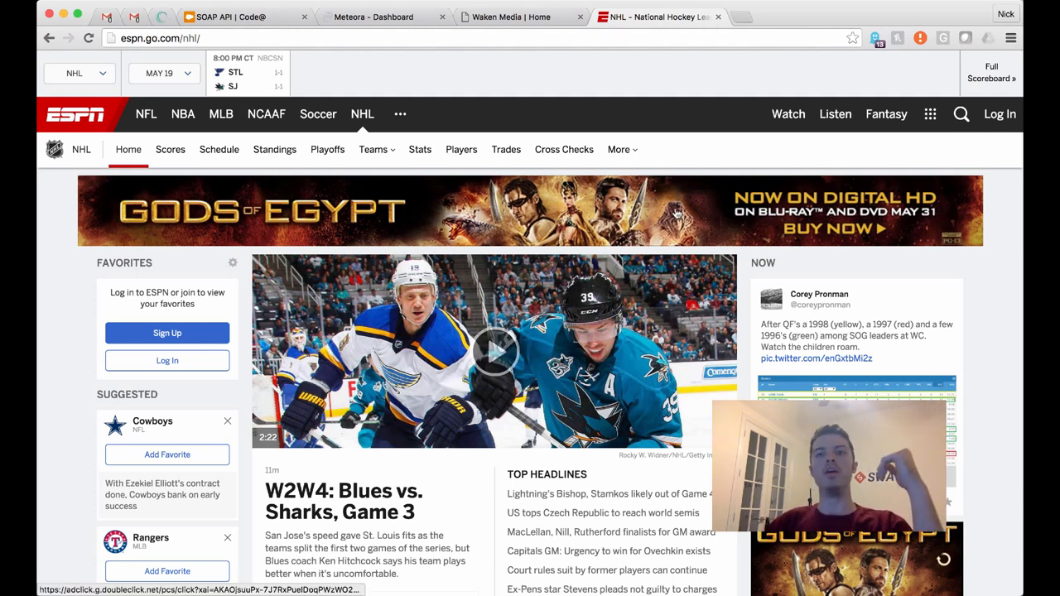
click(877, 38)
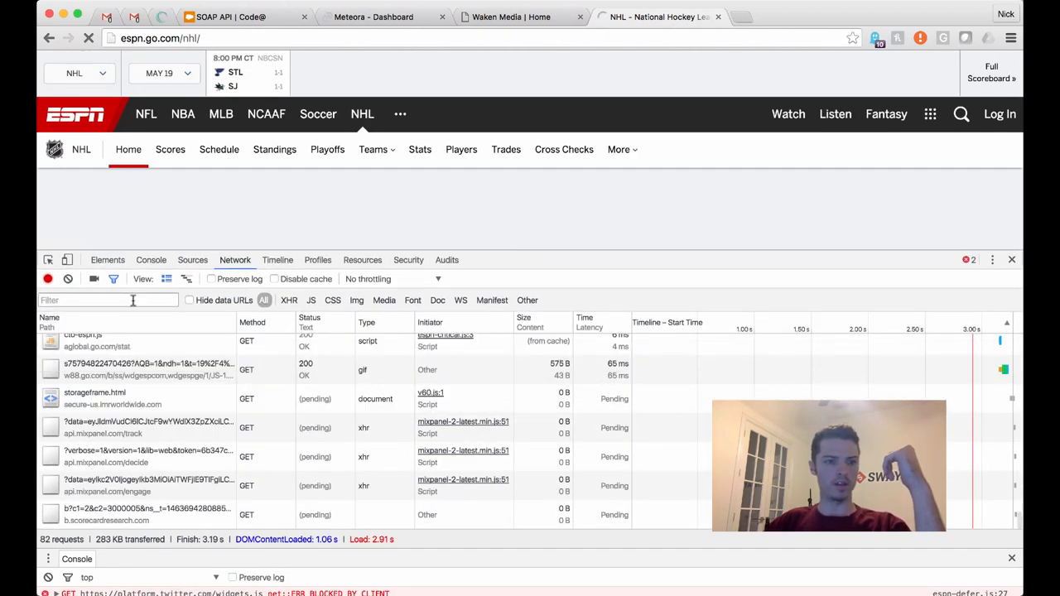
Filter network requests to BlueKai, then close DevTools on the ESPN NHL page
text(bluekai)
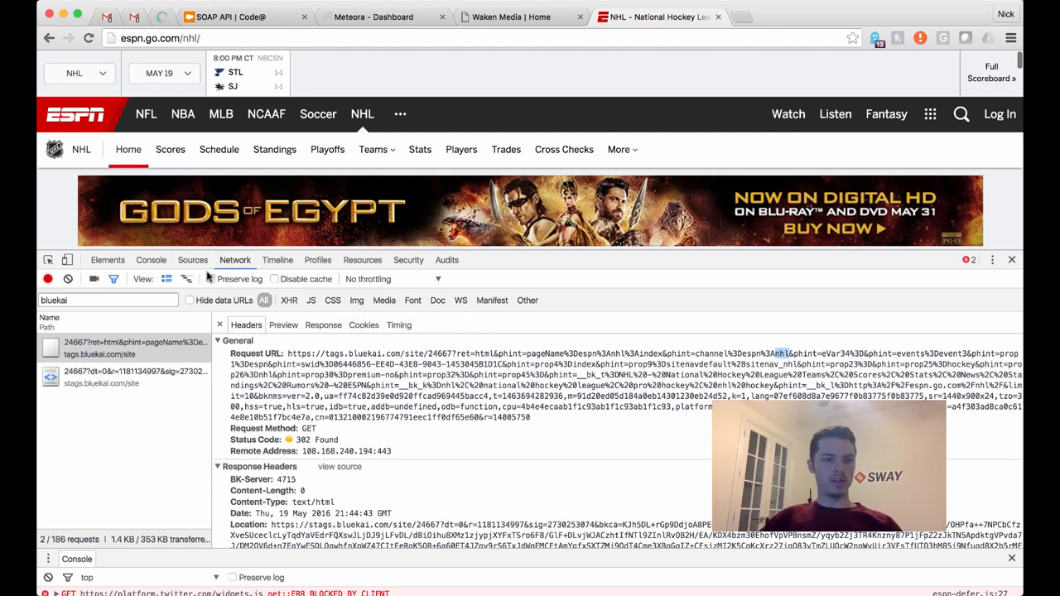
click(876, 38)
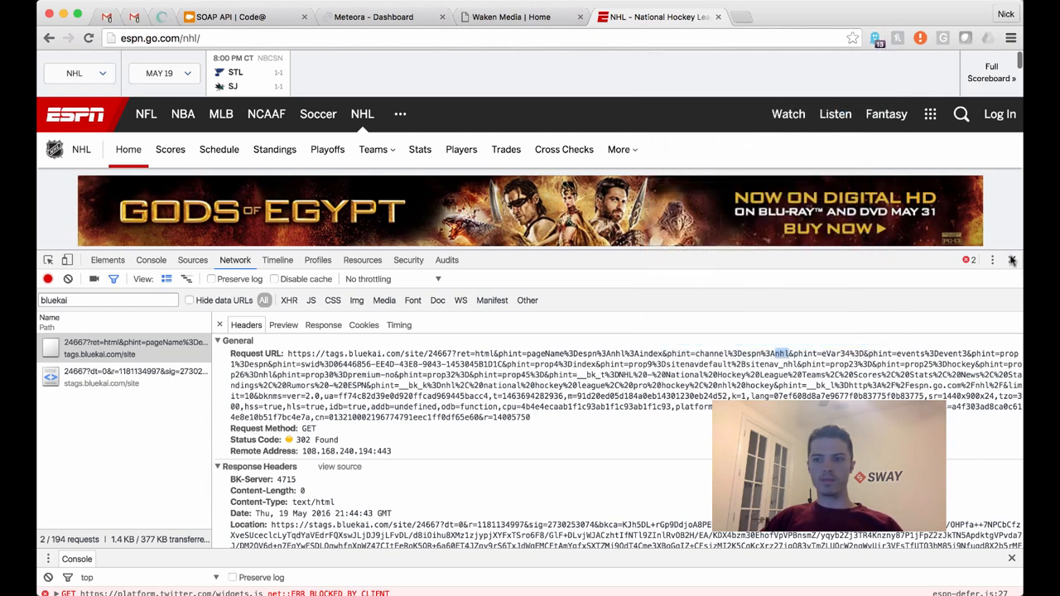
click(1011, 259)
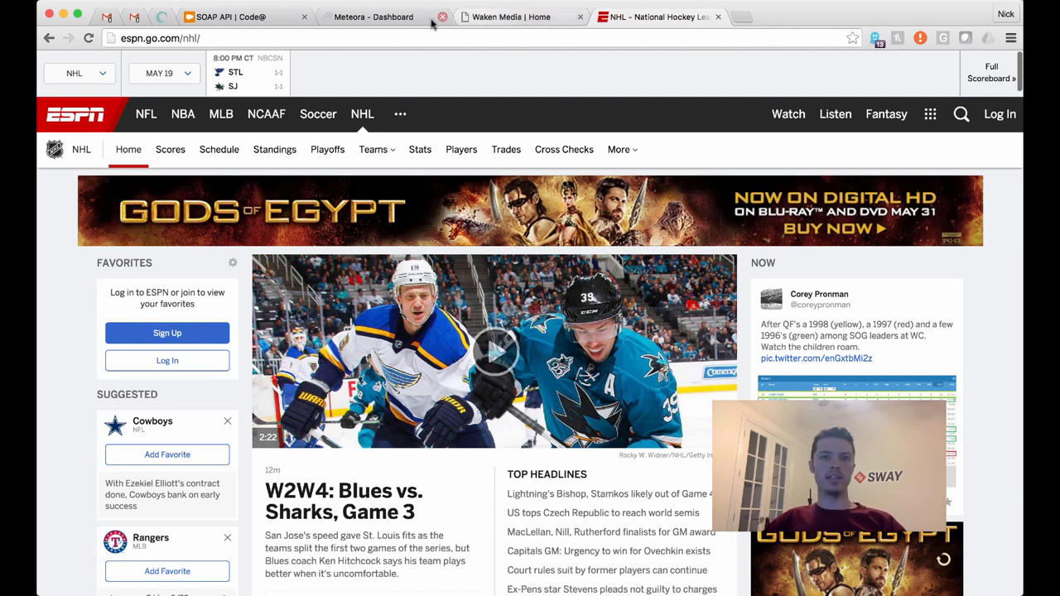
Select Meteora's whole required pixel script, then go to the Backcountry store tab
click(372, 16)
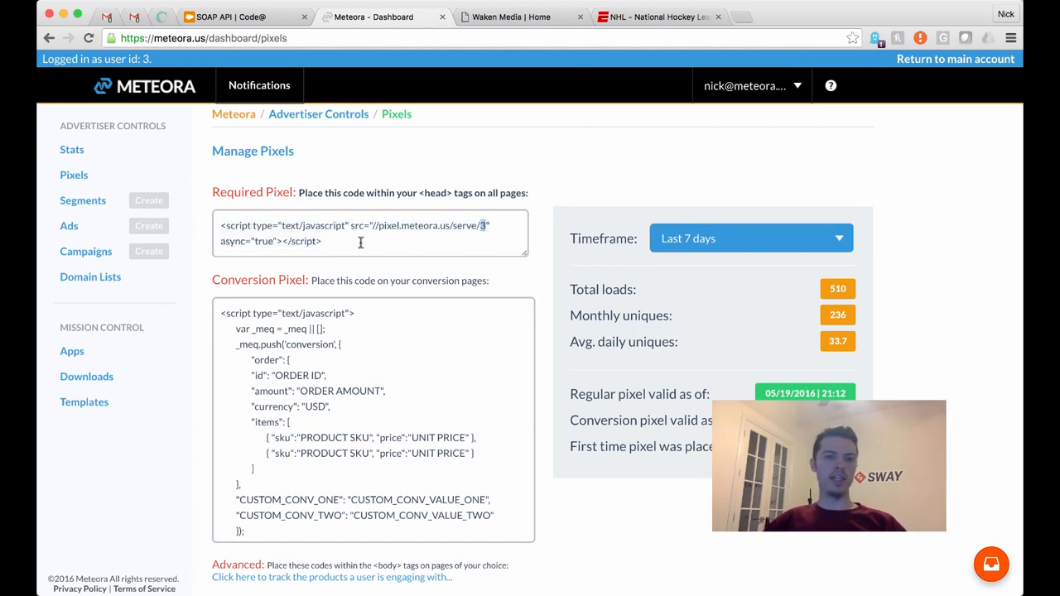
triple_click(356, 232)
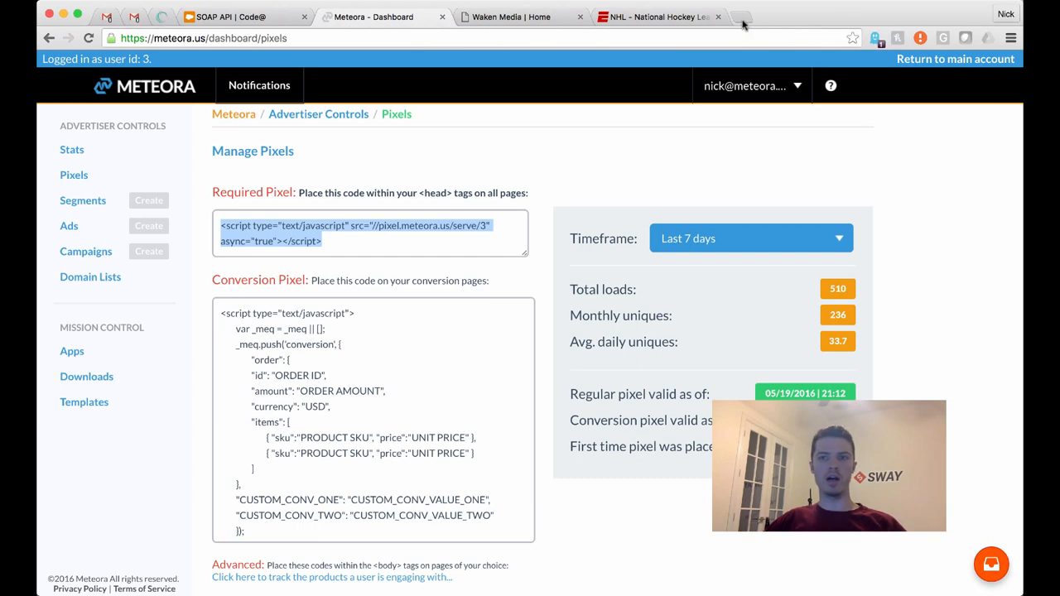
click(742, 17)
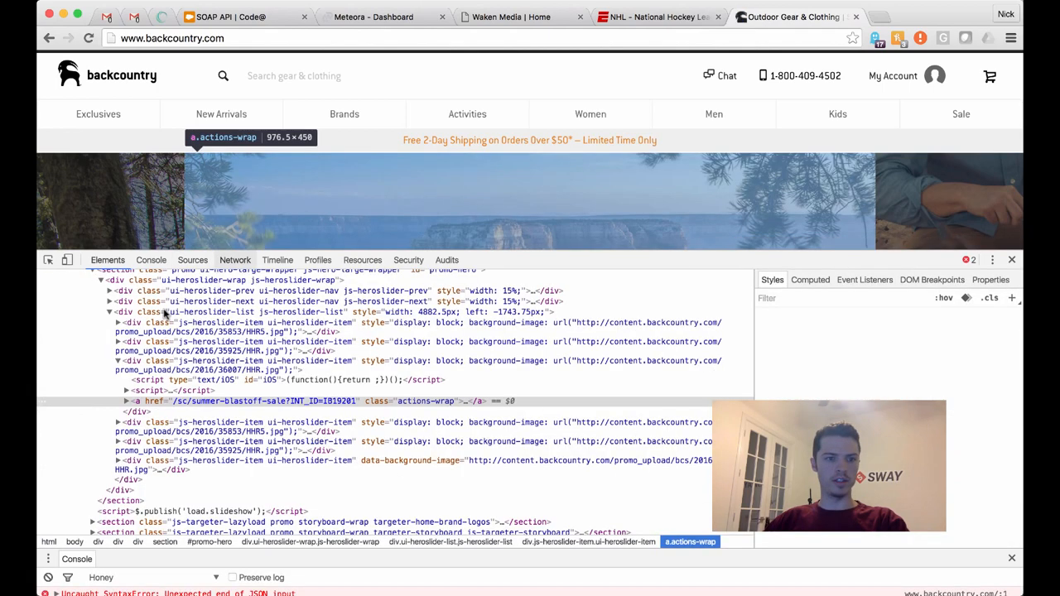
Show backcountry.com's network requests and review Ghostery's 17 trackers, including blocked Criteo
click(235, 260)
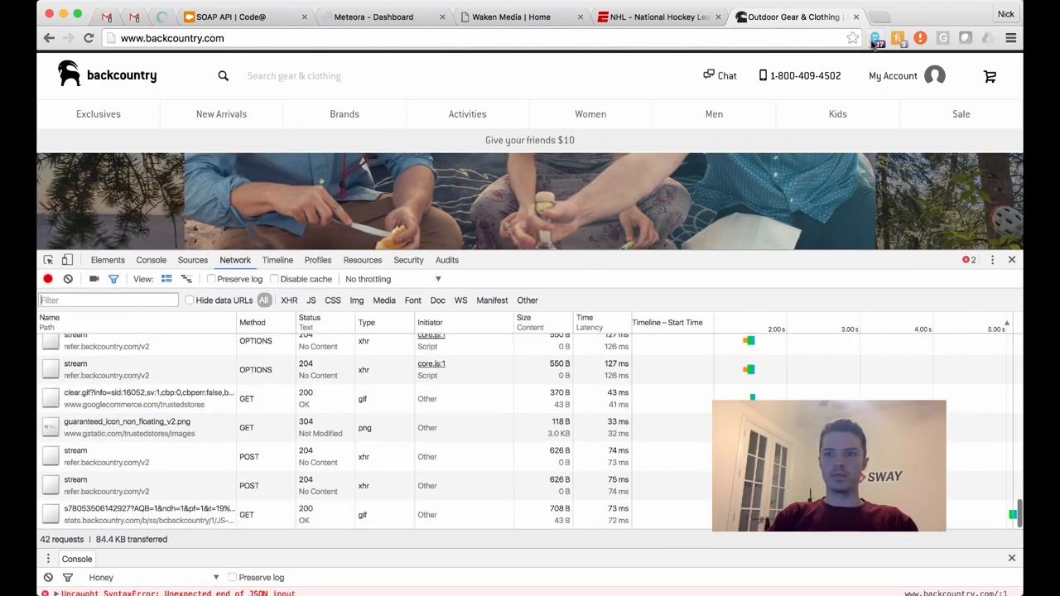
click(875, 38)
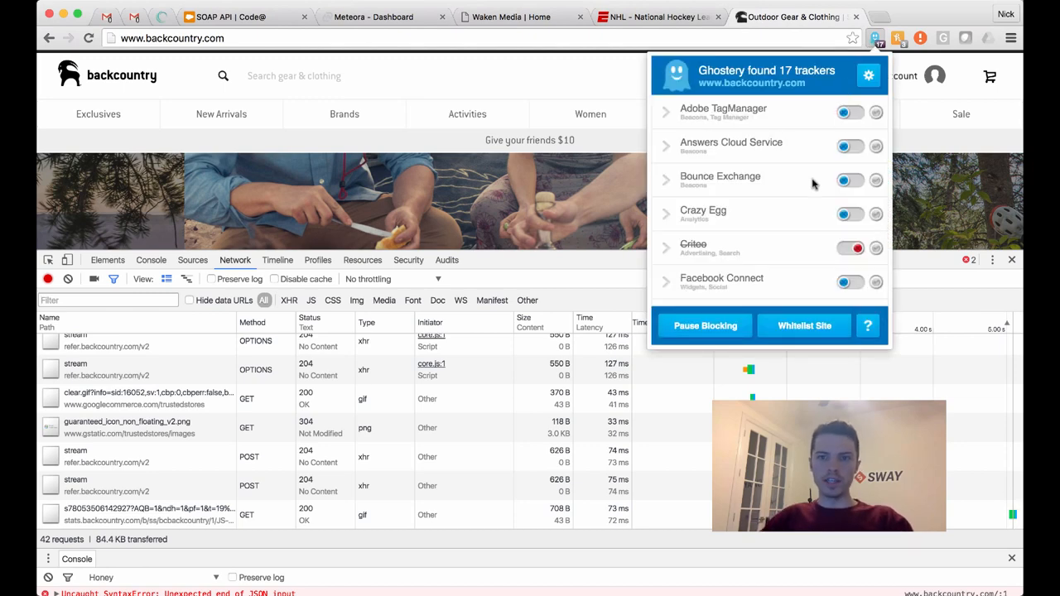
scroll(down, 3)
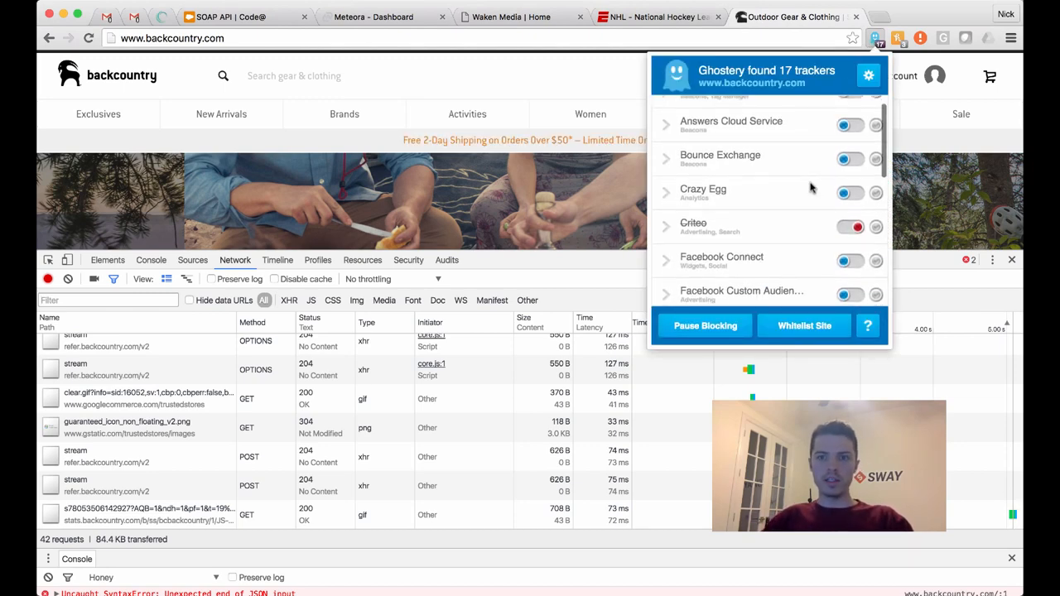
scroll(down, 3)
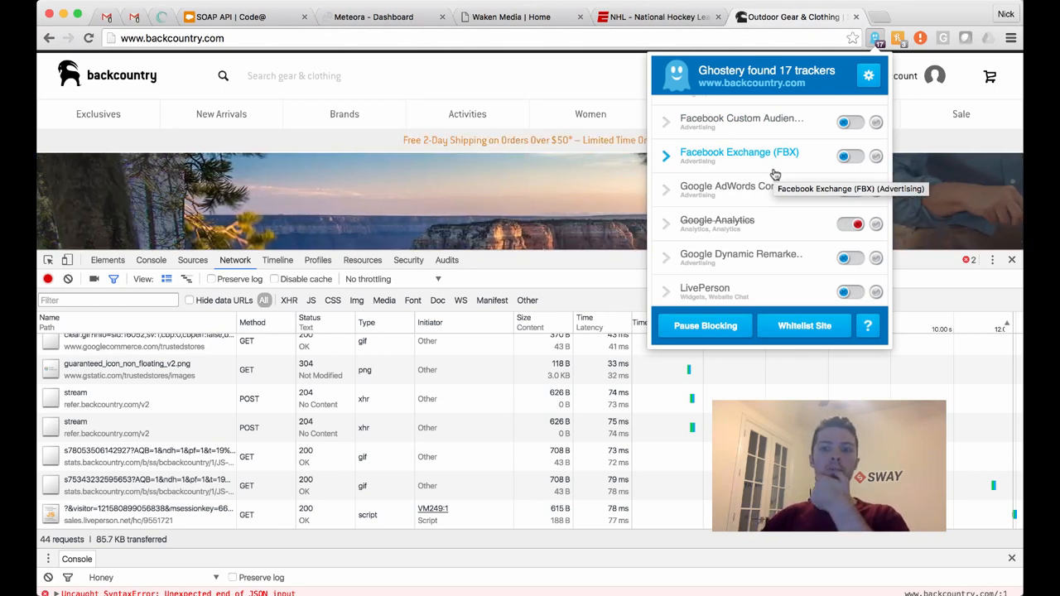
mouse_move(741, 186)
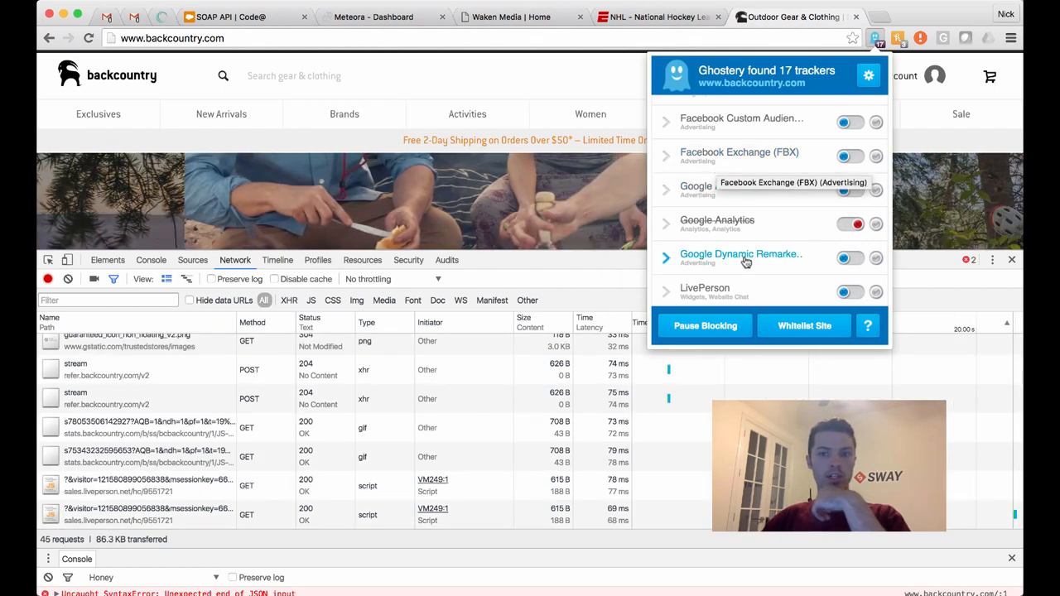
scroll(down, 3)
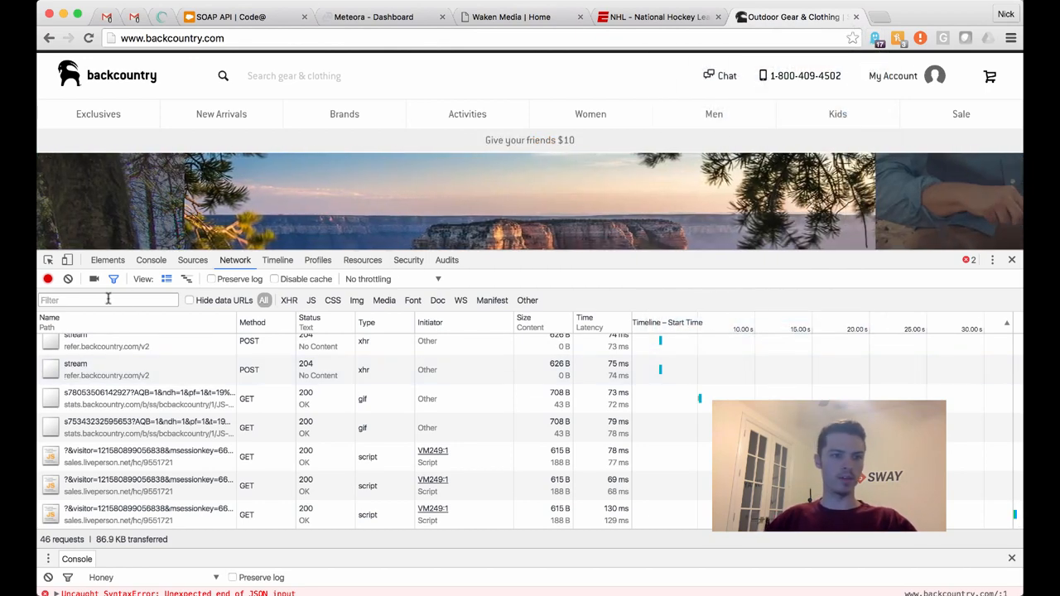
Filter network requests to facebook, showing fbevents.js, then close DevTools
text(facebook)
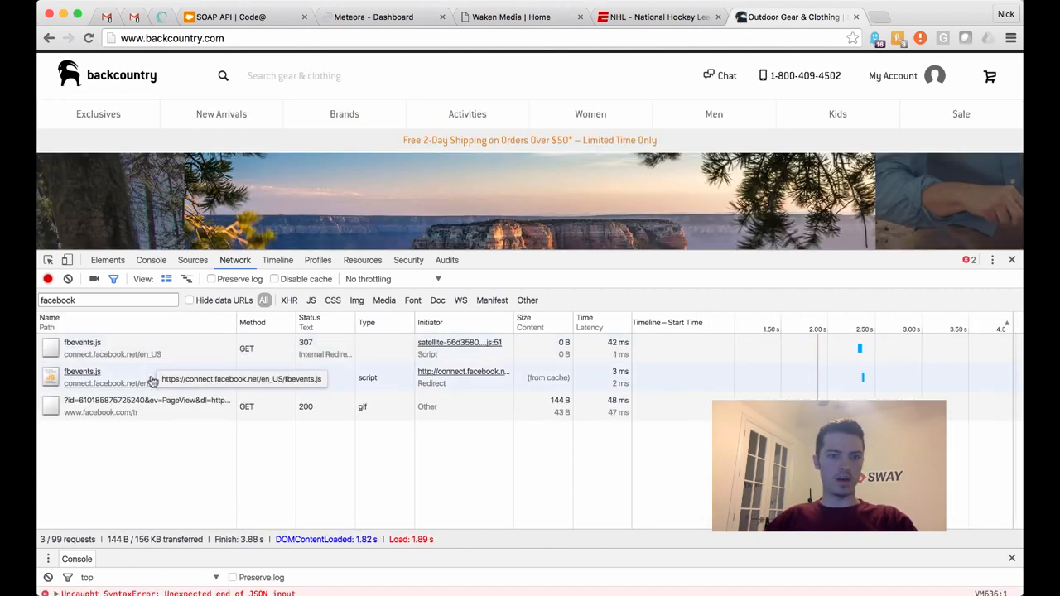
click(82, 377)
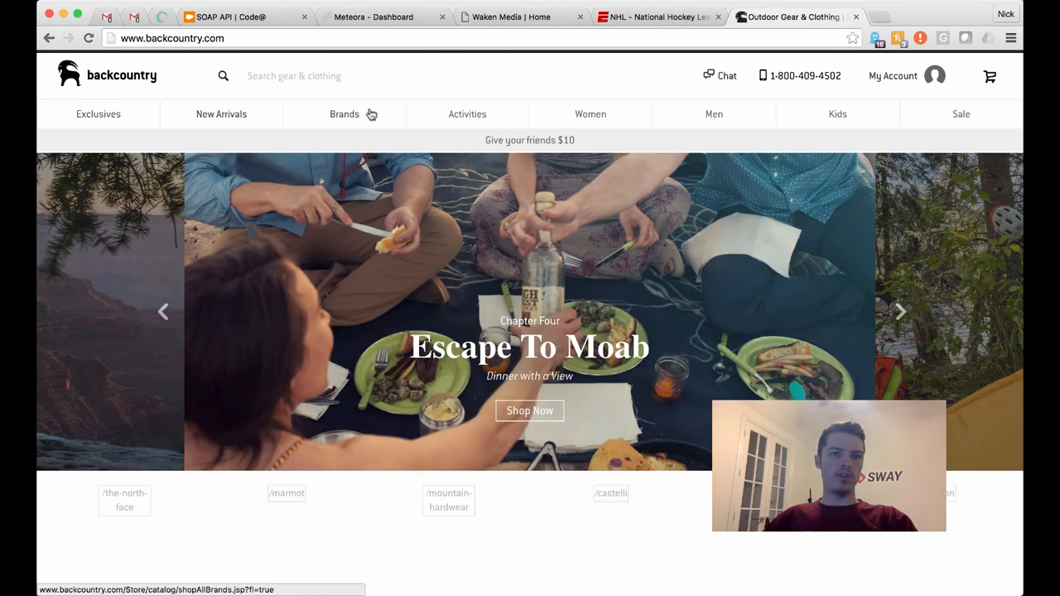
Open the Osprey Hydraulics Hydration Reservoir from New Arrivals, then return to Meteora's pixels
click(221, 113)
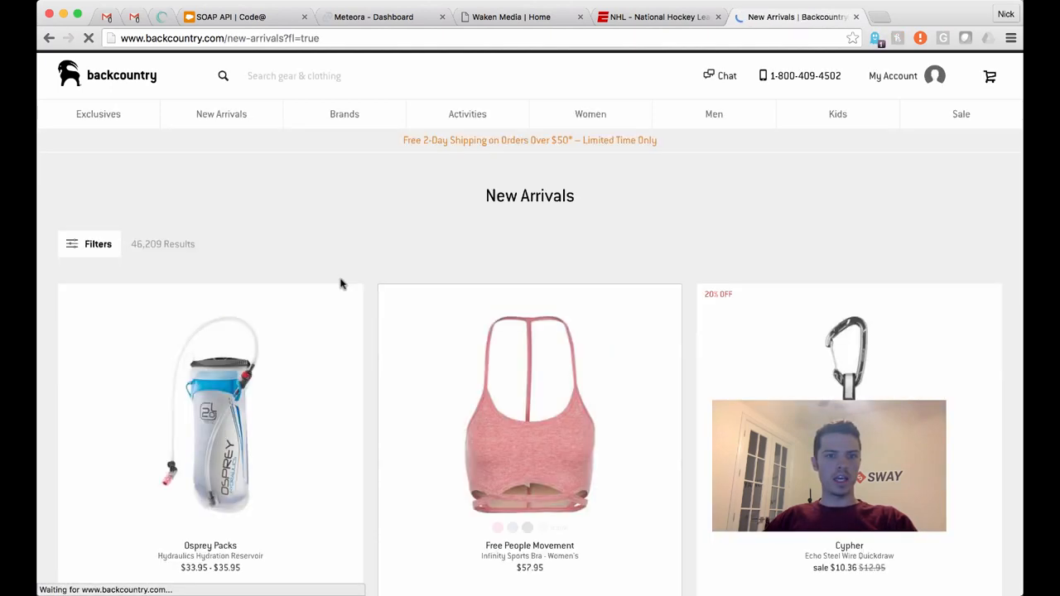
click(210, 414)
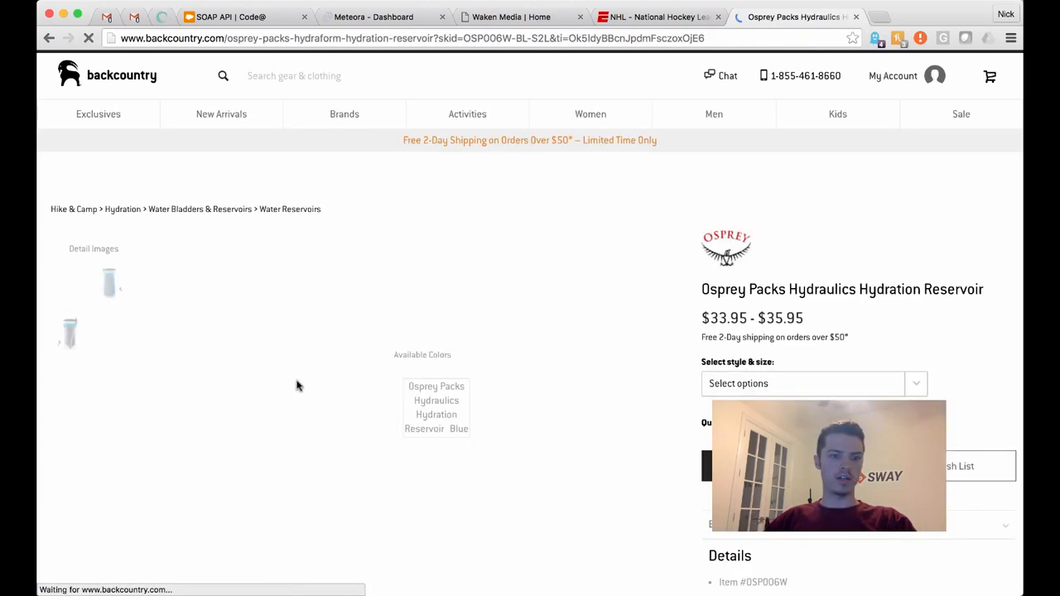
scroll(down, 3)
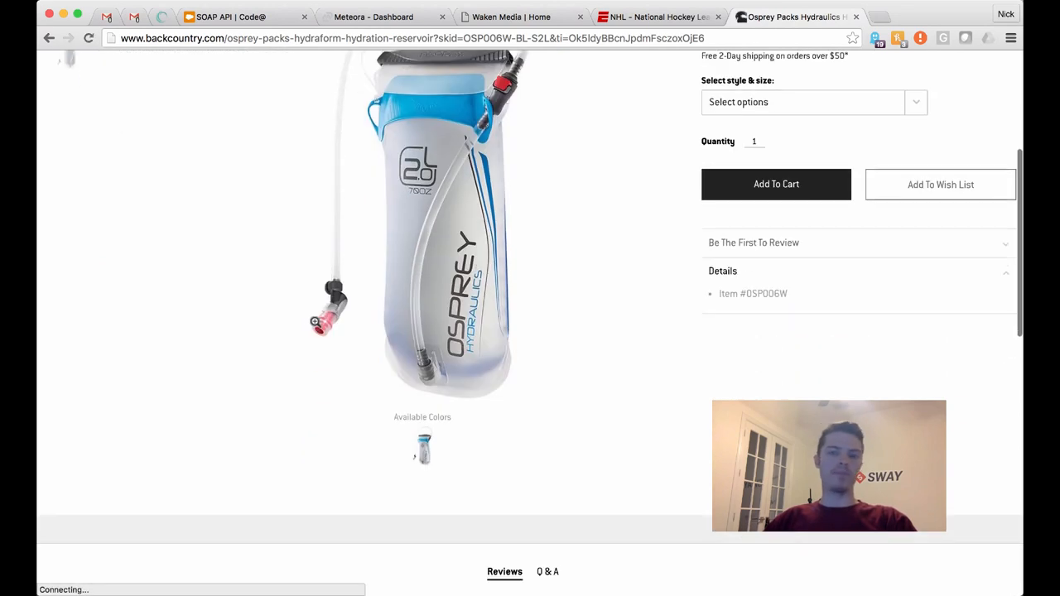
click(373, 17)
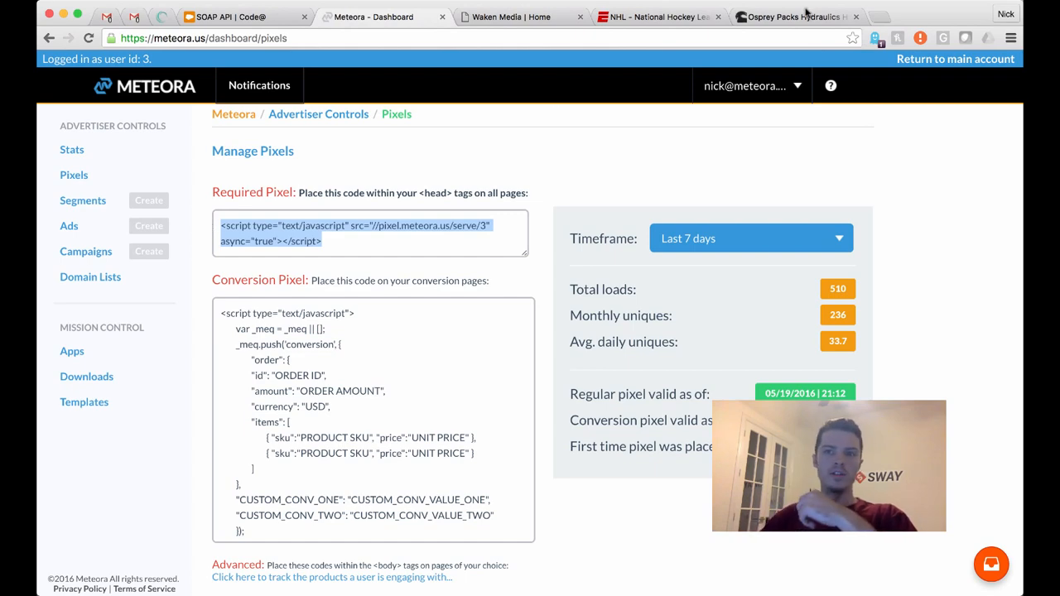
Revisit the Osprey product page, then switch back to Meteora's required pixel code
click(795, 16)
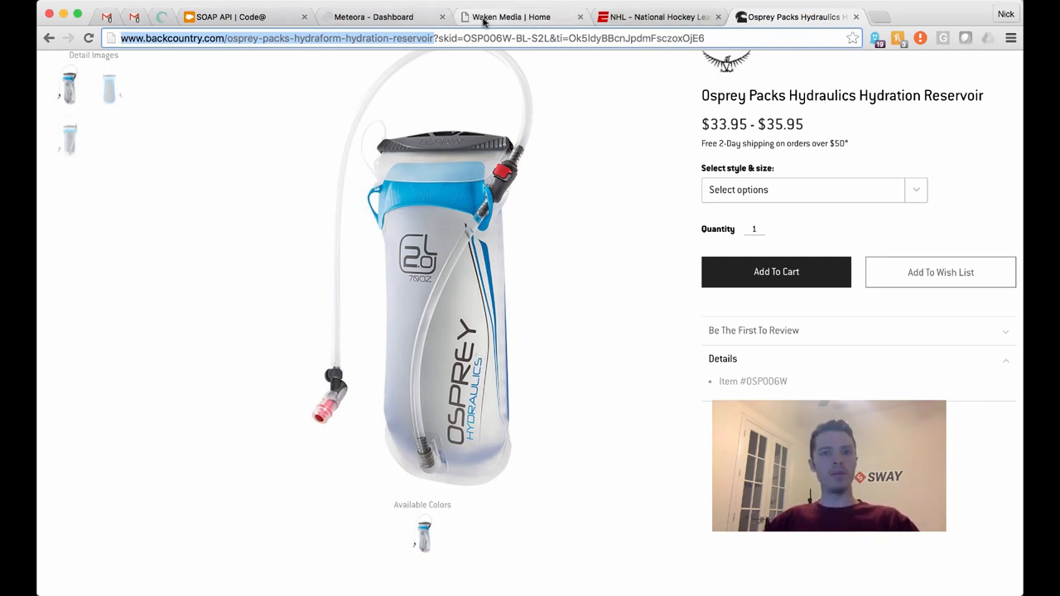
click(372, 17)
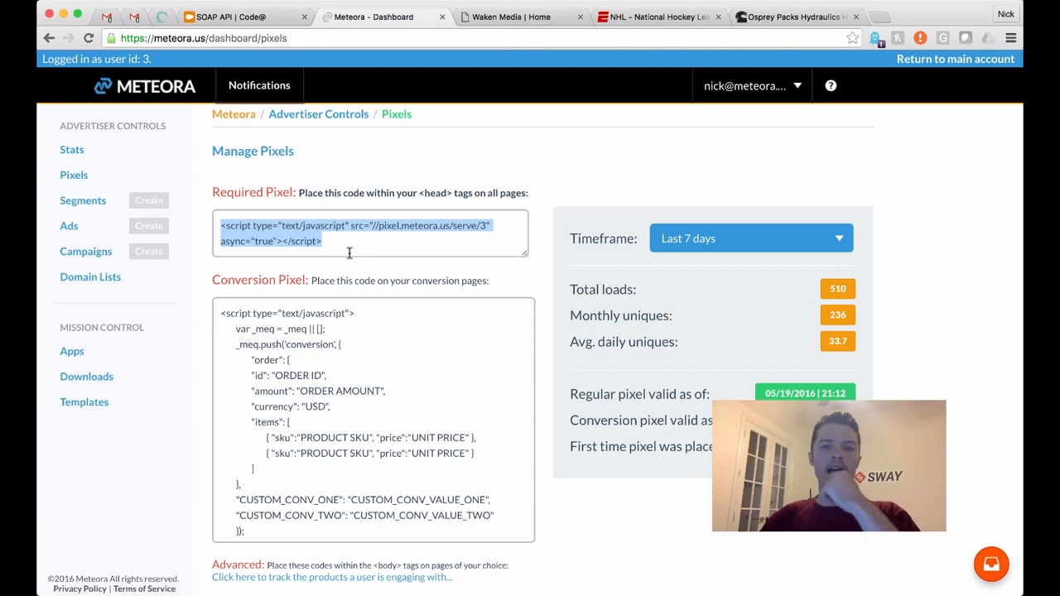
mouse_move(462, 405)
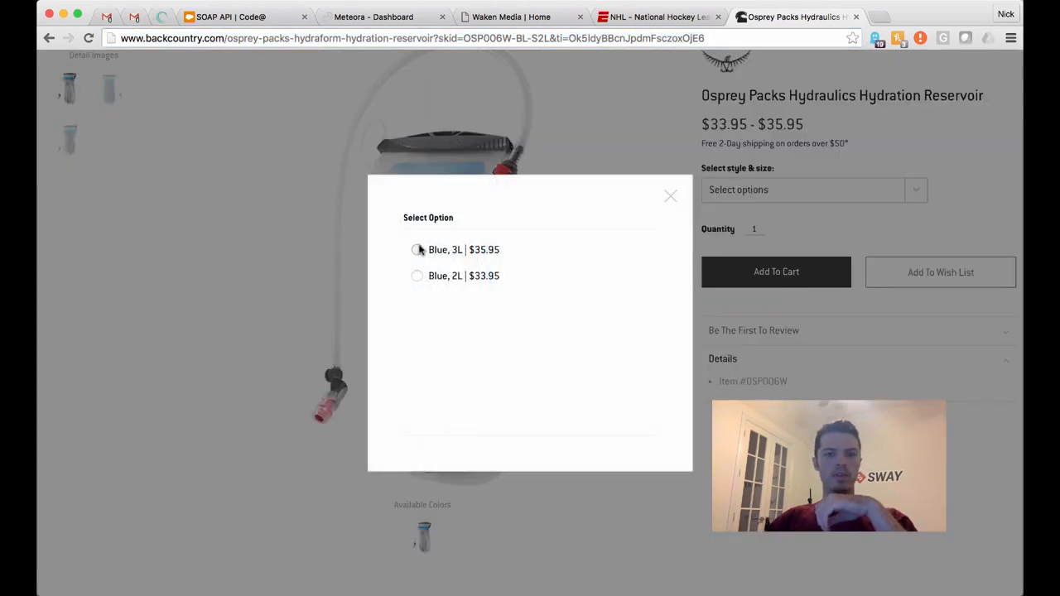
Add the Blue, 3L reservoir to the cart and view Meteora's advanced pixel code
click(418, 250)
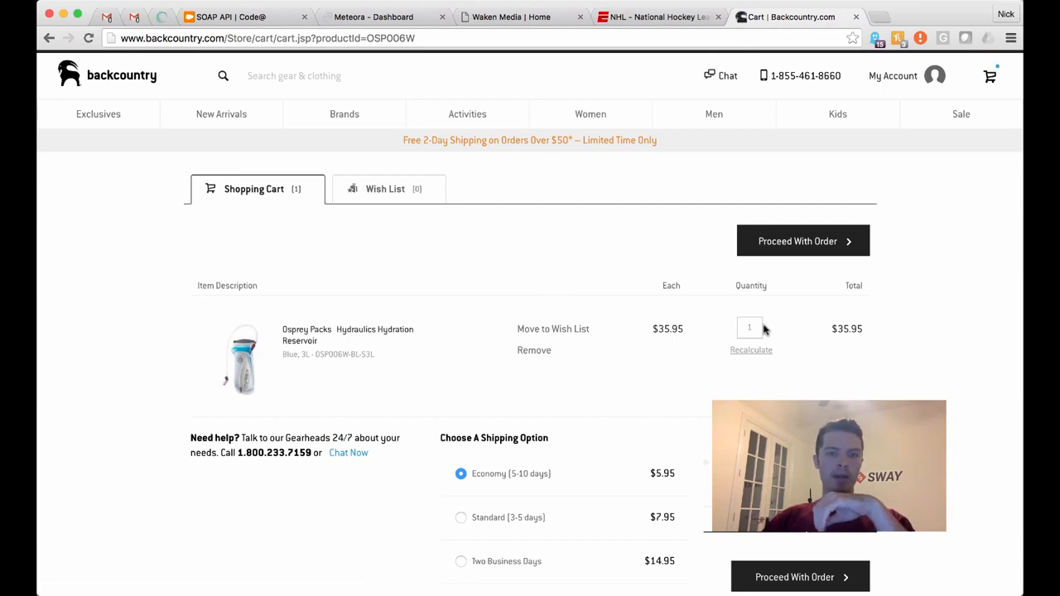
click(372, 17)
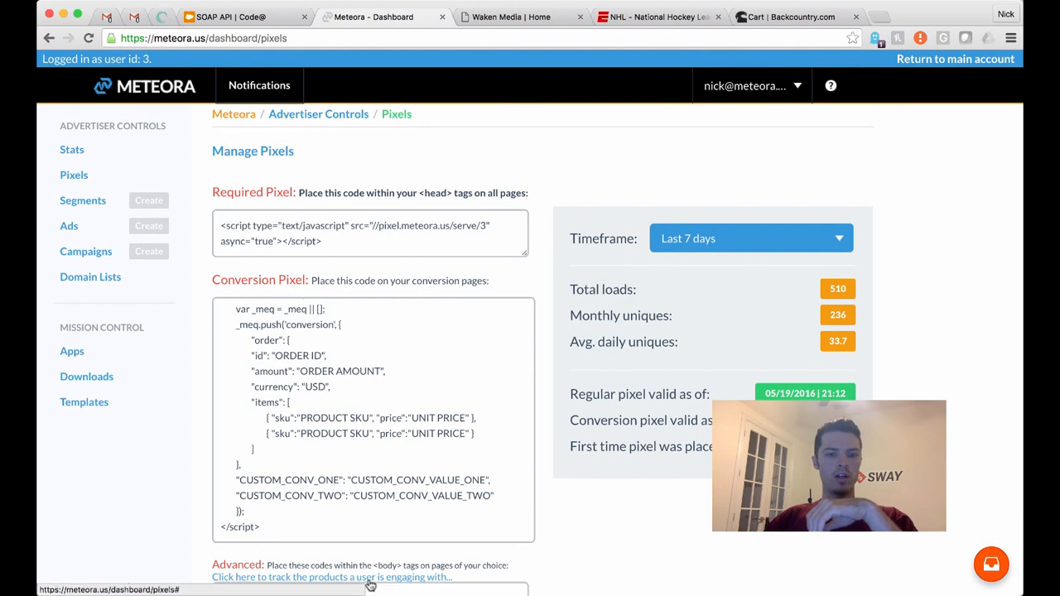
scroll(down, 3)
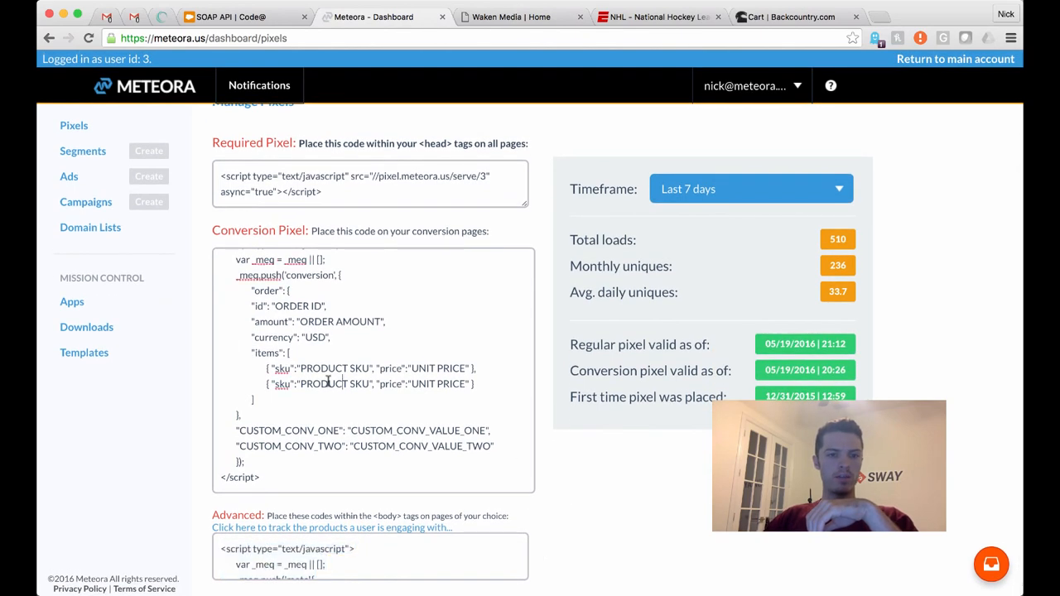
drag(291, 352, 479, 397)
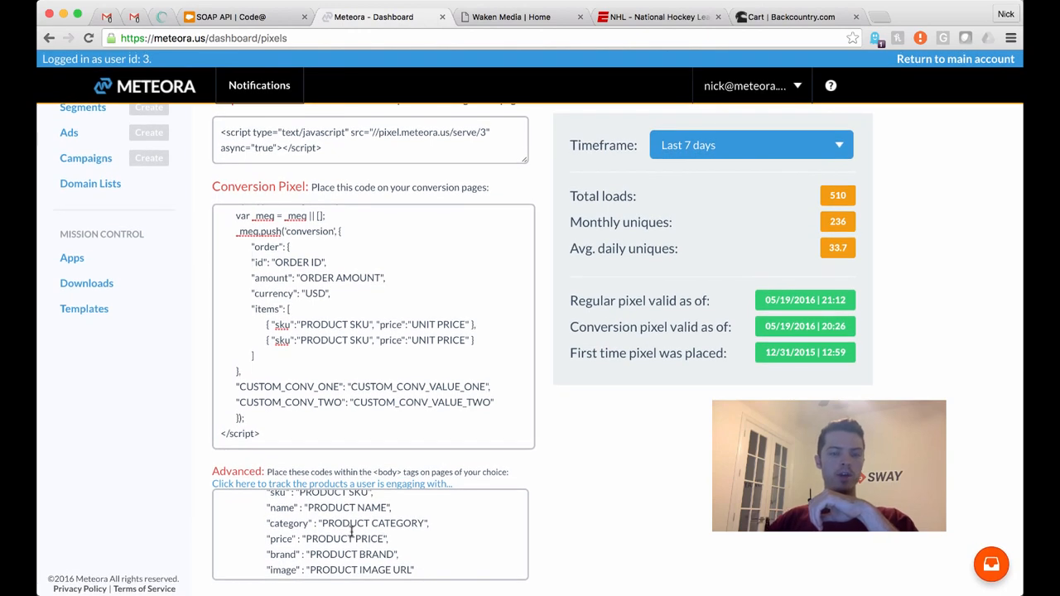
Review Ghostery's 15 trackers on the Backcountry cart page
click(787, 17)
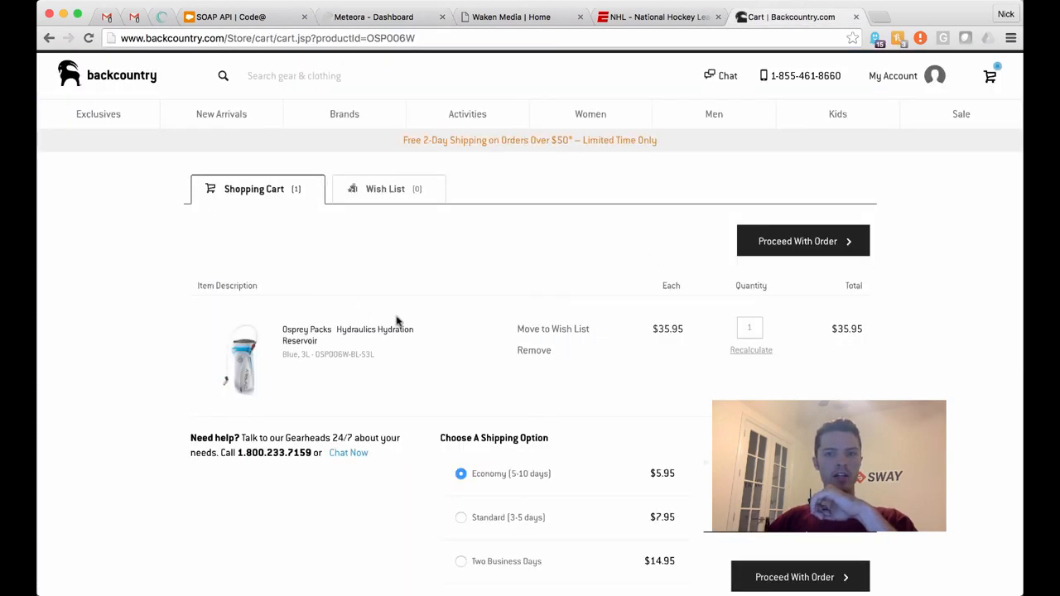
click(877, 38)
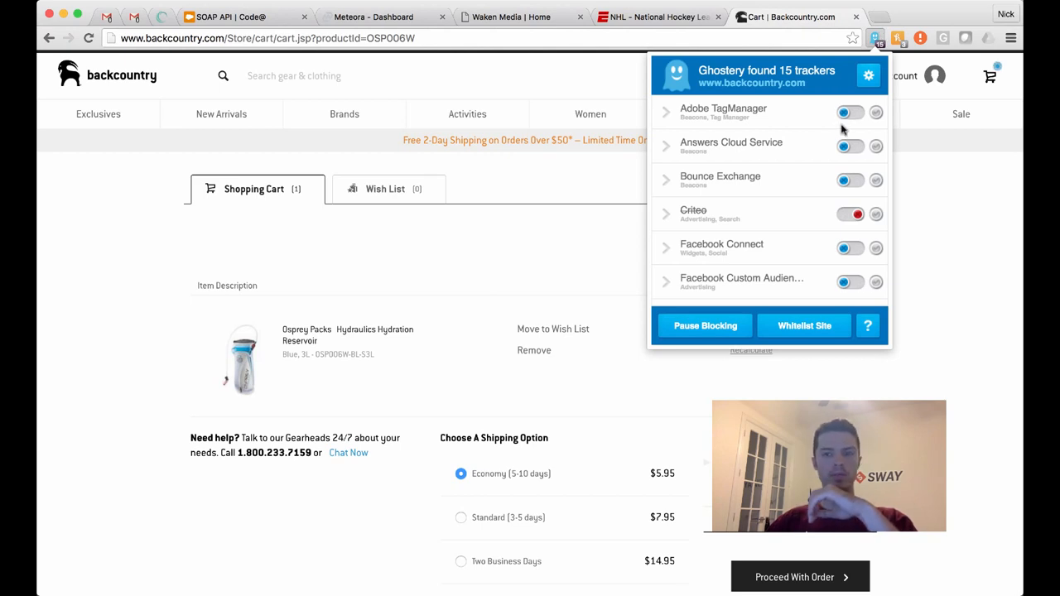
scroll(down, 3)
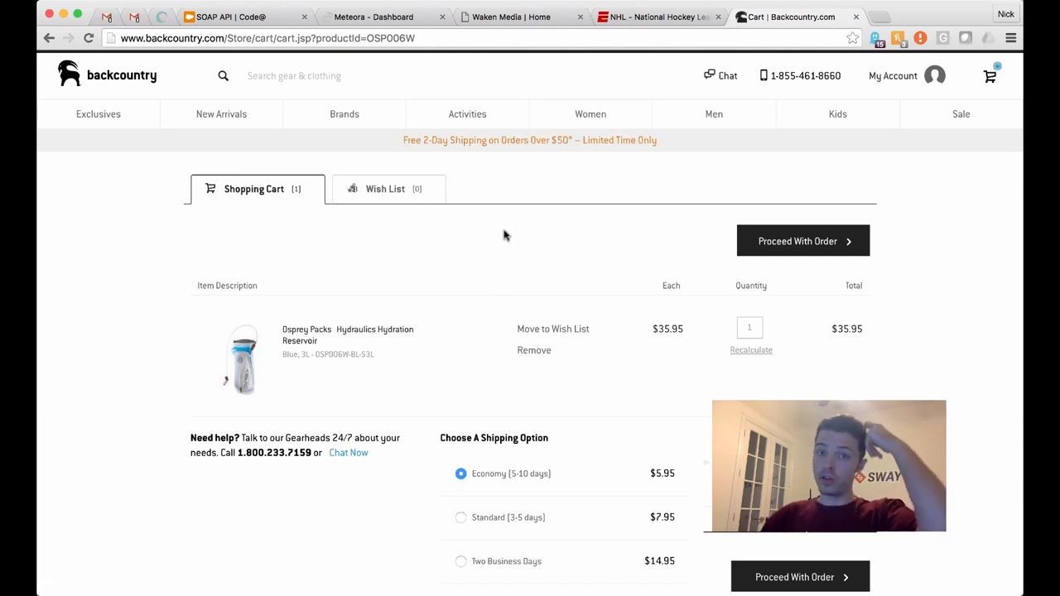
View Meteora's full conversion pixel code, then return to the Osprey reservoir cart
click(372, 16)
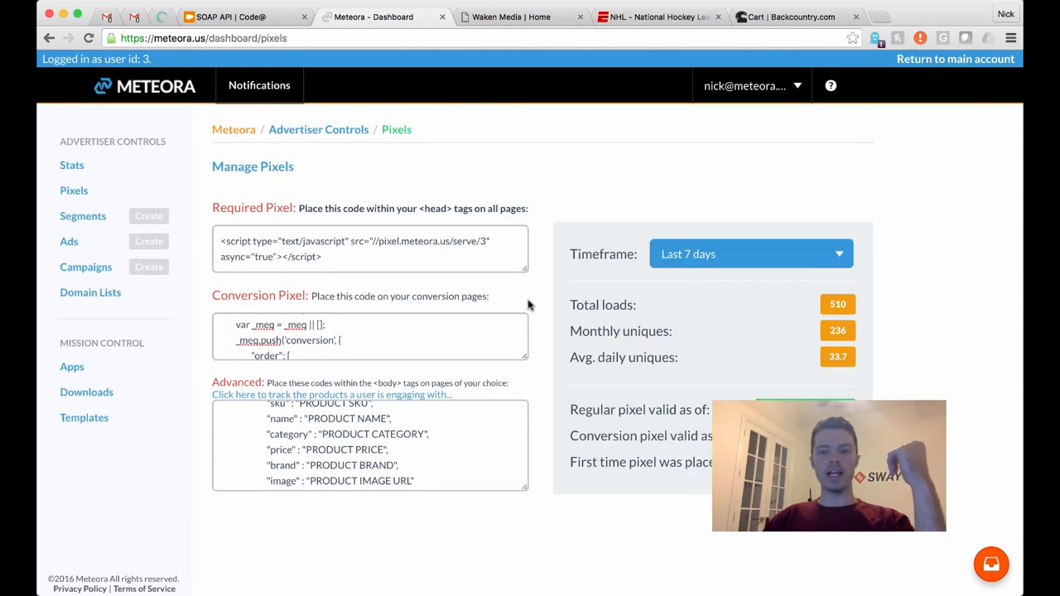
mouse_move(533, 308)
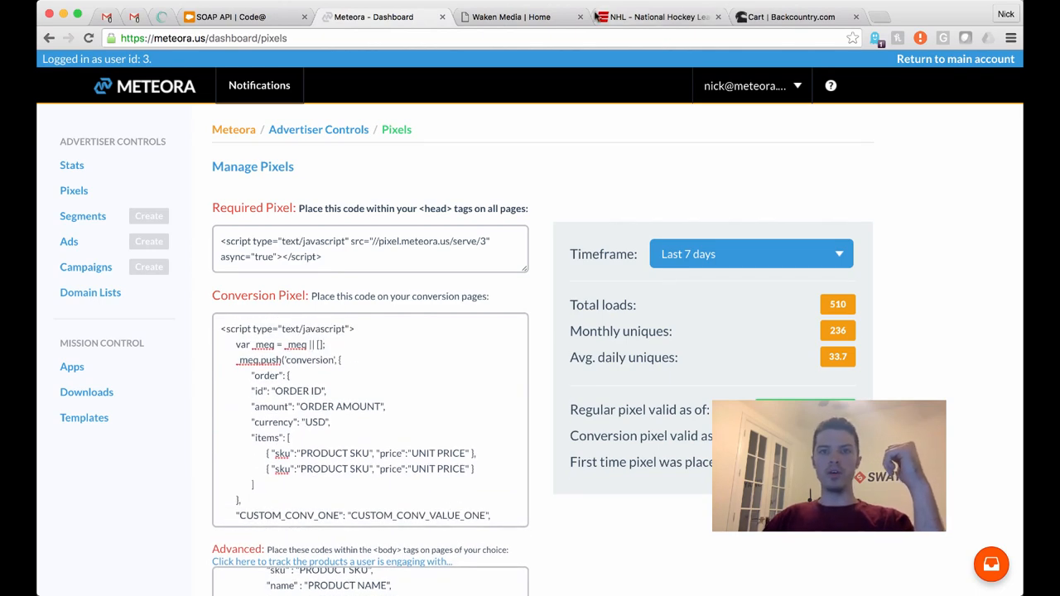
click(795, 17)
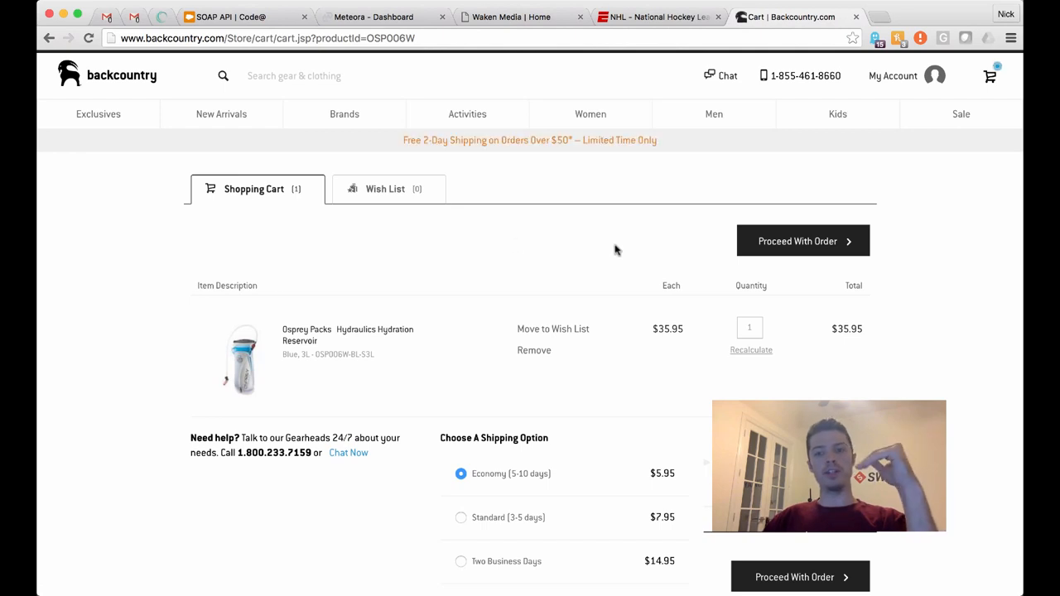
mouse_move(596, 399)
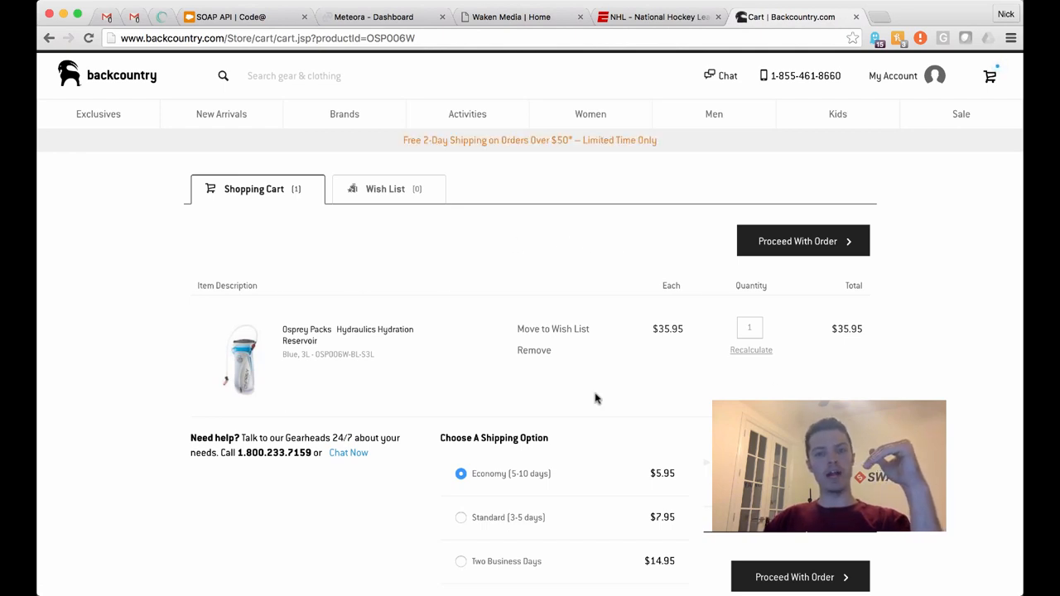
mouse_move(437, 531)
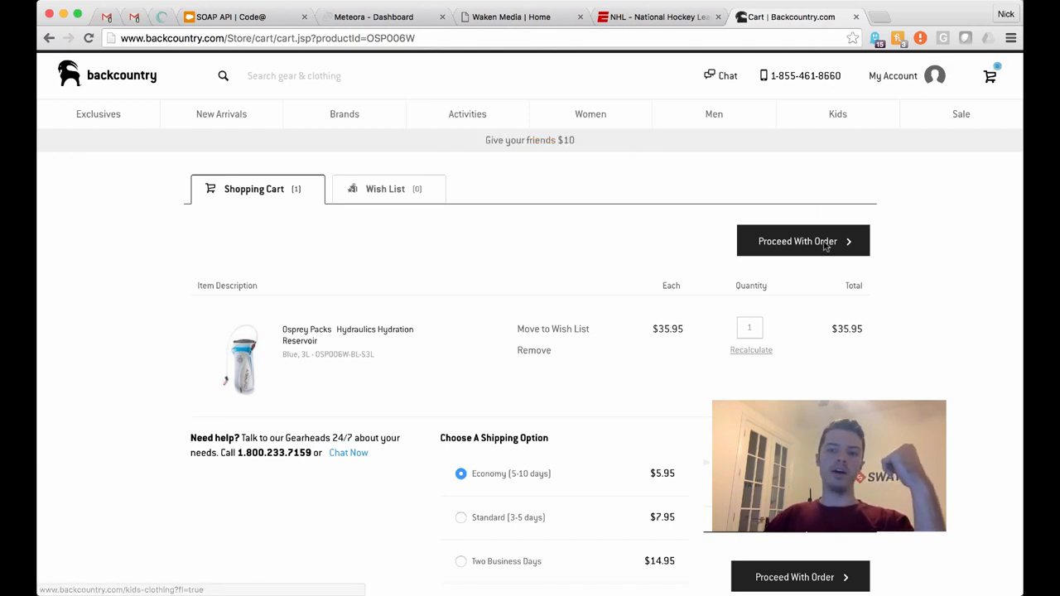
Proceed from the Backcountry cart to checkout, dismiss the Honey coupon popup, and return to Meteora
click(799, 577)
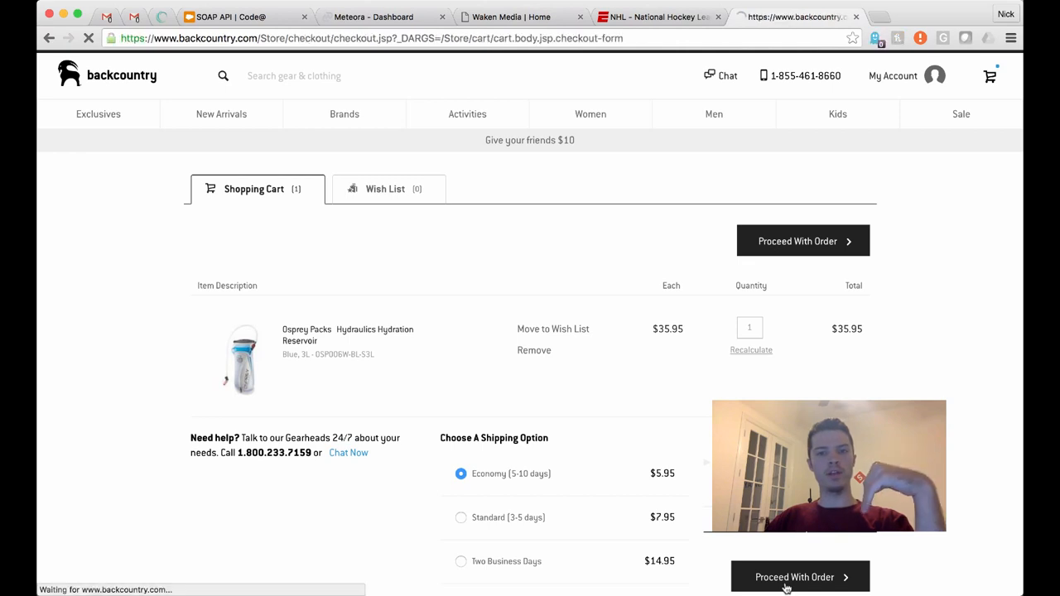
click(799, 577)
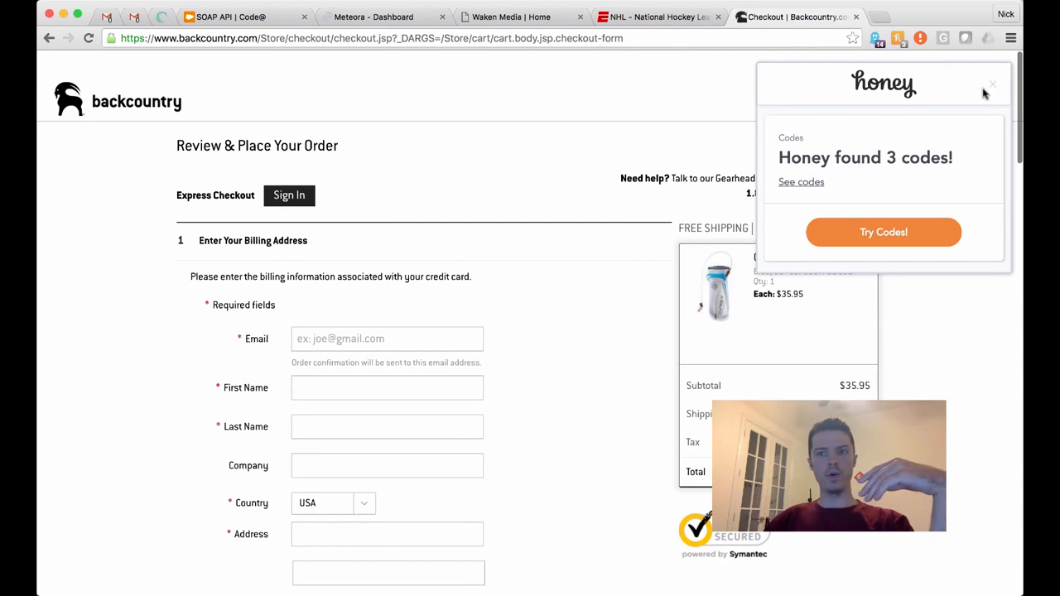
click(992, 85)
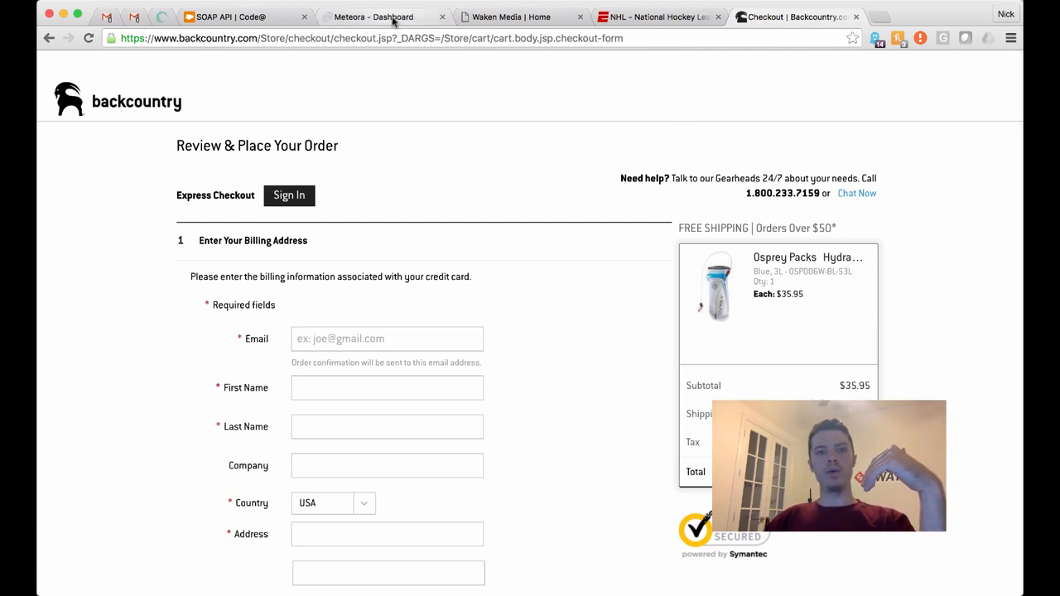
click(373, 17)
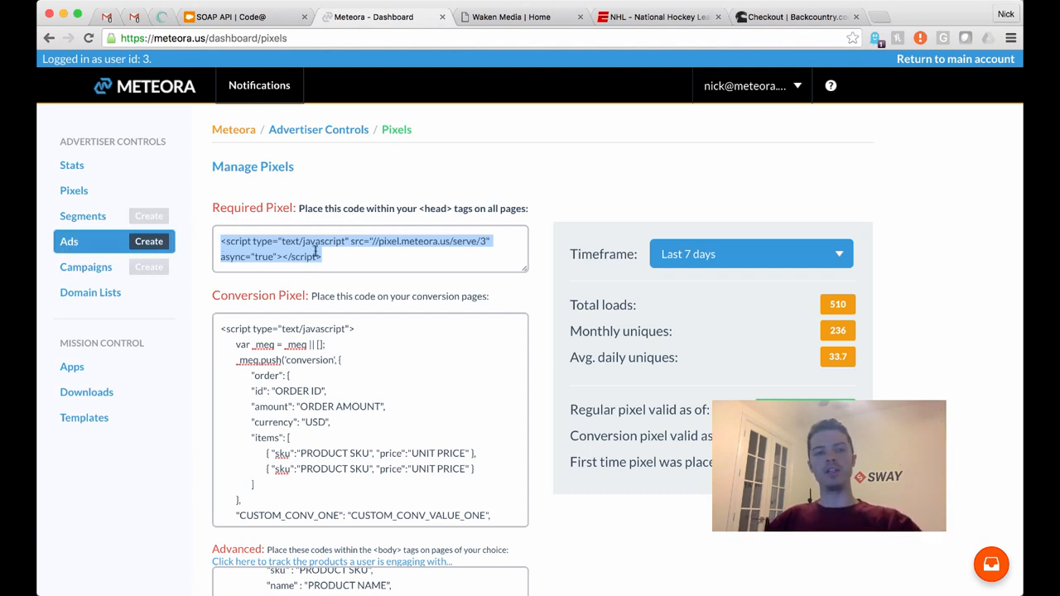
Open Meteora's Manage Ads page listing ad status, sizes, impressions and conversions
click(350, 256)
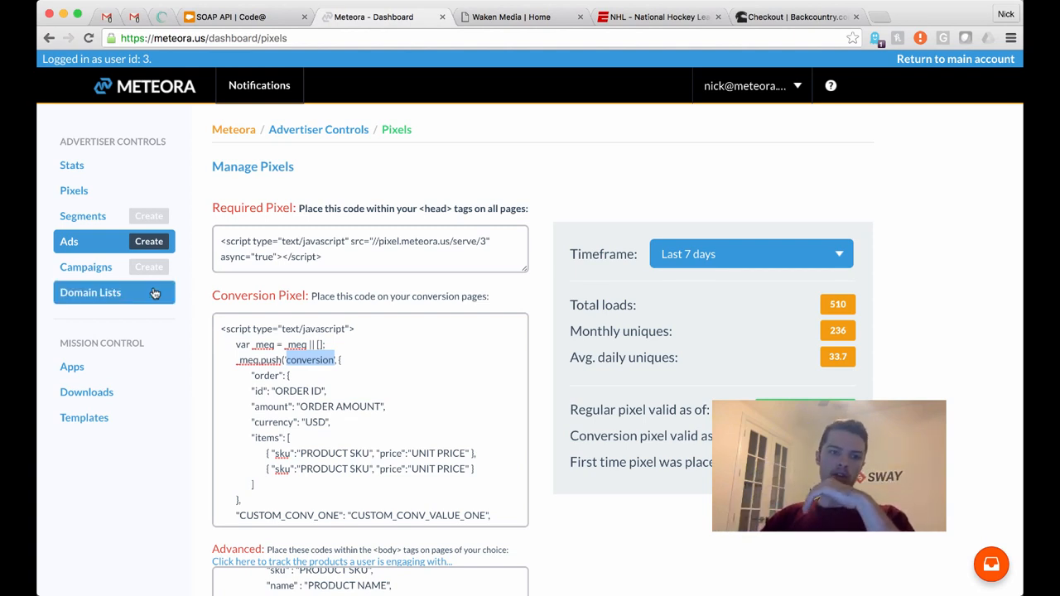
click(69, 241)
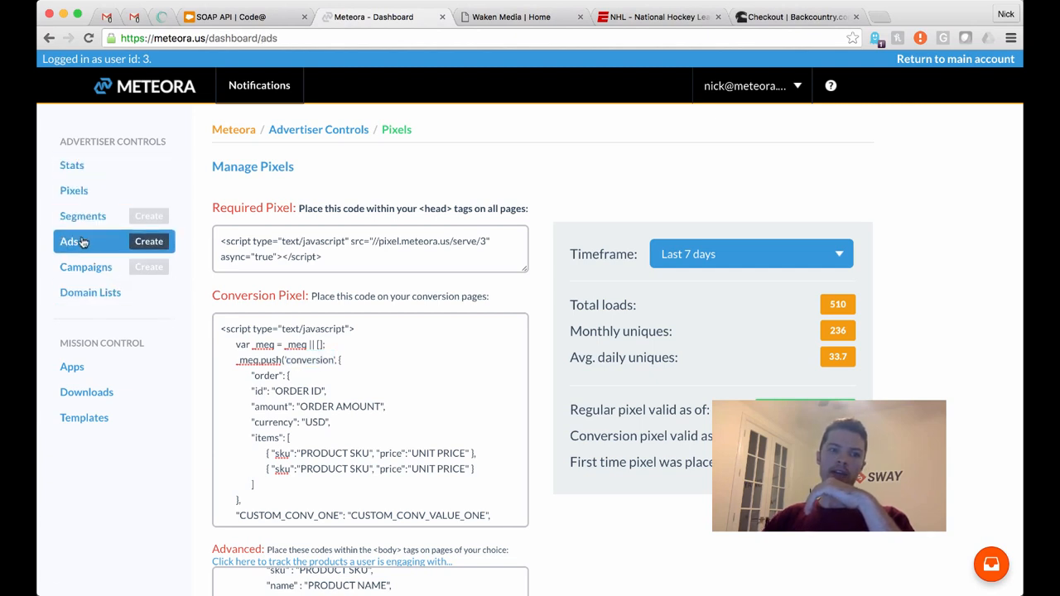
click(69, 241)
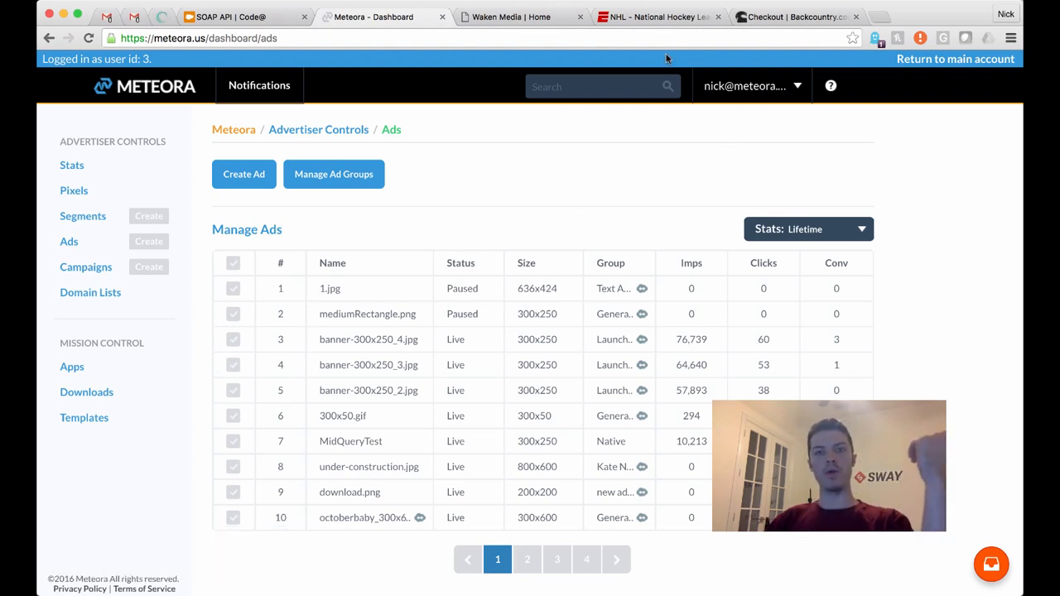
Show Meteora's Manage Pixels conversion code again, then select the Backcountry checkout address bar
click(510, 17)
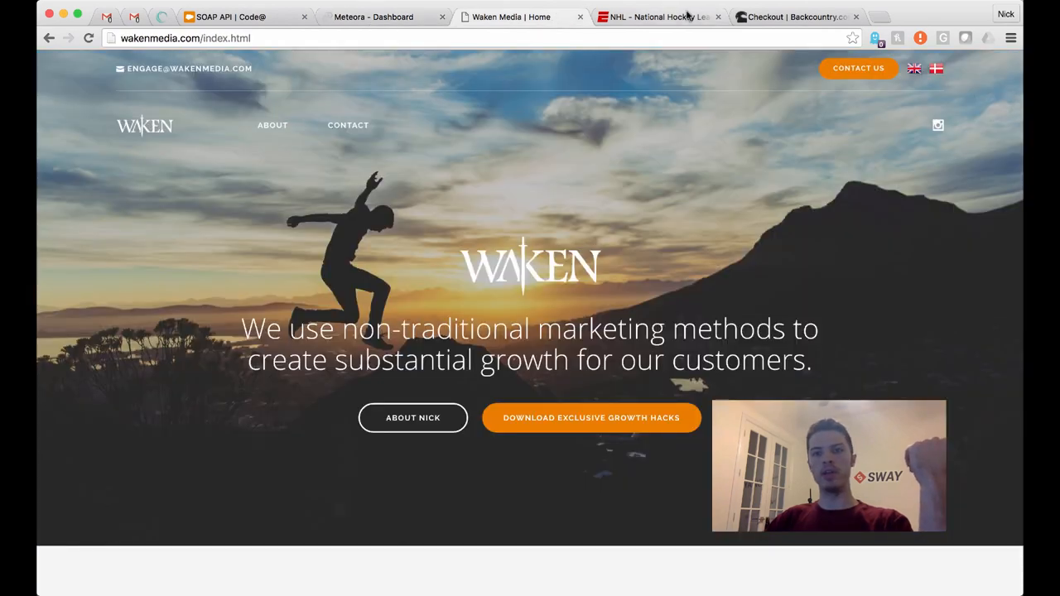
mouse_move(654, 17)
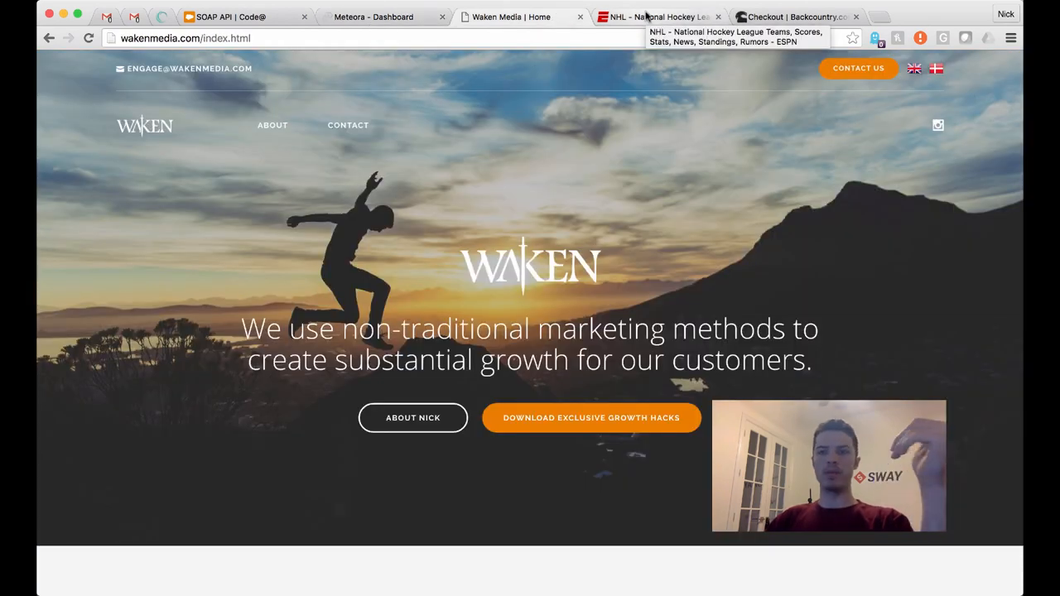
click(795, 17)
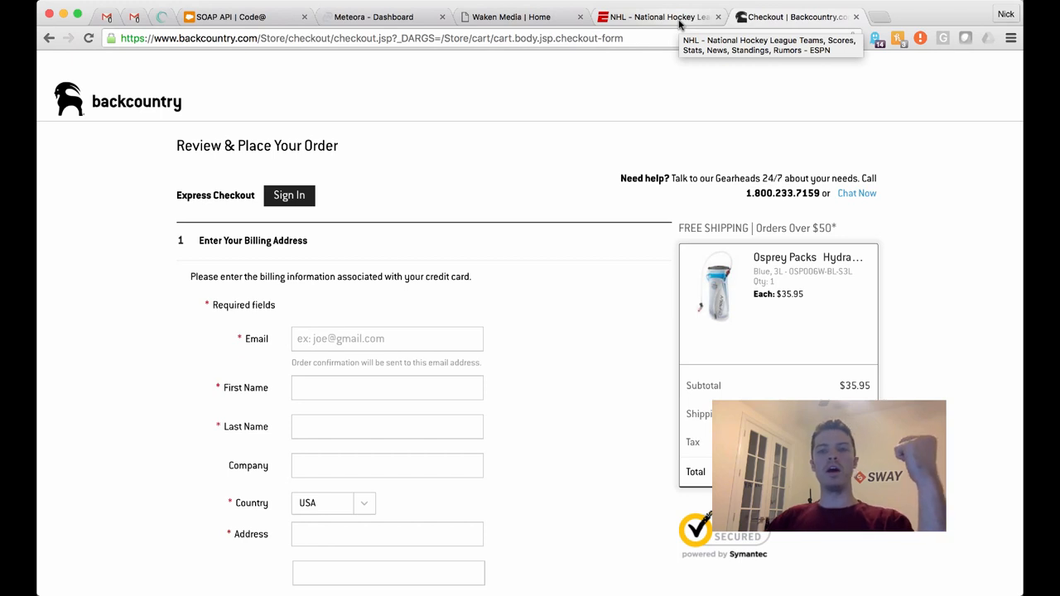
click(509, 17)
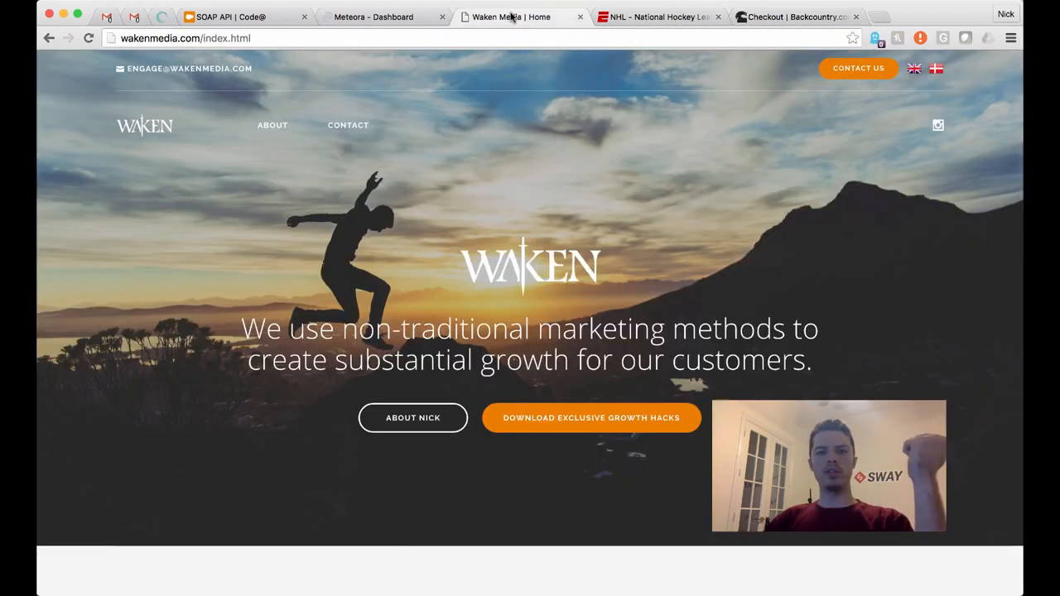
click(372, 17)
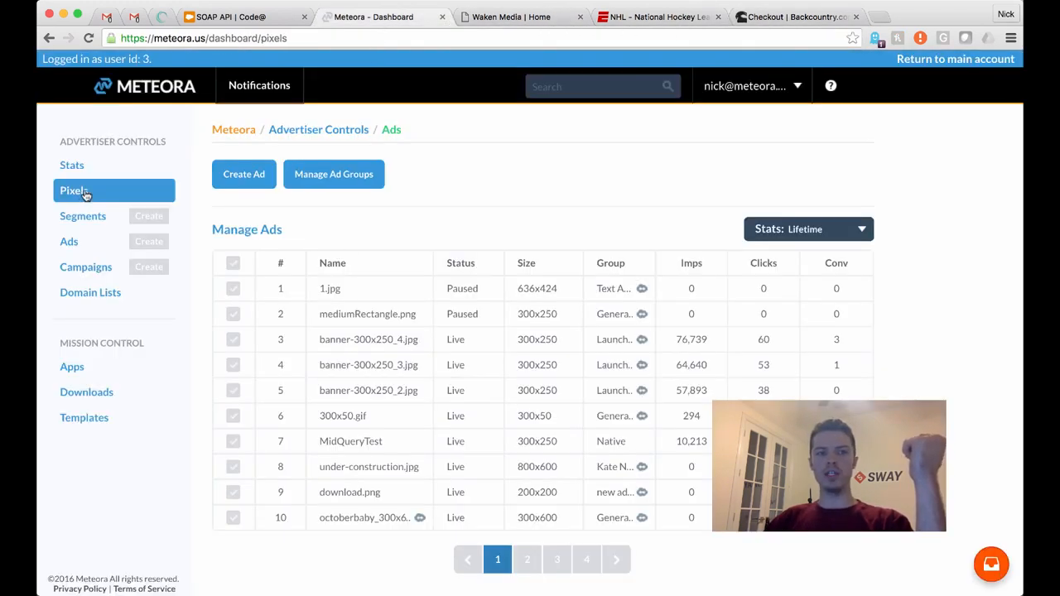
click(74, 190)
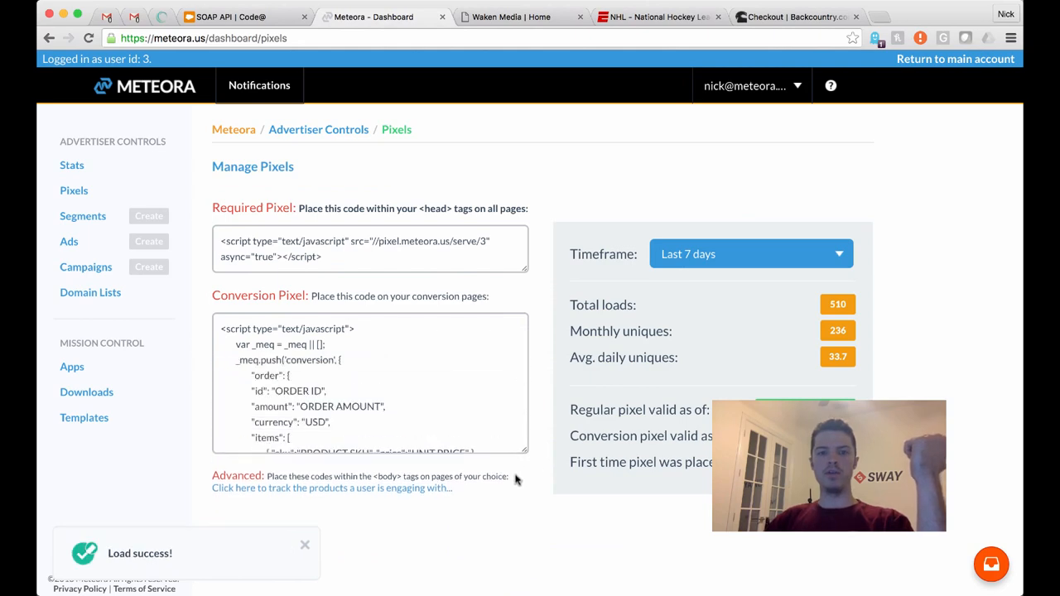
scroll(down, 3)
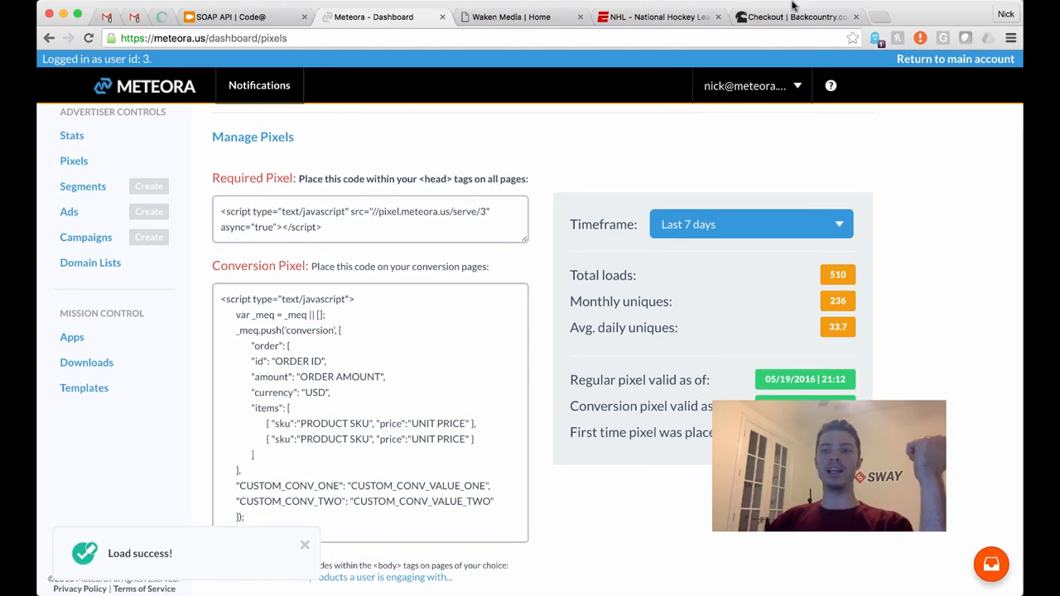
click(795, 17)
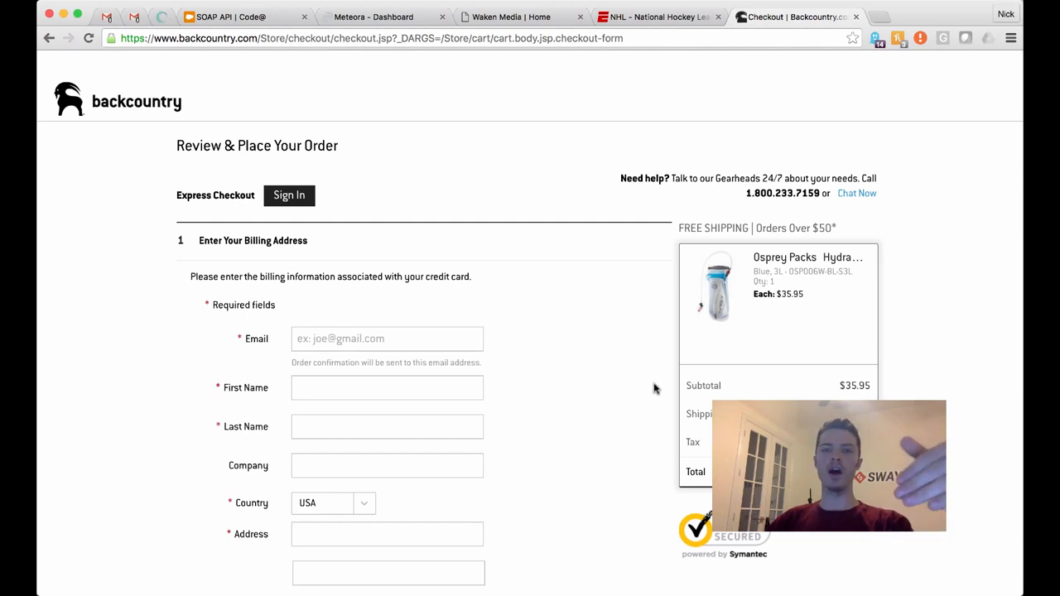
click(364, 38)
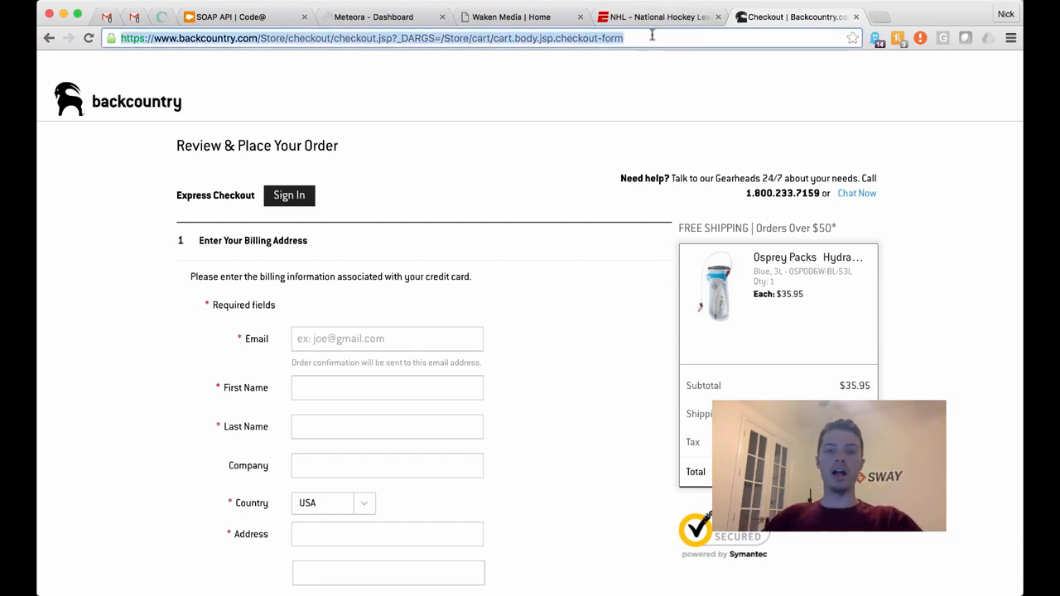
Load mrprovider.com in the checkout tab, then switch back to Meteora's pixel codes
text(mrprovider.com)
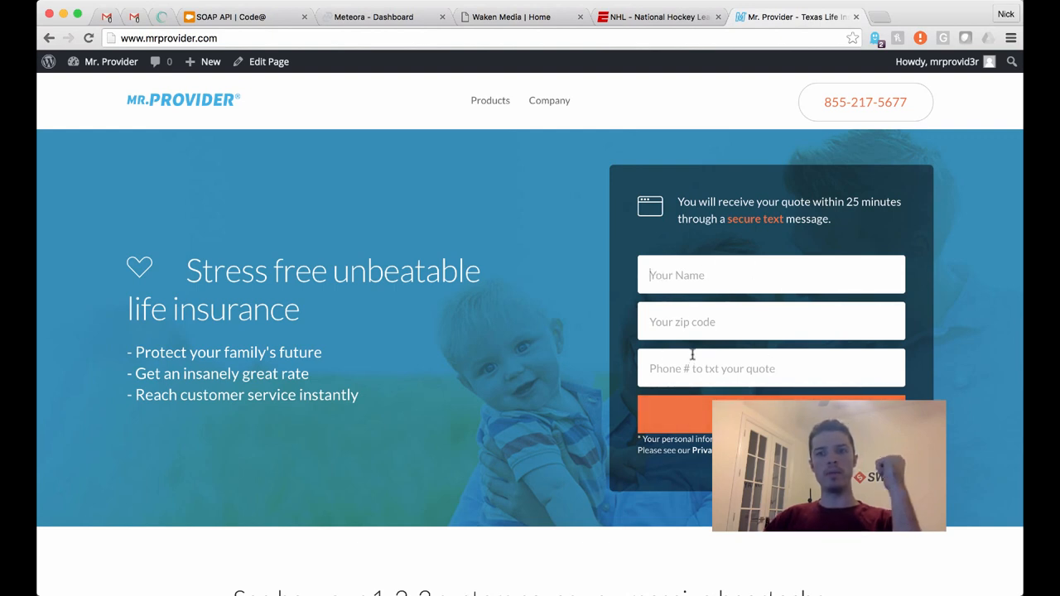
mouse_move(819, 321)
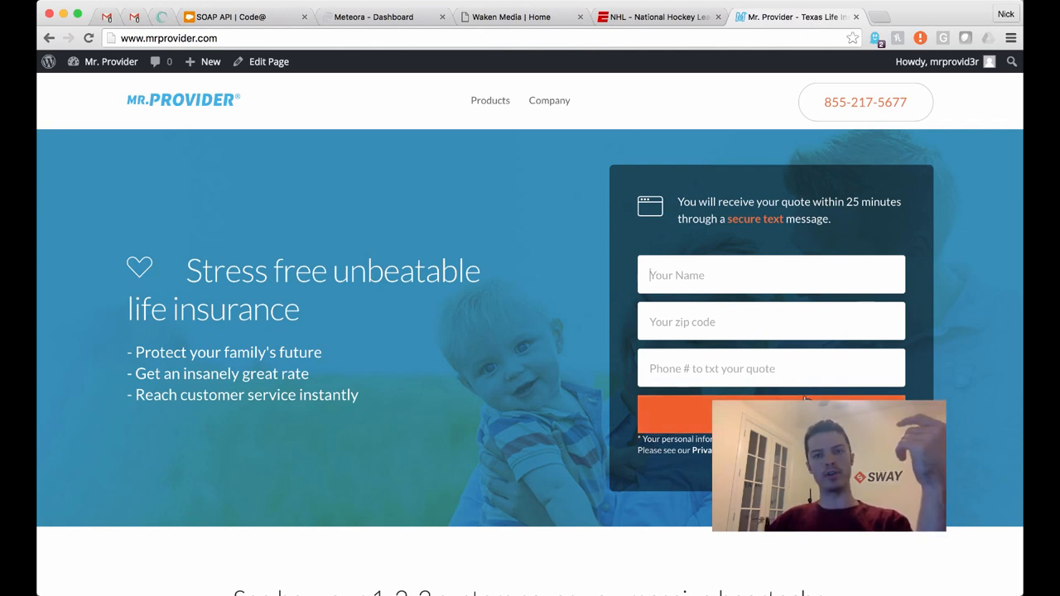
mouse_move(519, 24)
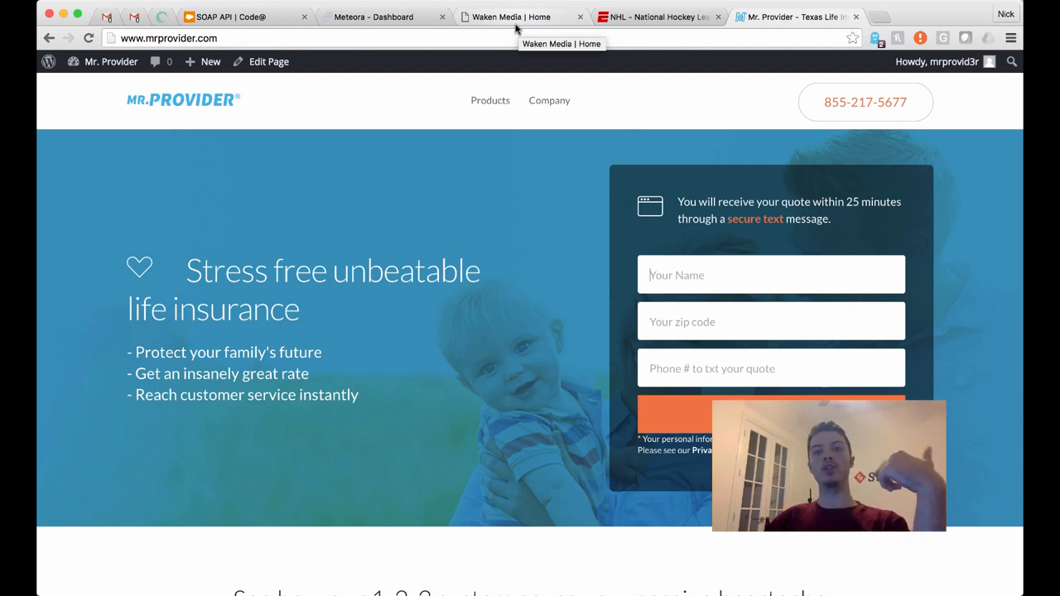
mouse_move(522, 122)
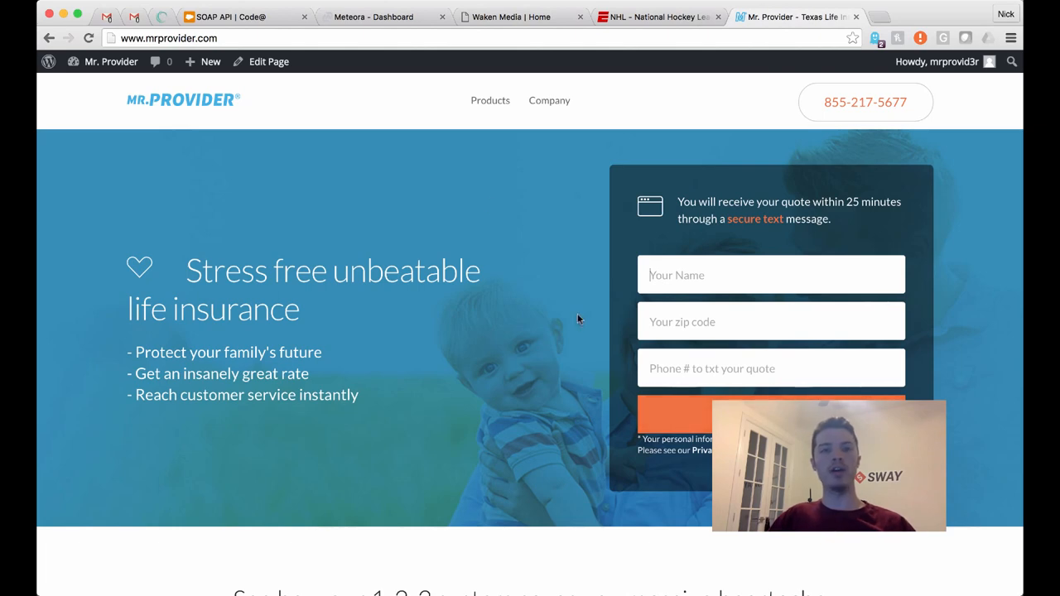
click(374, 17)
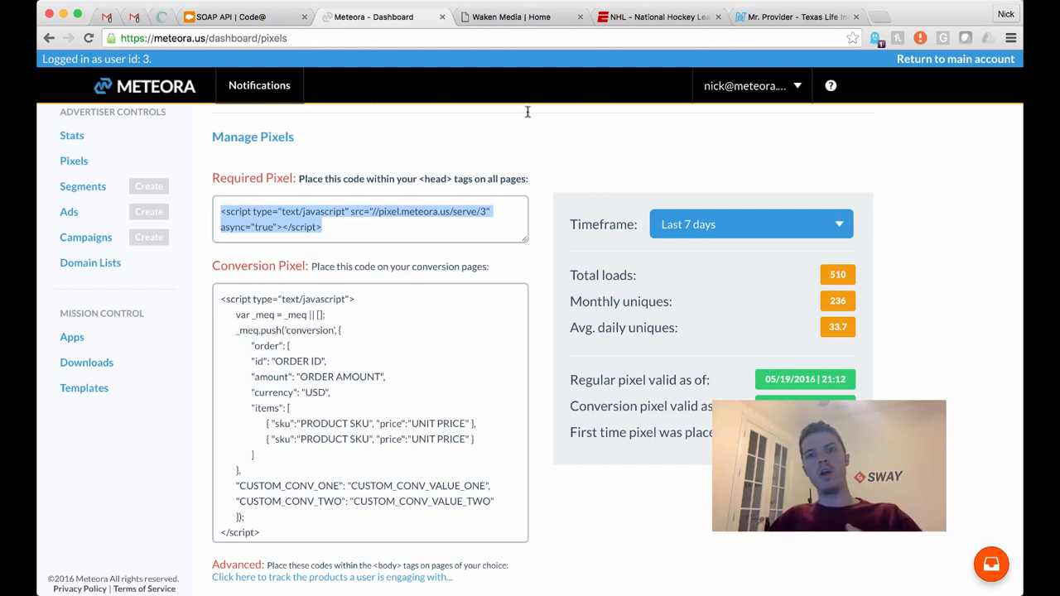
Revisit the Mr. Provider homepage and its quote form, then show the Waken Media home page
click(795, 17)
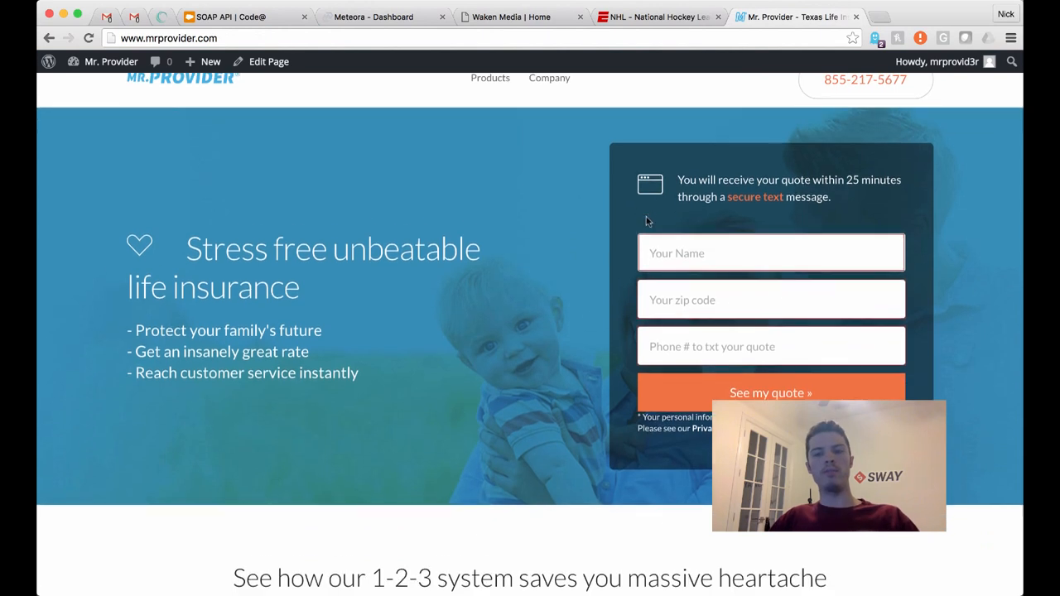
scroll(down, 3)
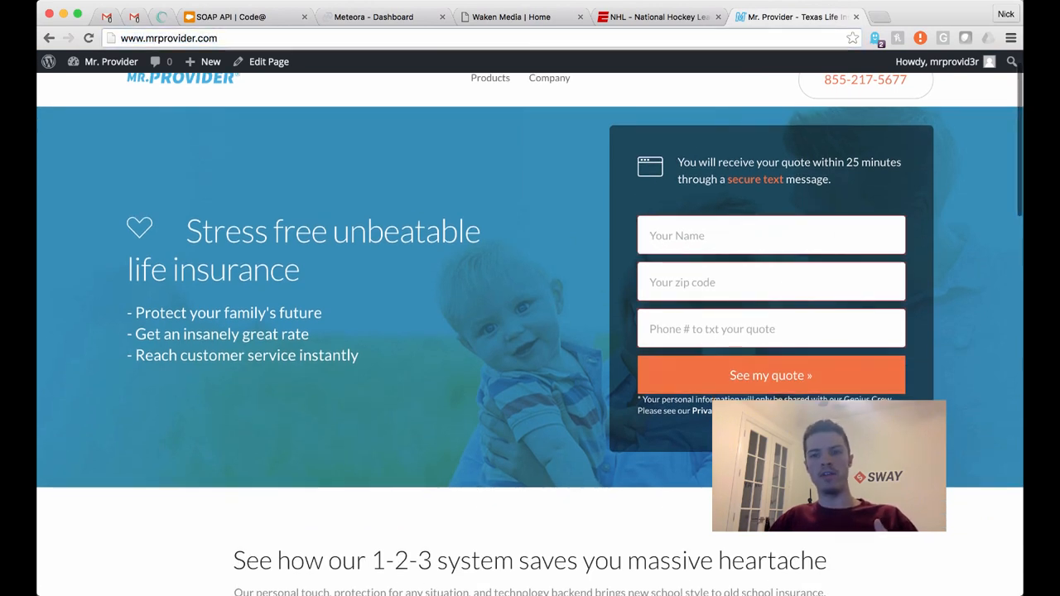
click(771, 376)
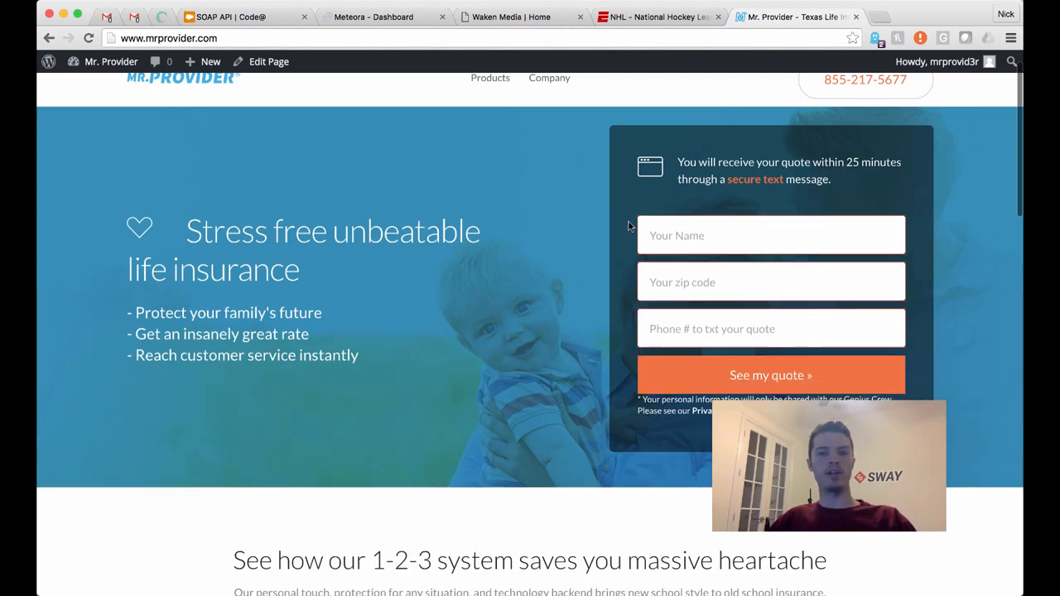
mouse_move(627, 235)
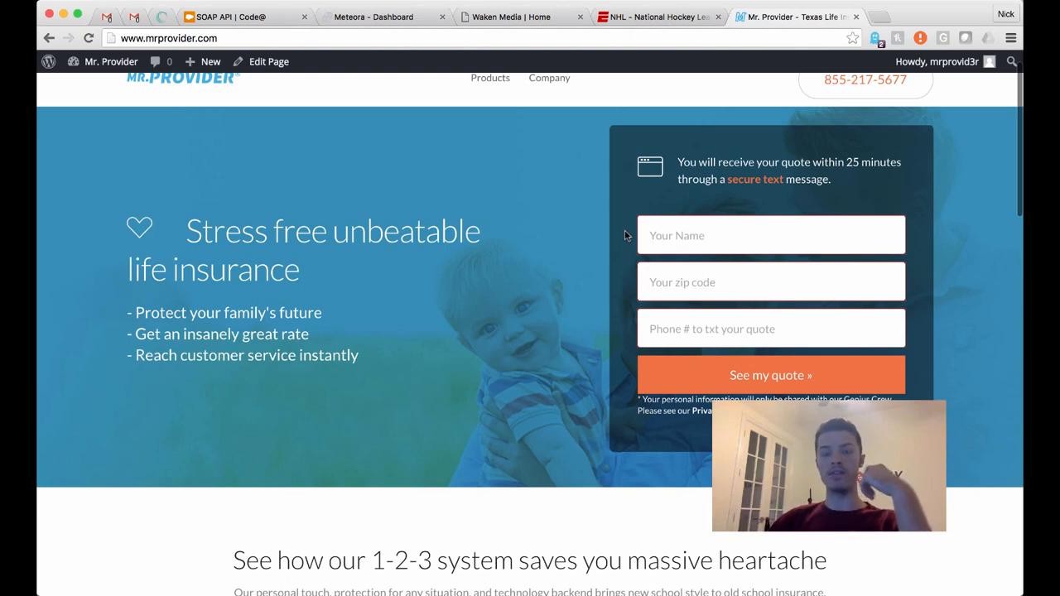
mouse_move(625, 264)
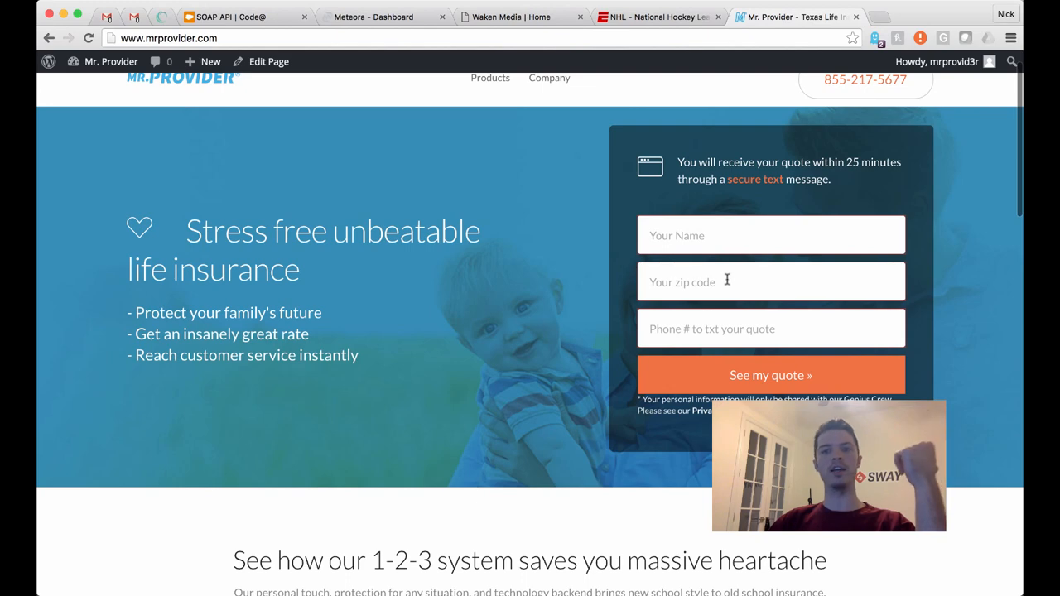
click(770, 282)
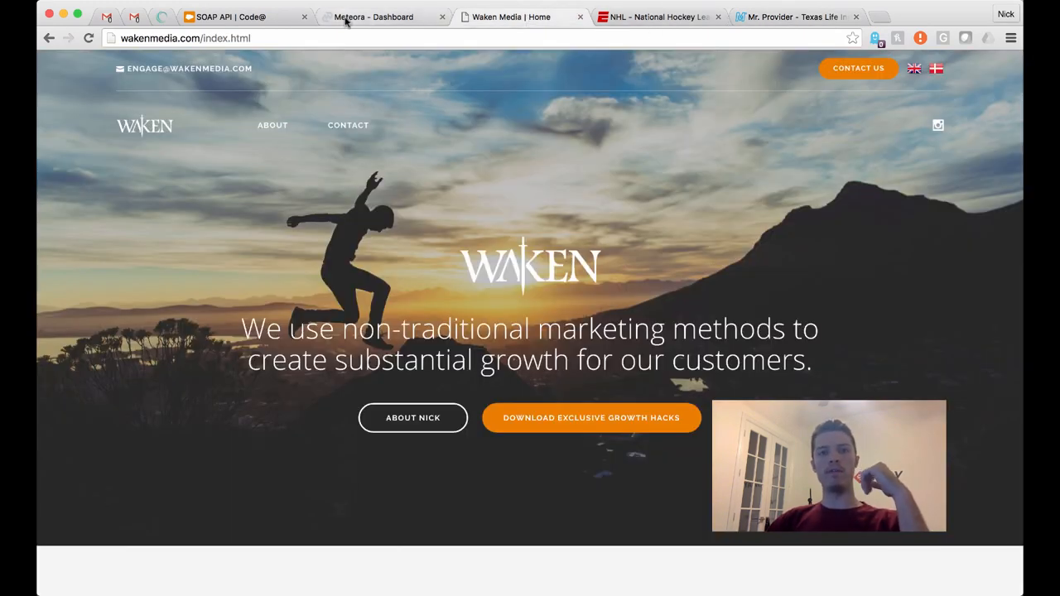
Change the conversion pixel's custom values to carColor 'red' and leather 'no', then go to Segments
click(372, 17)
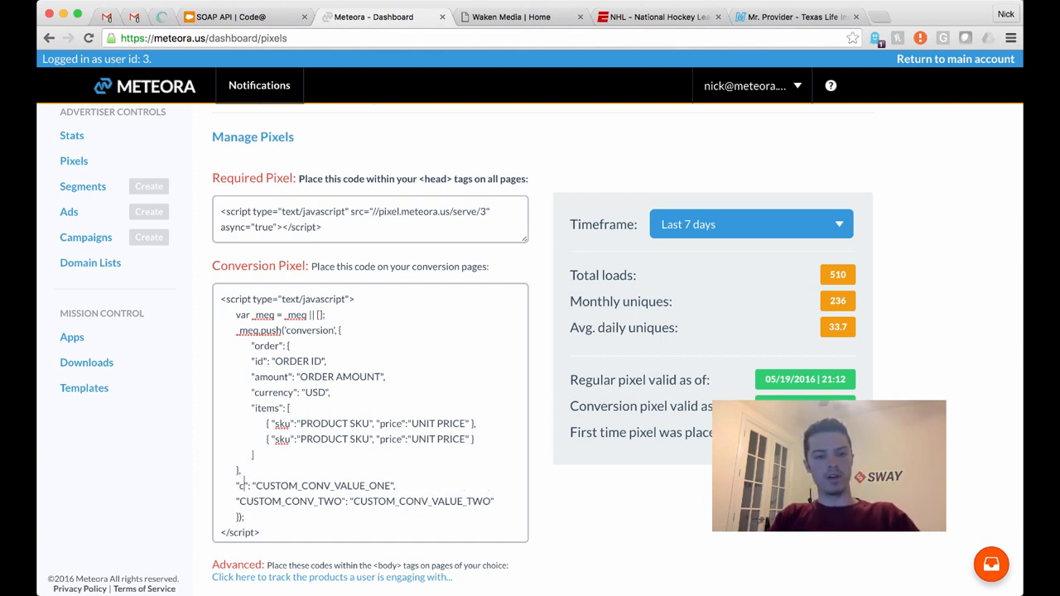
text(arColor)
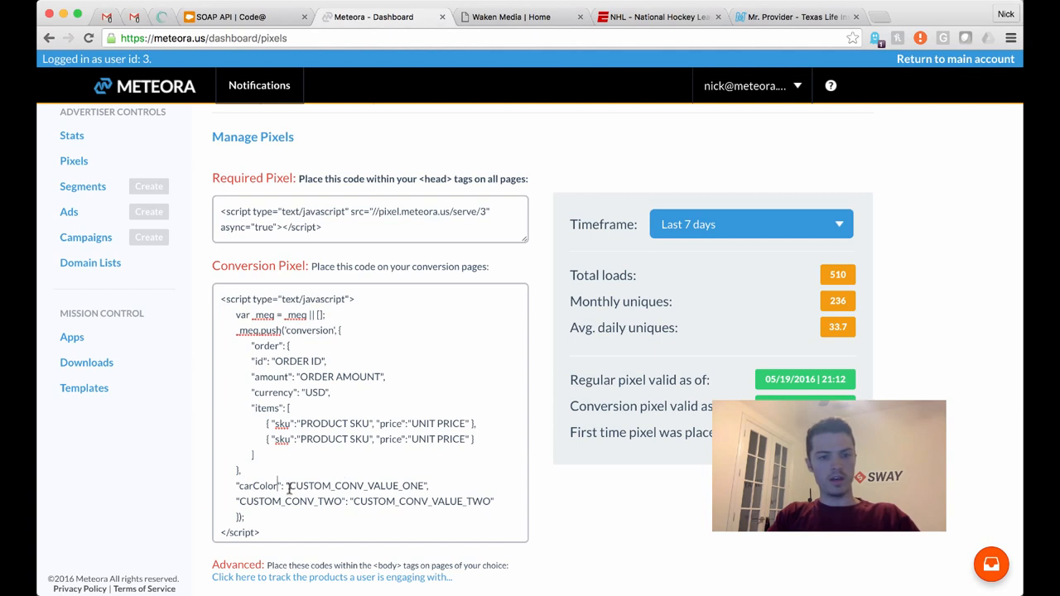
text(re",)
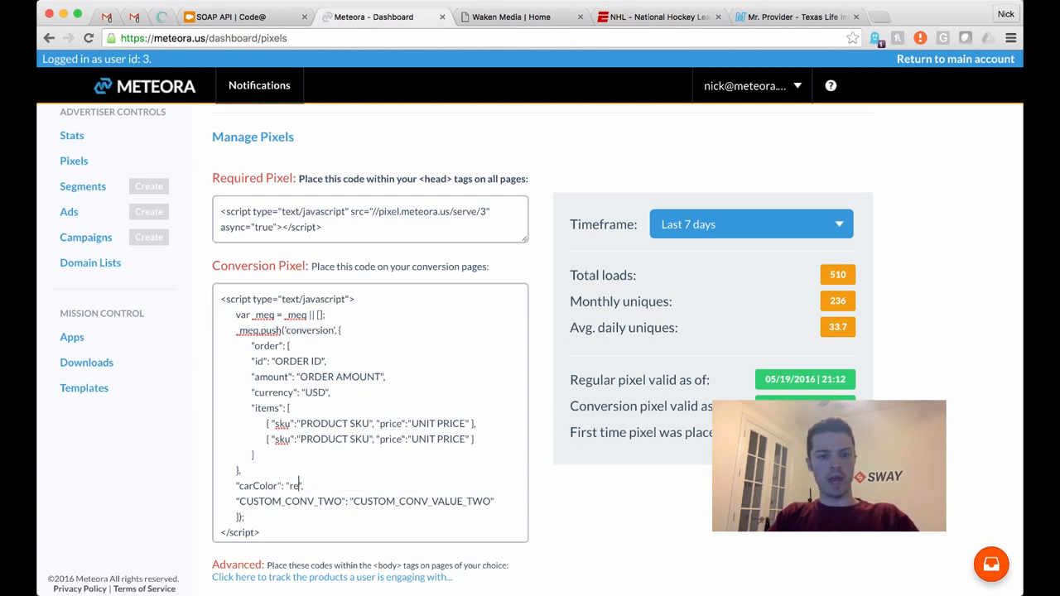
double_click(290, 501)
text("leather": "no)
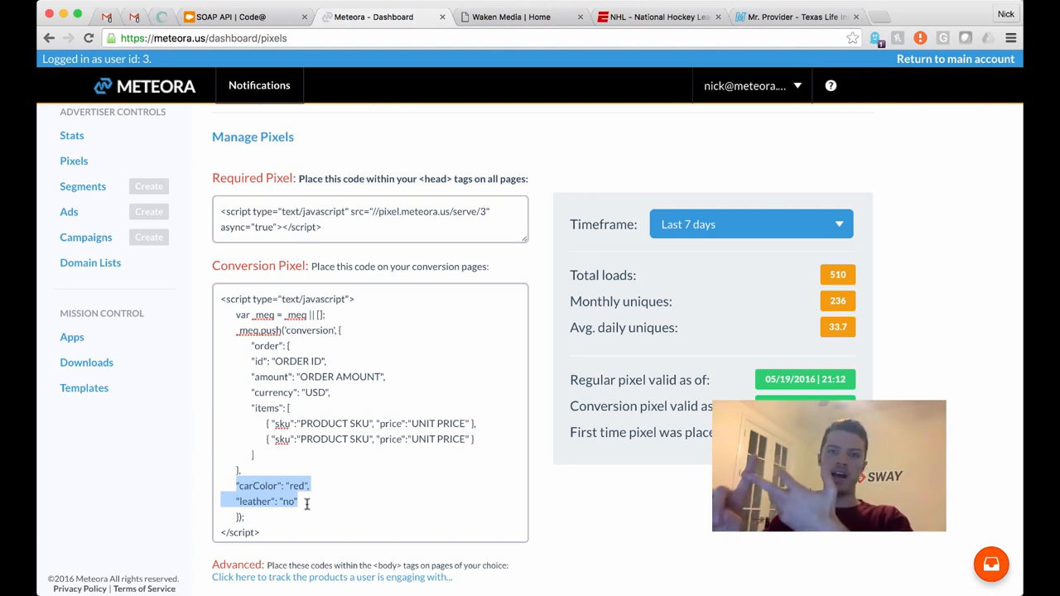
mouse_move(199, 257)
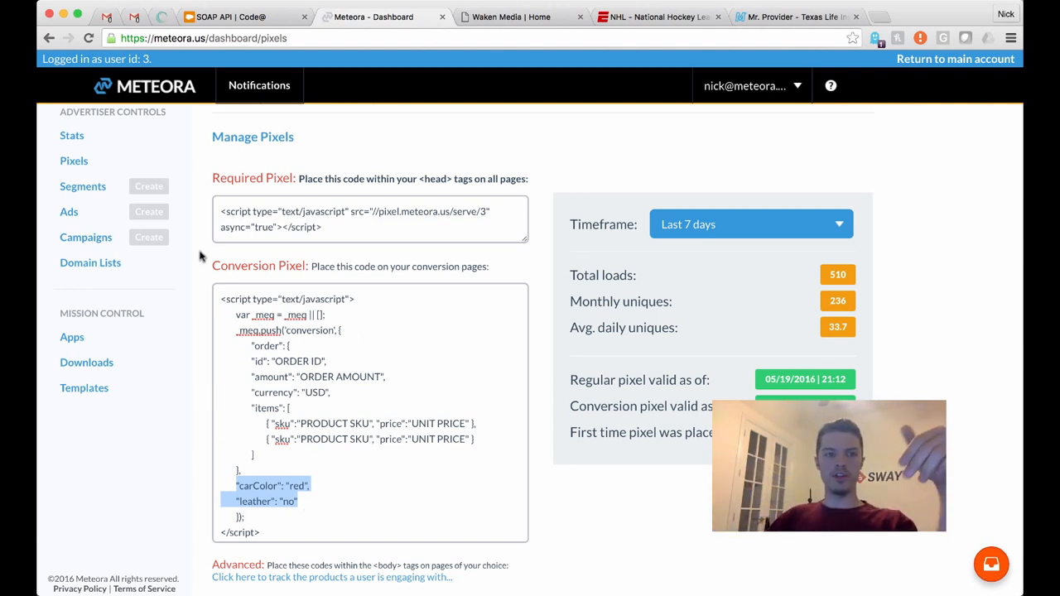
click(82, 186)
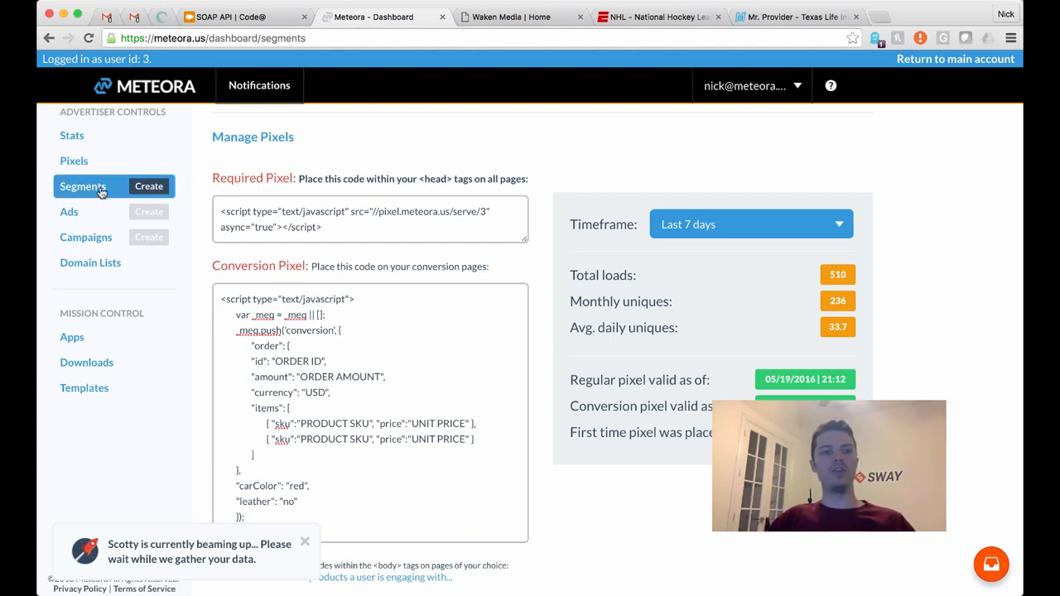
mouse_move(237, 189)
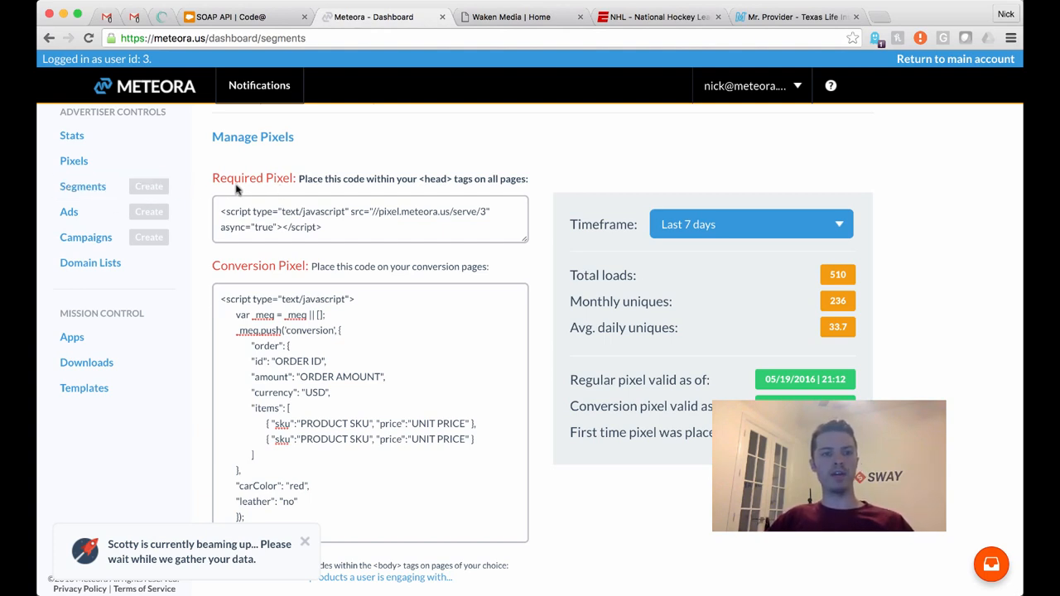
mouse_move(201, 188)
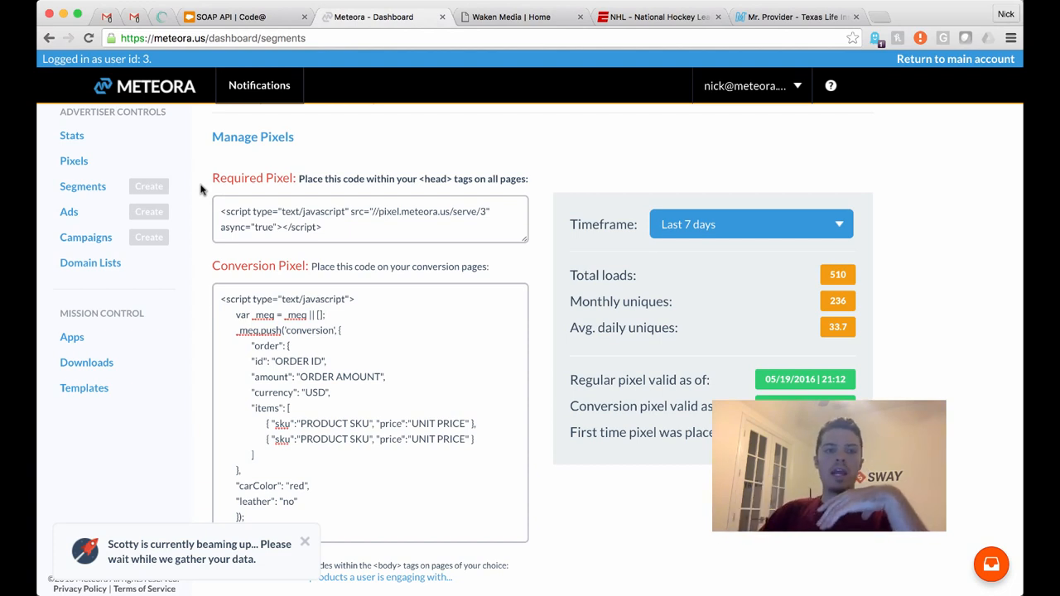
click(149, 185)
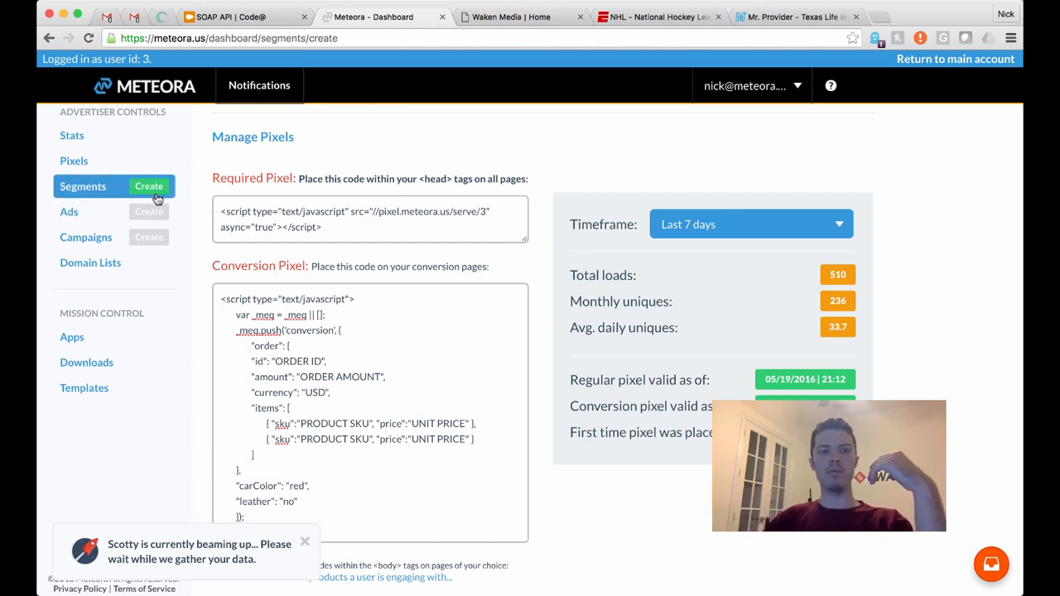
Start a new segment and open ESPN's NHL page from espn.com
click(148, 185)
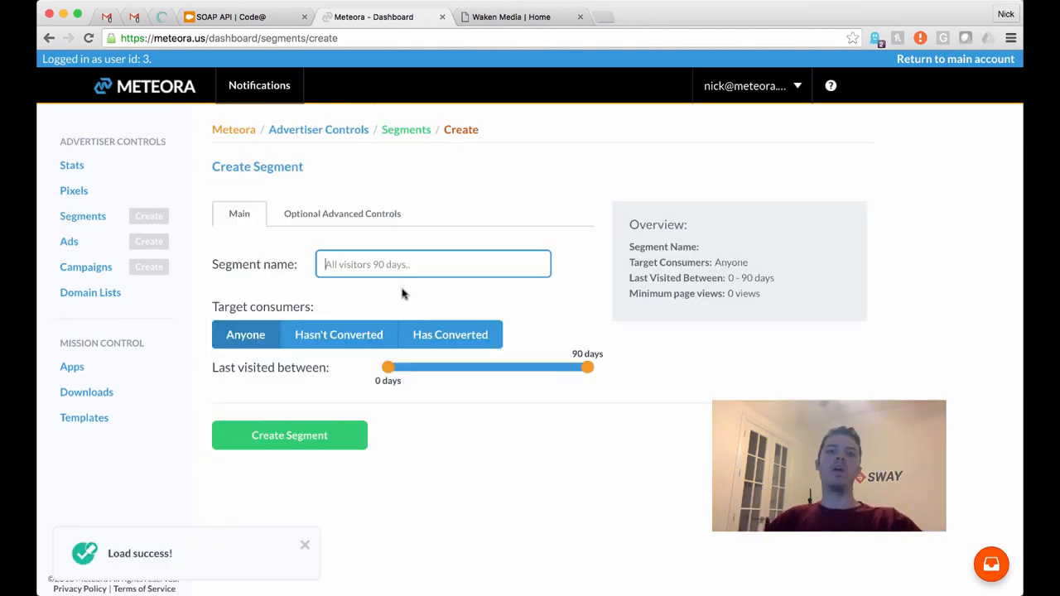
text(espn.com)
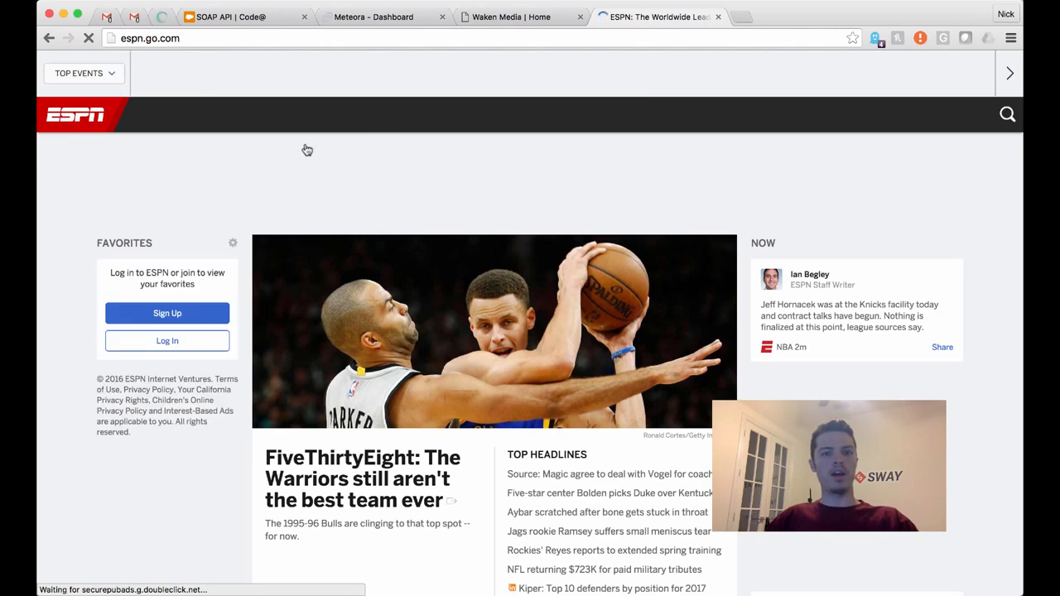
click(362, 114)
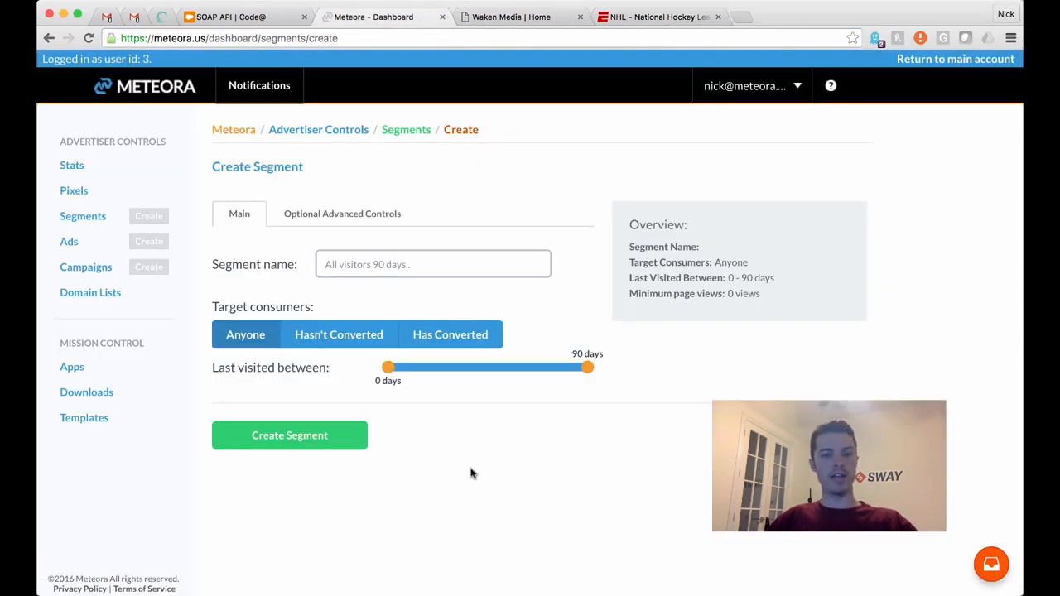
Name the segment 'NHL lovers', limit last visit to 20 days, target Hasn't Converted
click(432, 264)
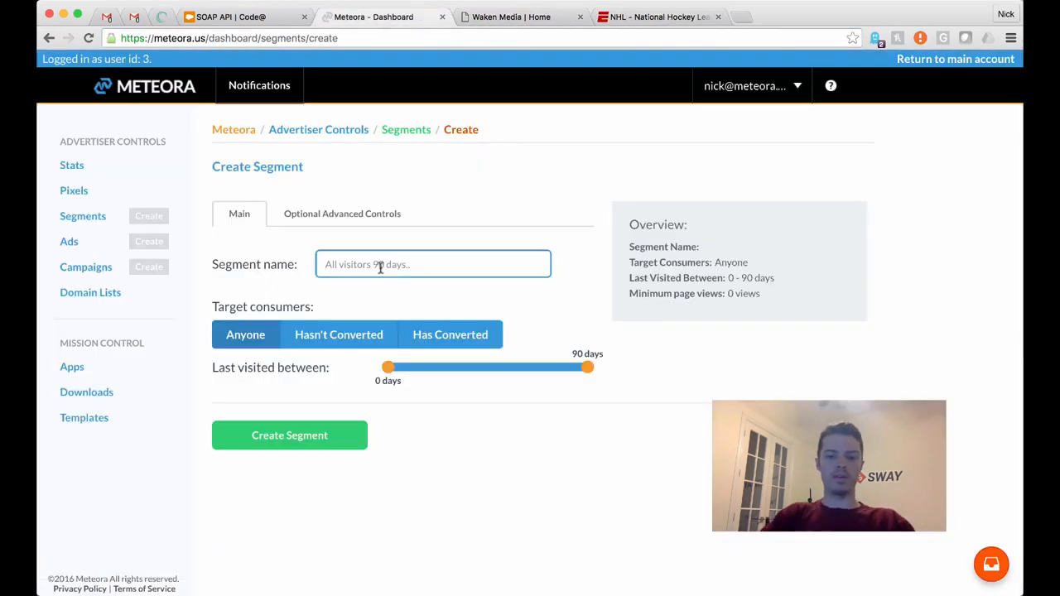
text(NHL vis)
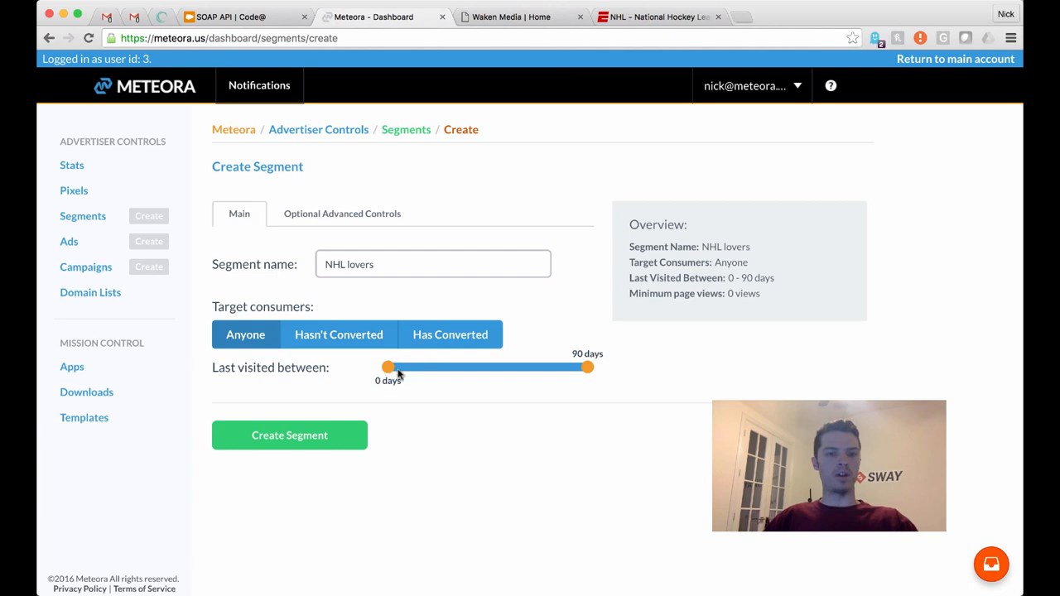
drag(388, 367, 443, 367)
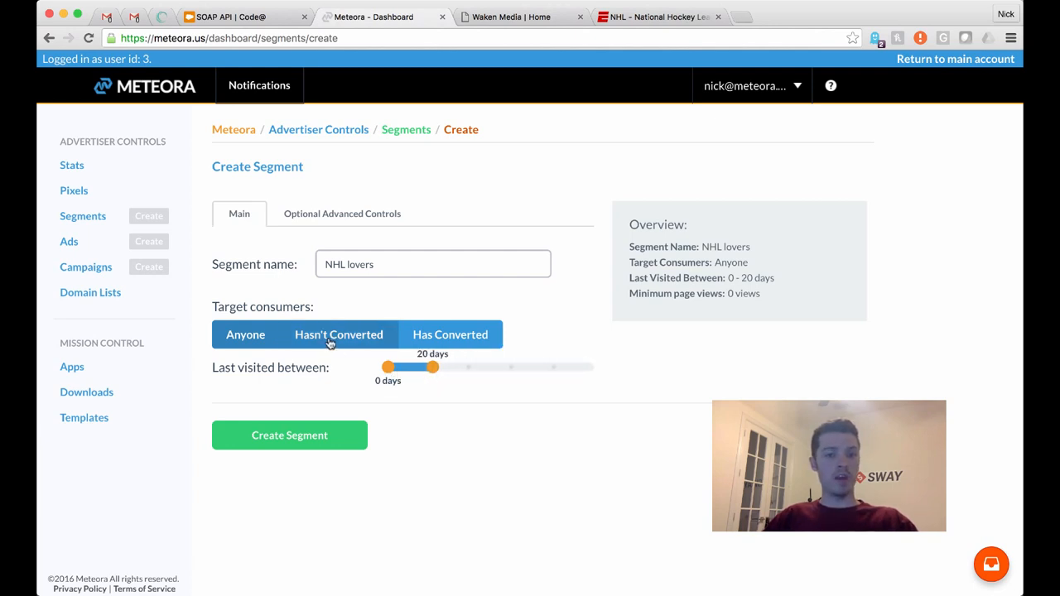
click(338, 334)
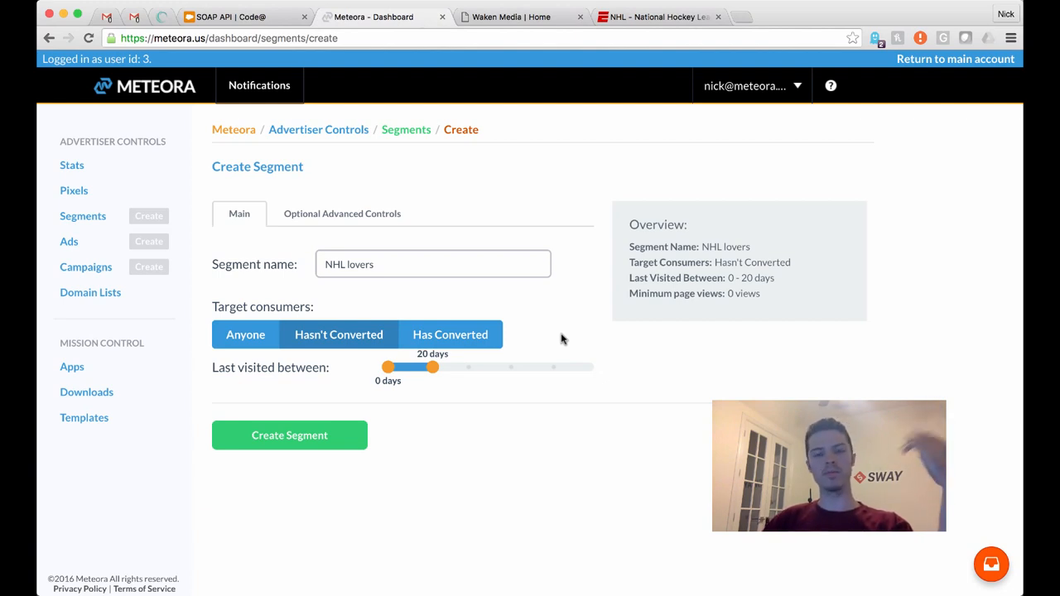
mouse_move(461, 300)
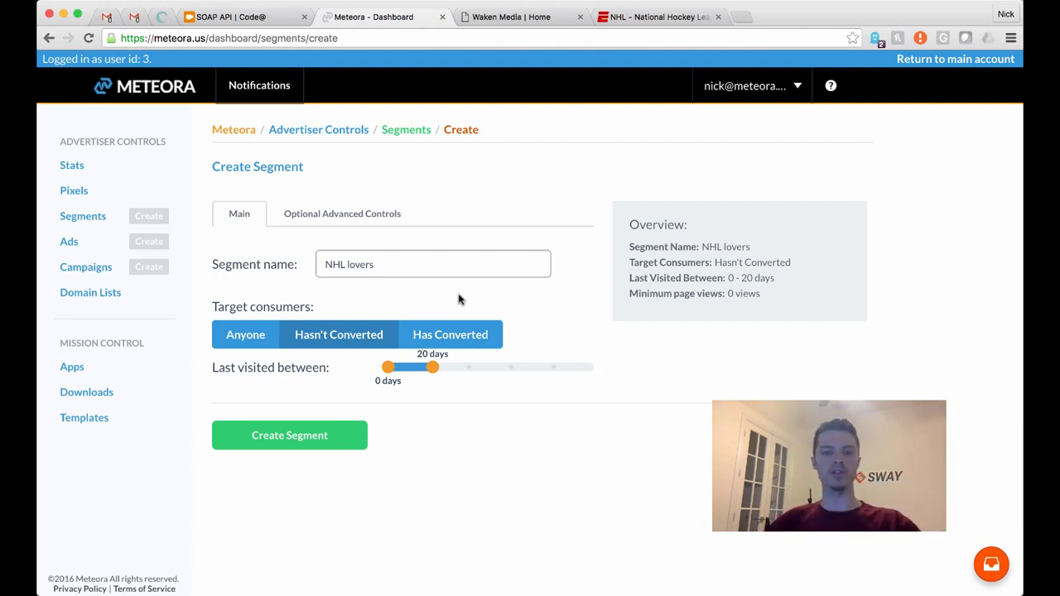
mouse_move(406, 290)
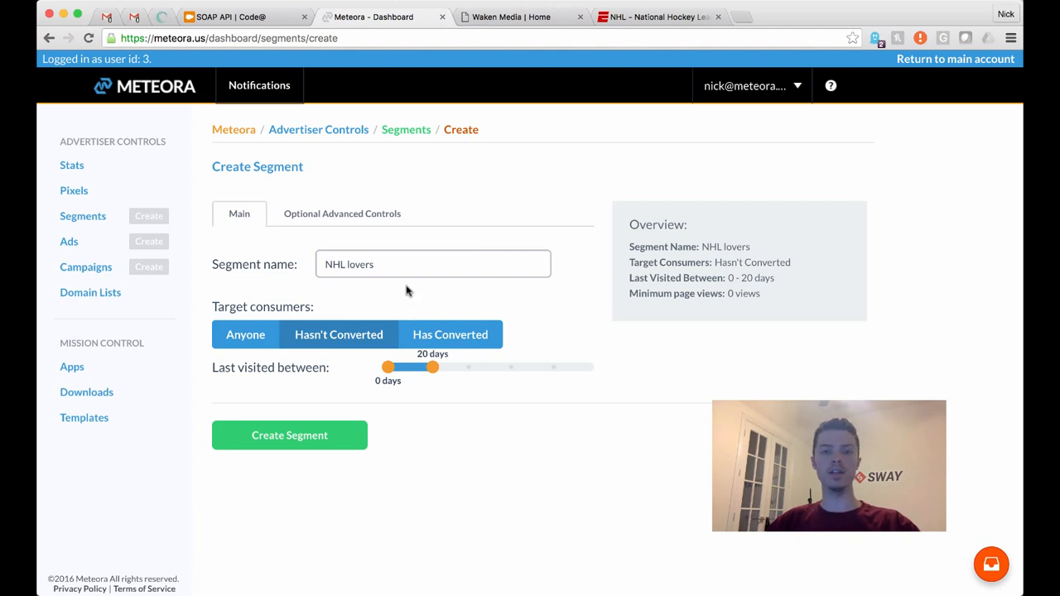
Open the segment's optional advanced settings and scroll to the URLs visited field
click(341, 214)
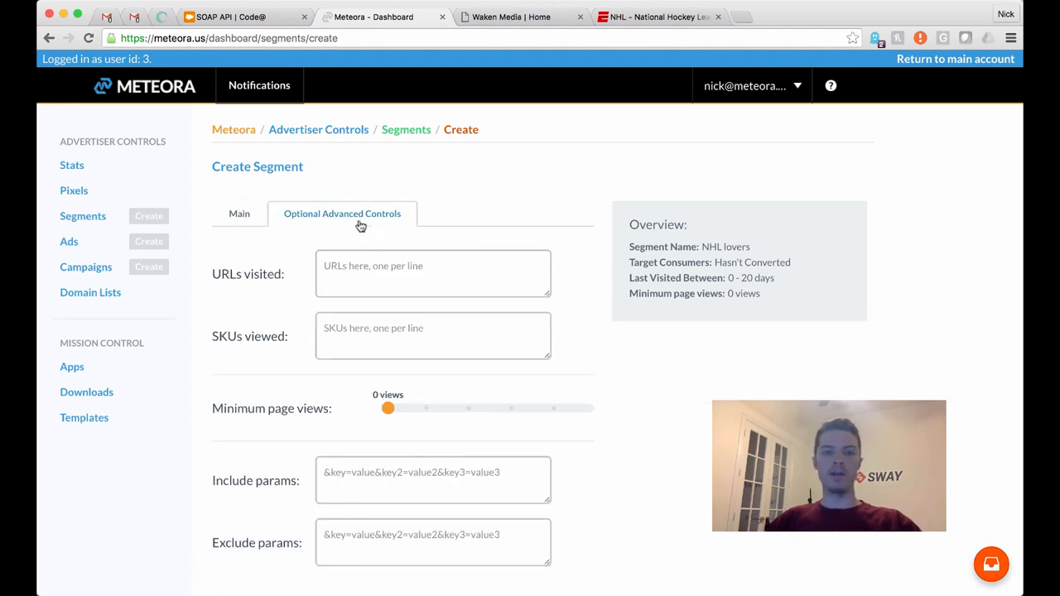
scroll(down, 3)
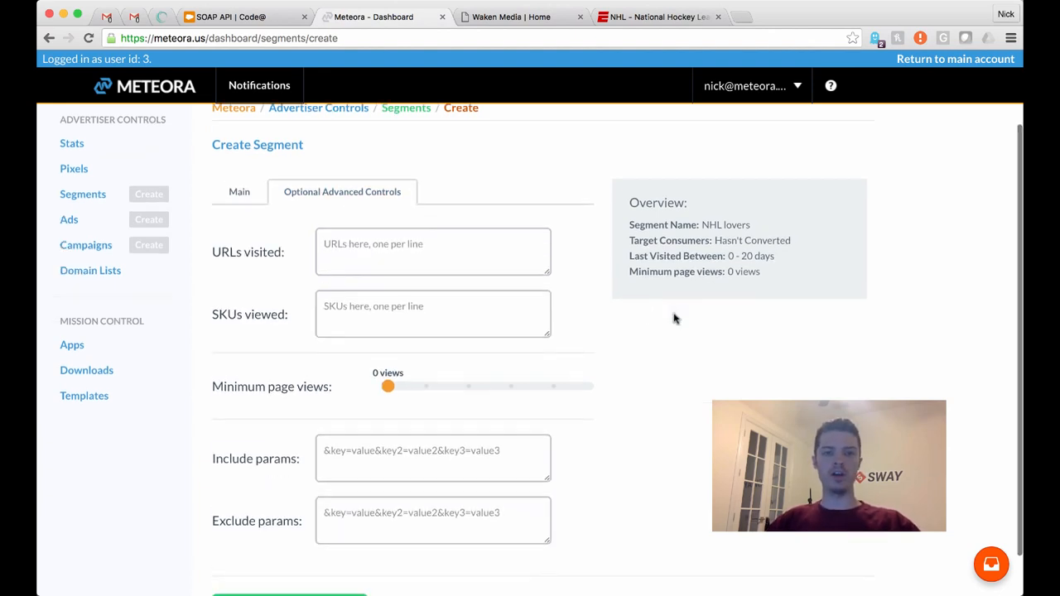
scroll(down, 3)
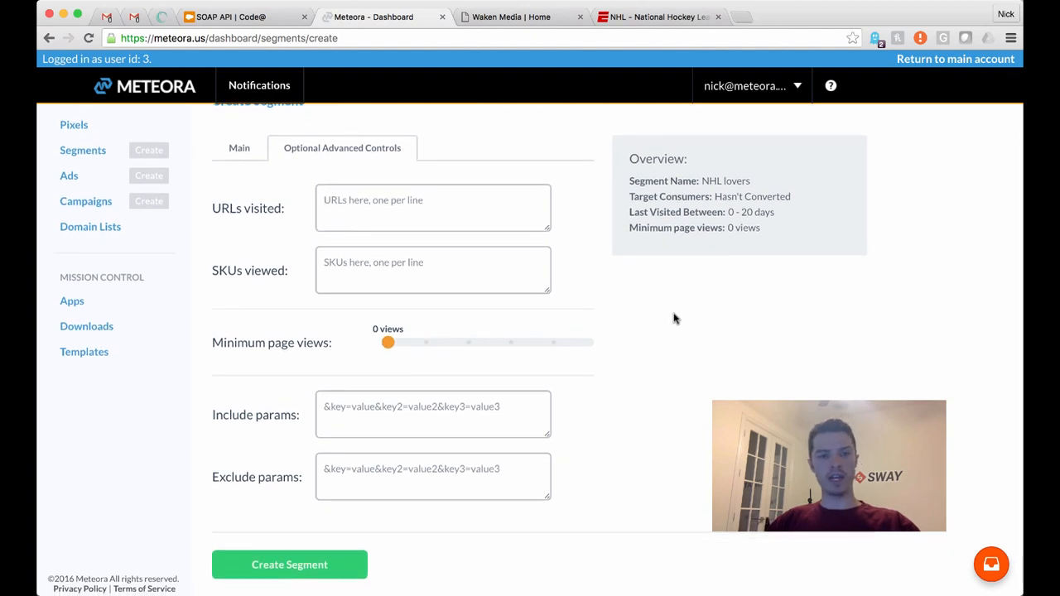
click(239, 148)
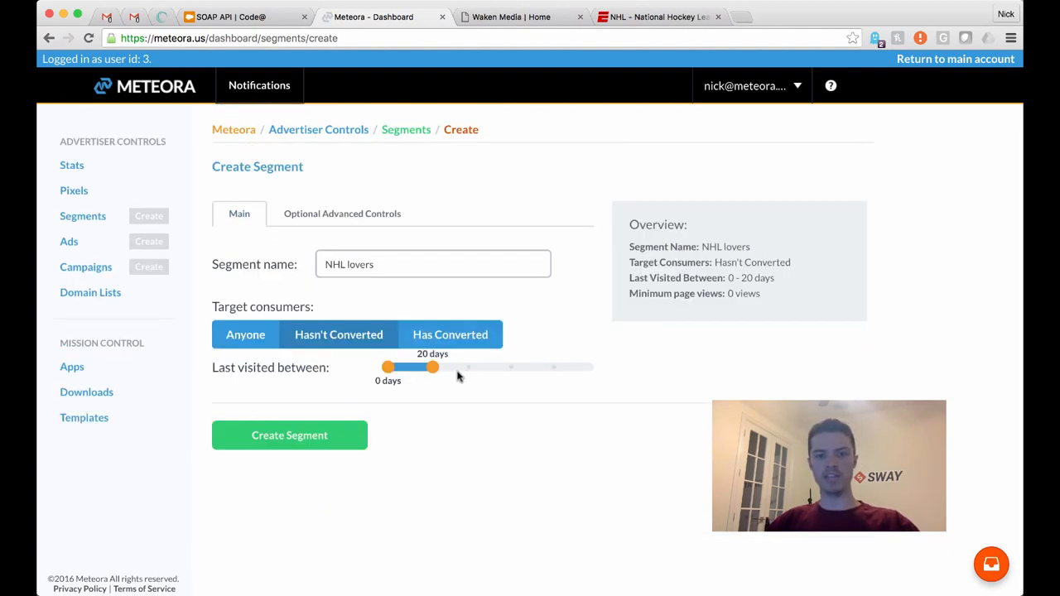
click(342, 214)
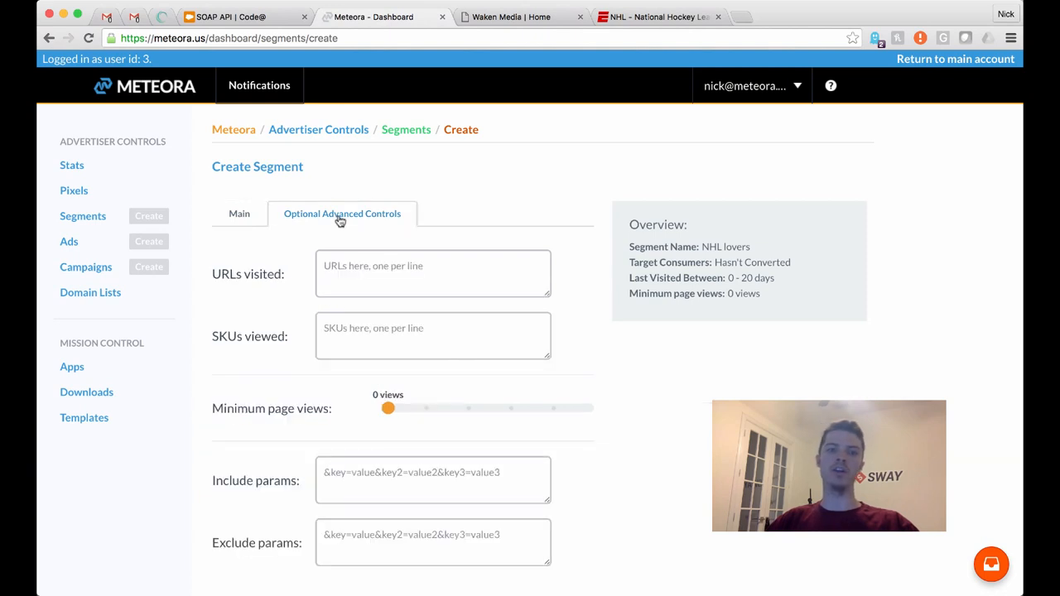
scroll(down, 3)
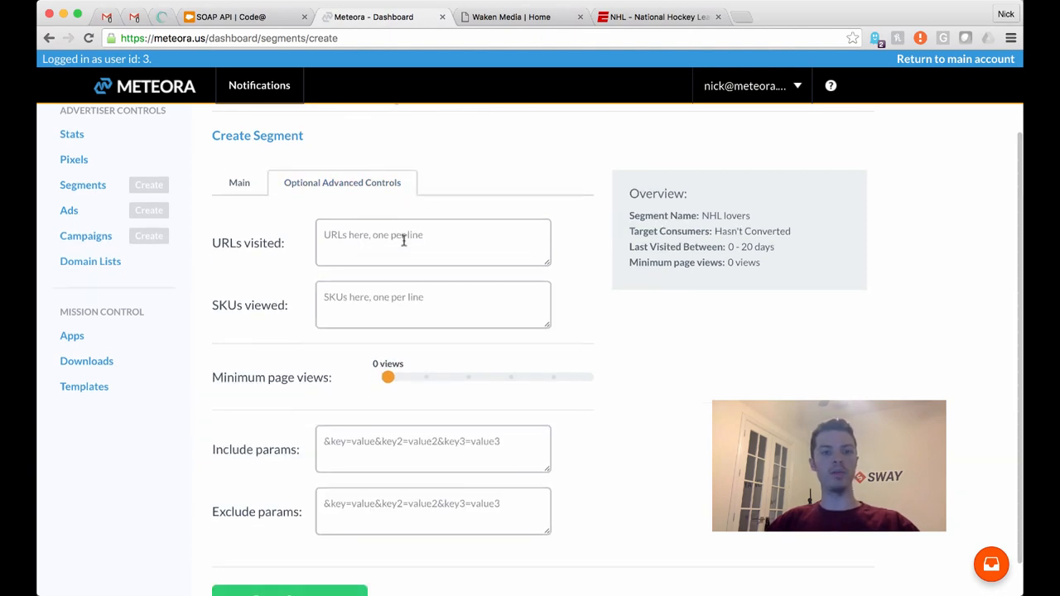
text(http://espn.go.com/nhl/)
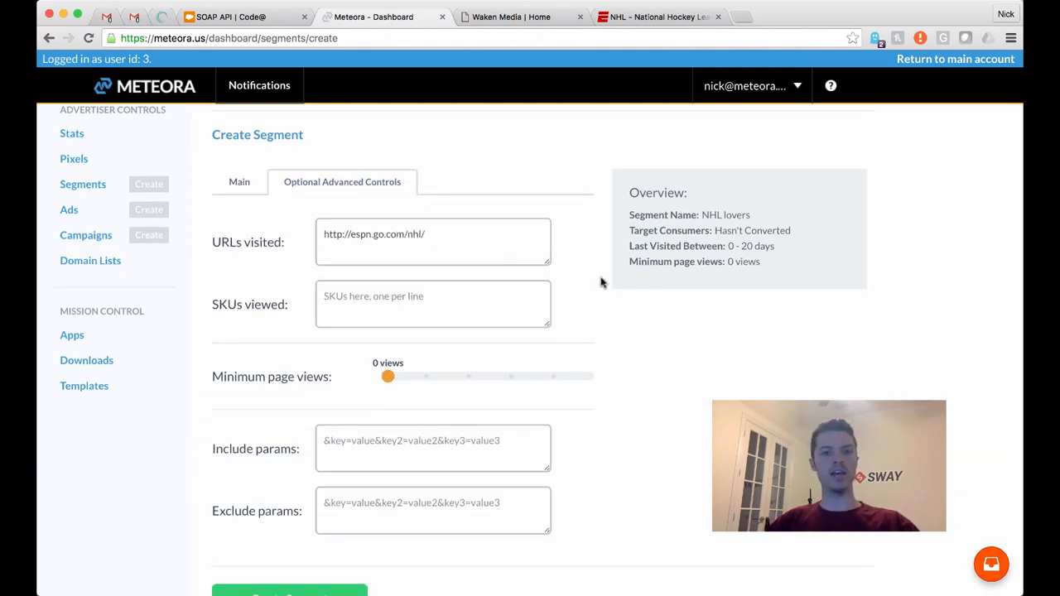
mouse_move(748, 367)
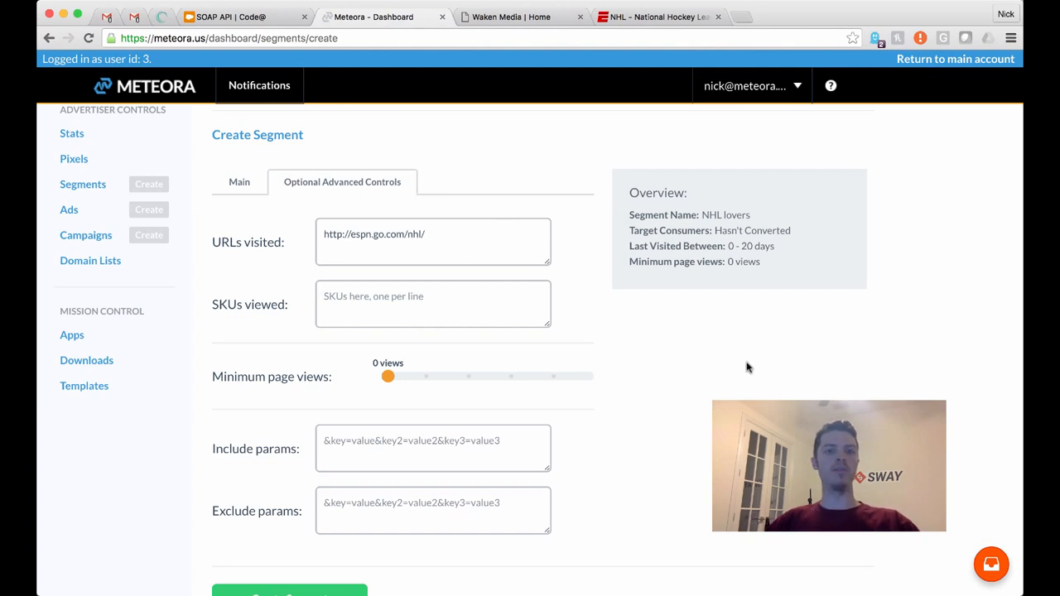
scroll(down, 3)
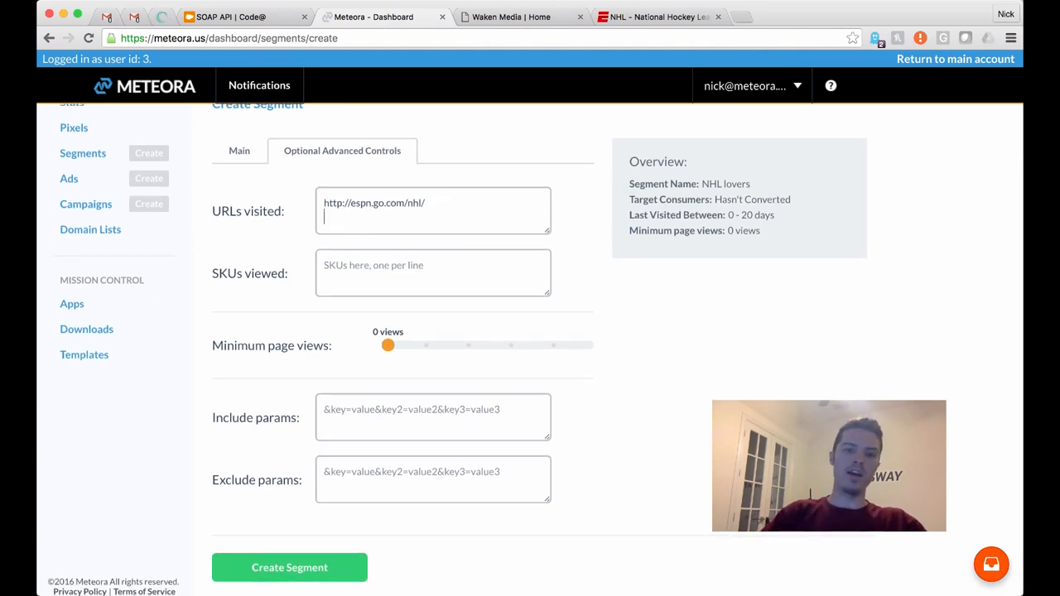
text(http://espn.go.com/nba/)
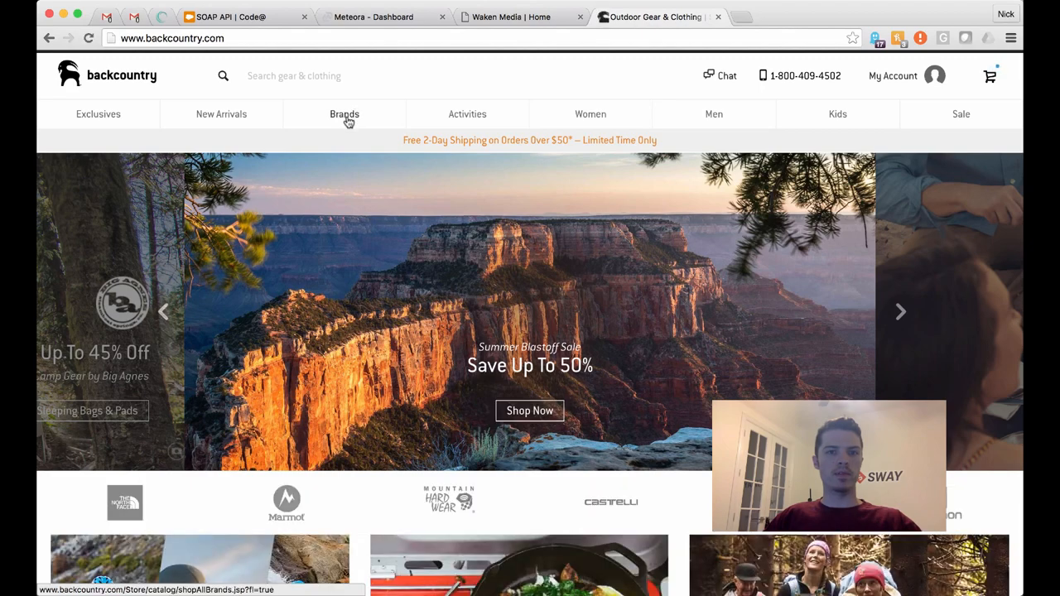
Copy the Backcountry Patagonia Torrentshell jacket page URL into Meteora's visited URLs
click(343, 114)
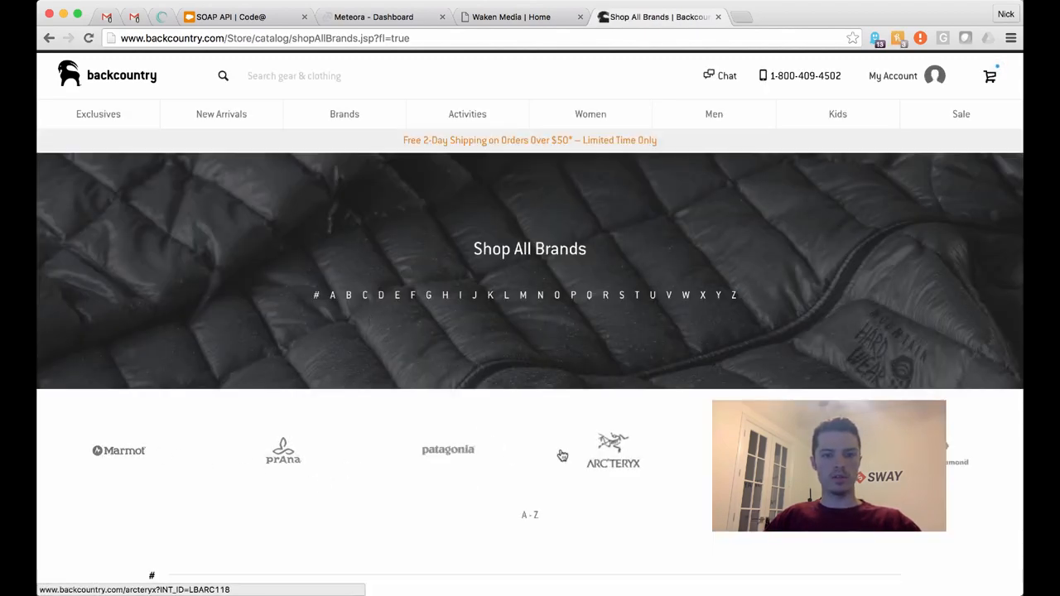
click(447, 449)
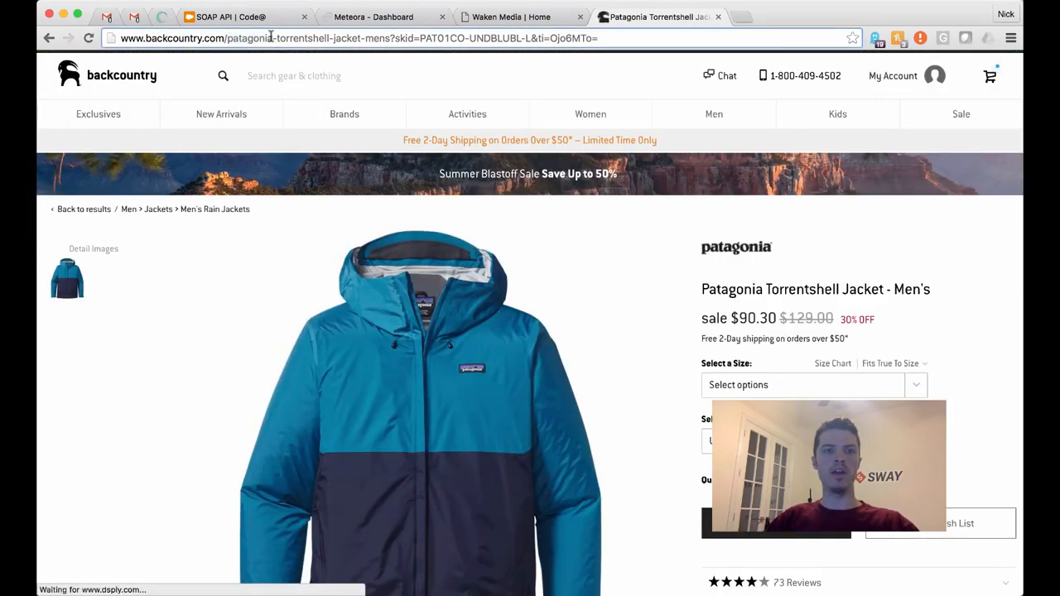
double_click(332, 38)
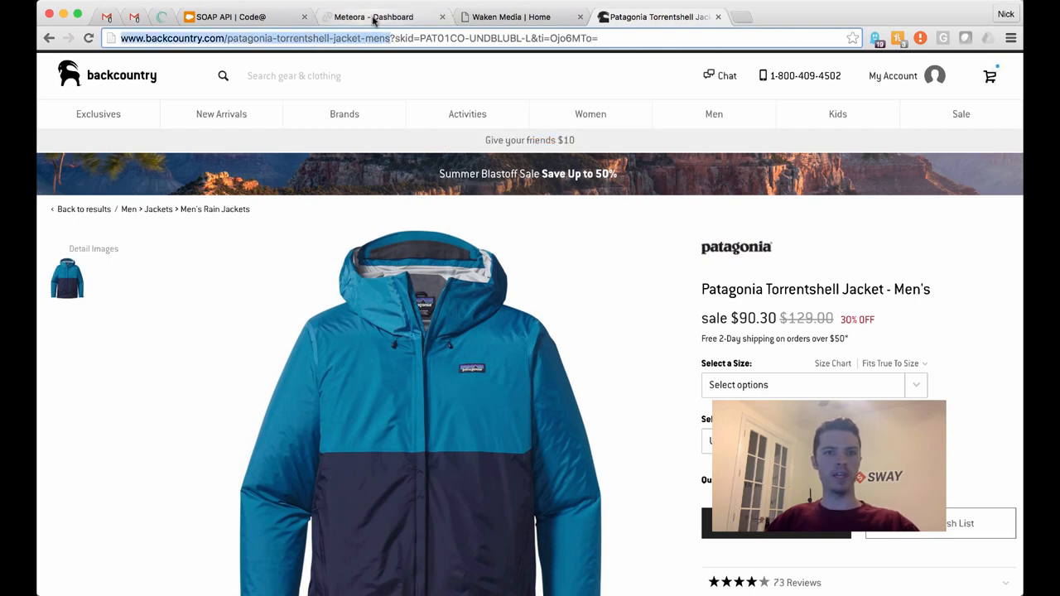
click(381, 17)
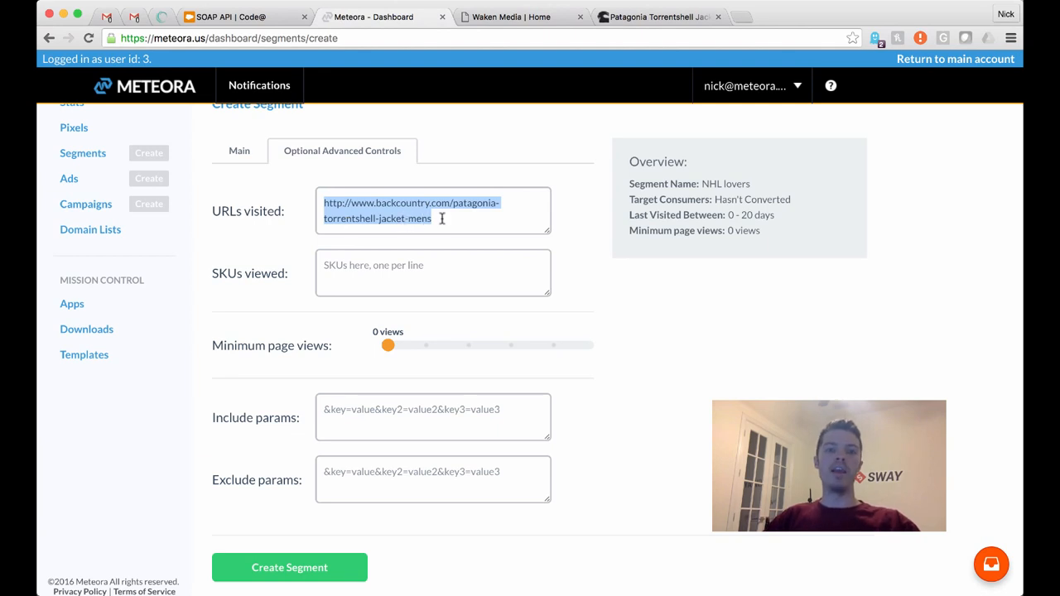
click(381, 218)
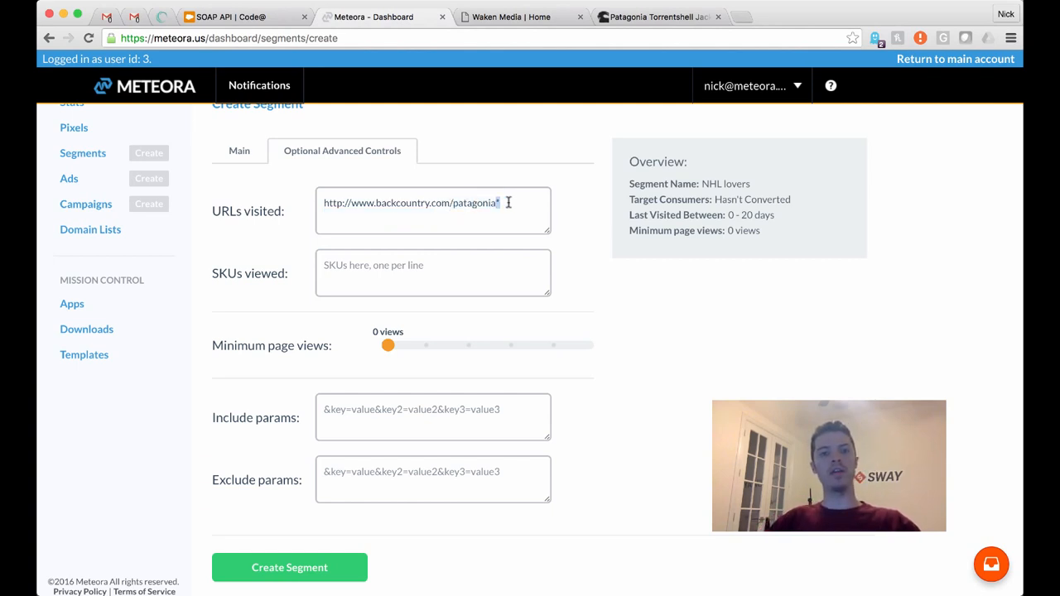
text(*)
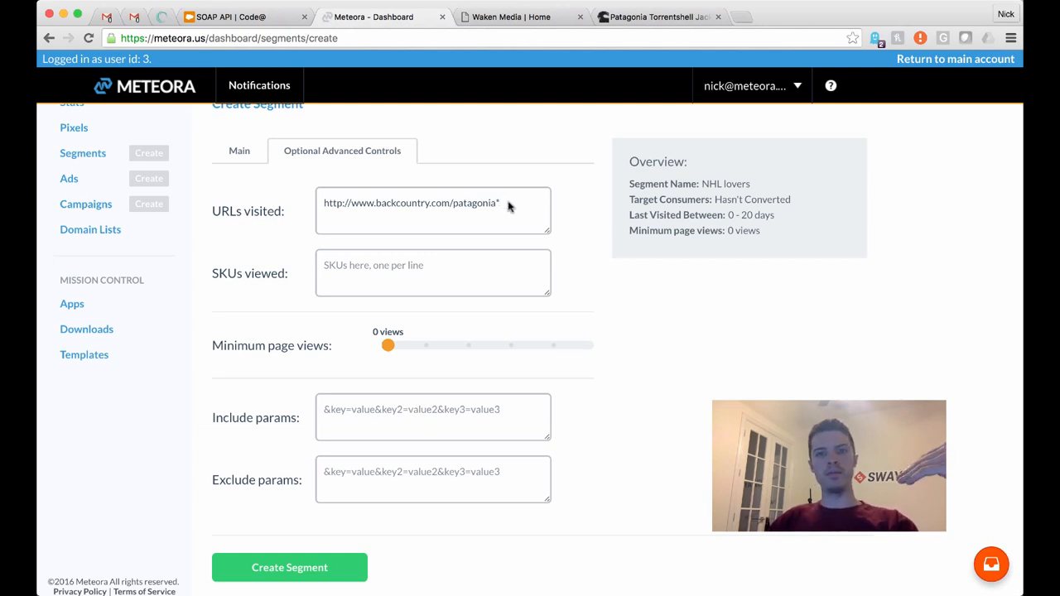
click(659, 17)
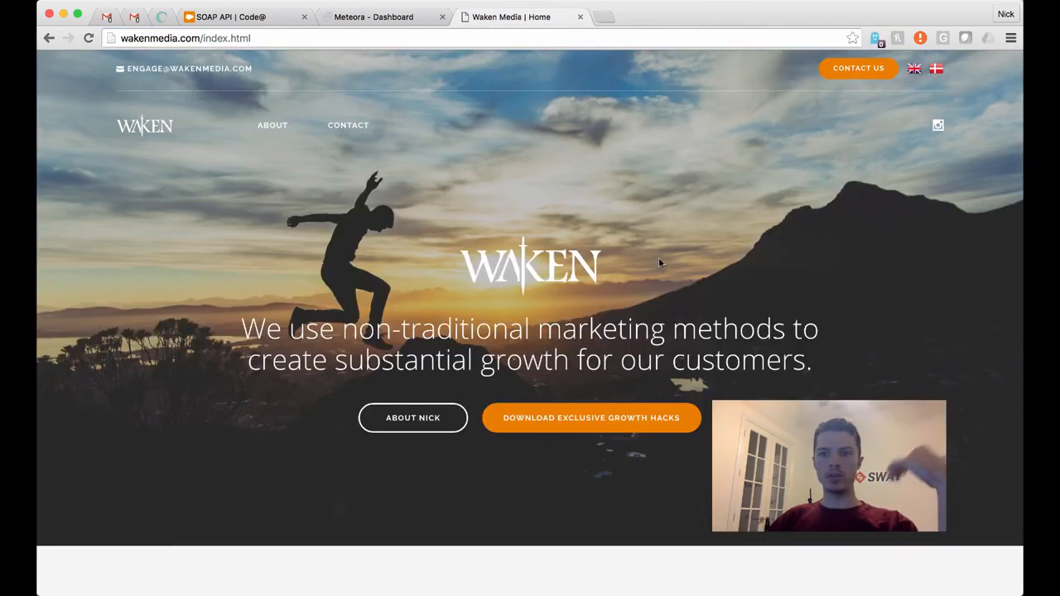
Switch back to the Meteora - Dashboard tab showing the Create Segment form
click(373, 17)
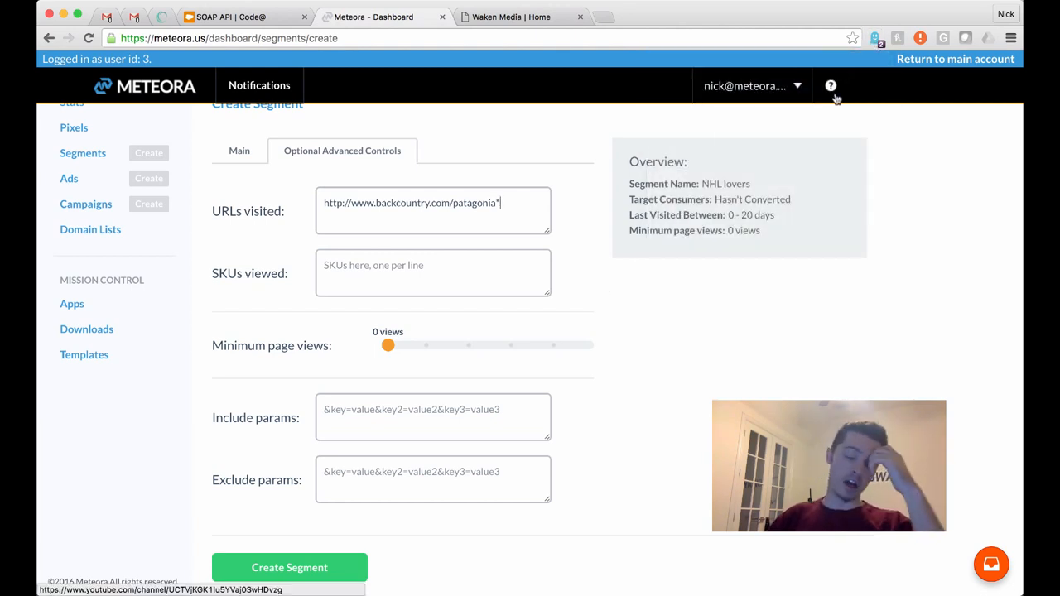
mouse_move(570, 275)
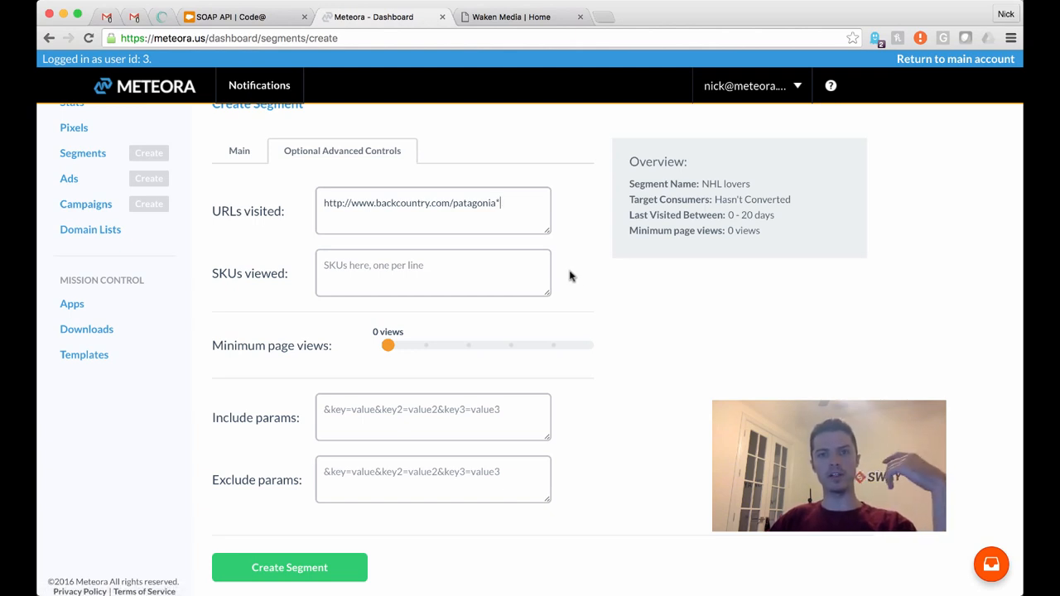
mouse_move(553, 252)
text(&)
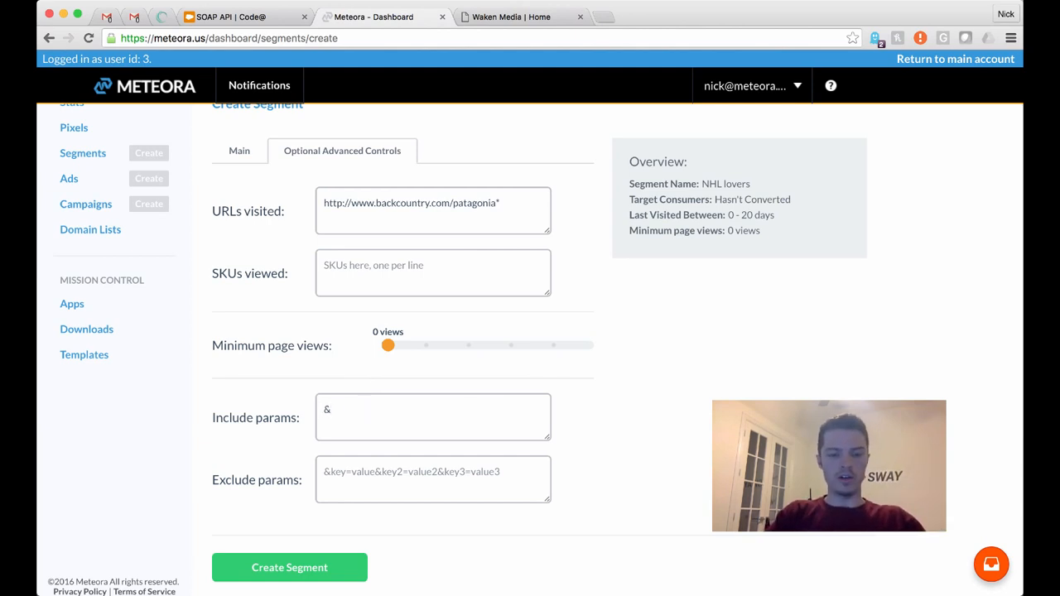
Enter include param jacketColor=red and exclude param &leather=yes, then create the segment
text(carColor)
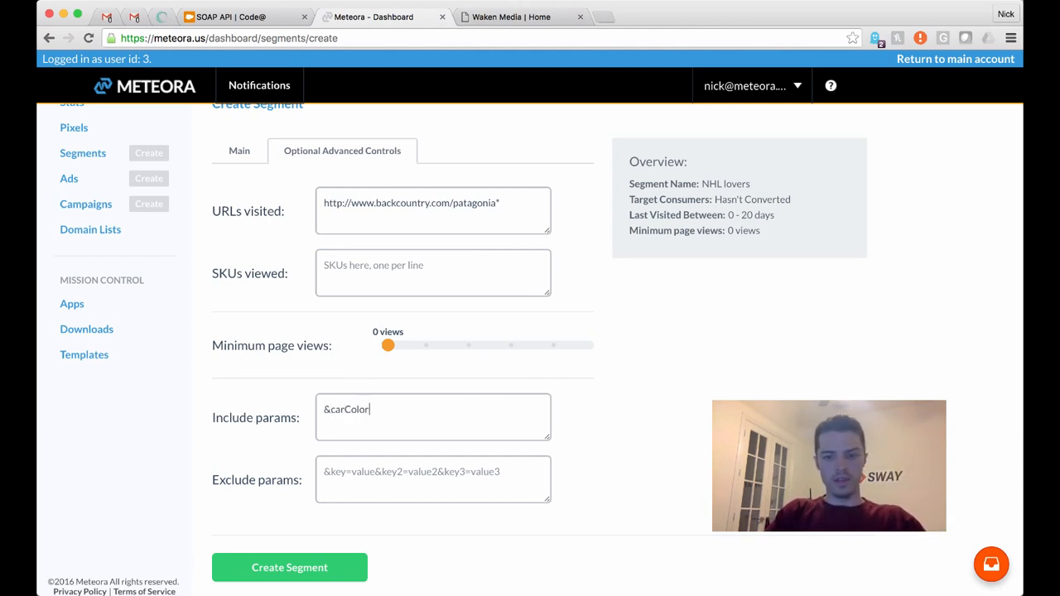
text(=red)
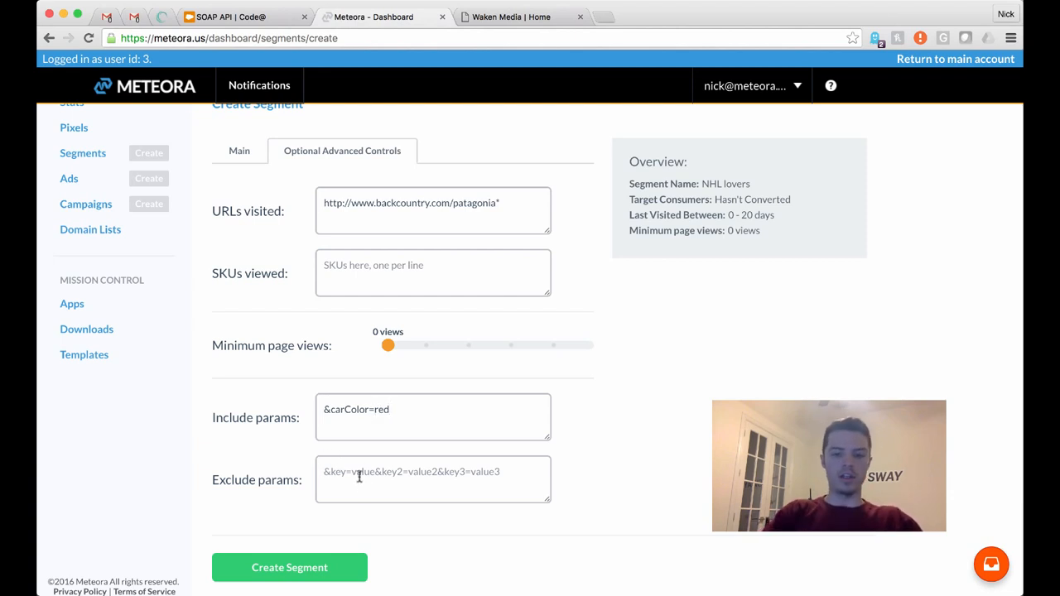
text(&leather=)
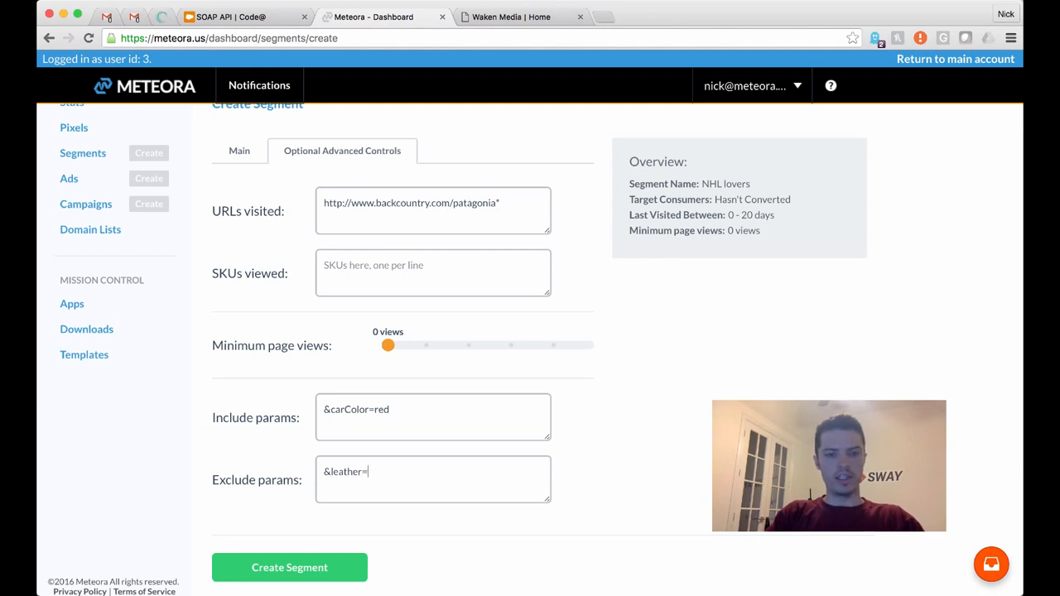
text(yes)
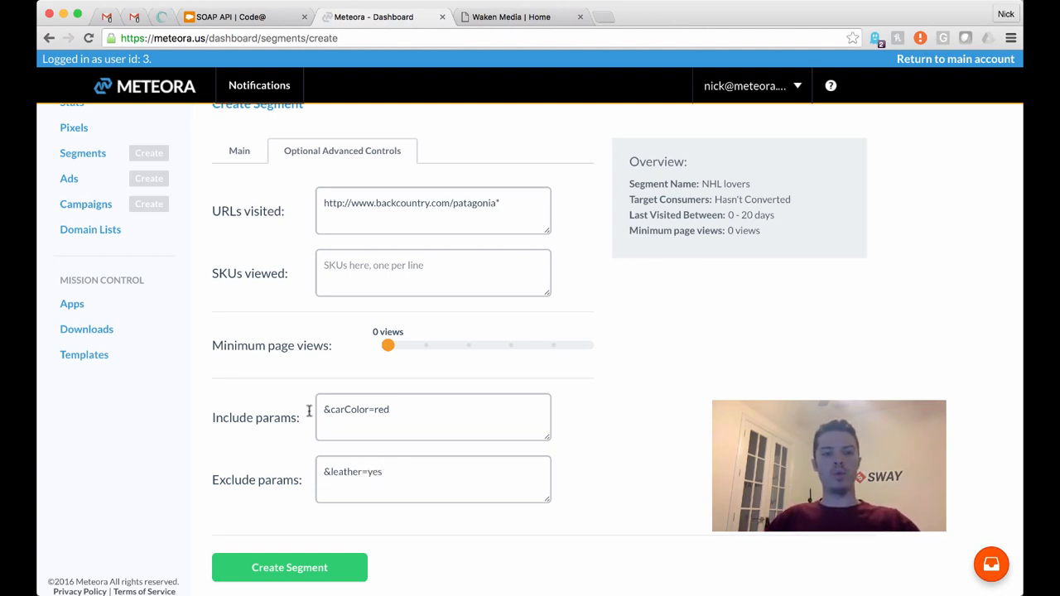
mouse_move(520, 205)
text(jacket)
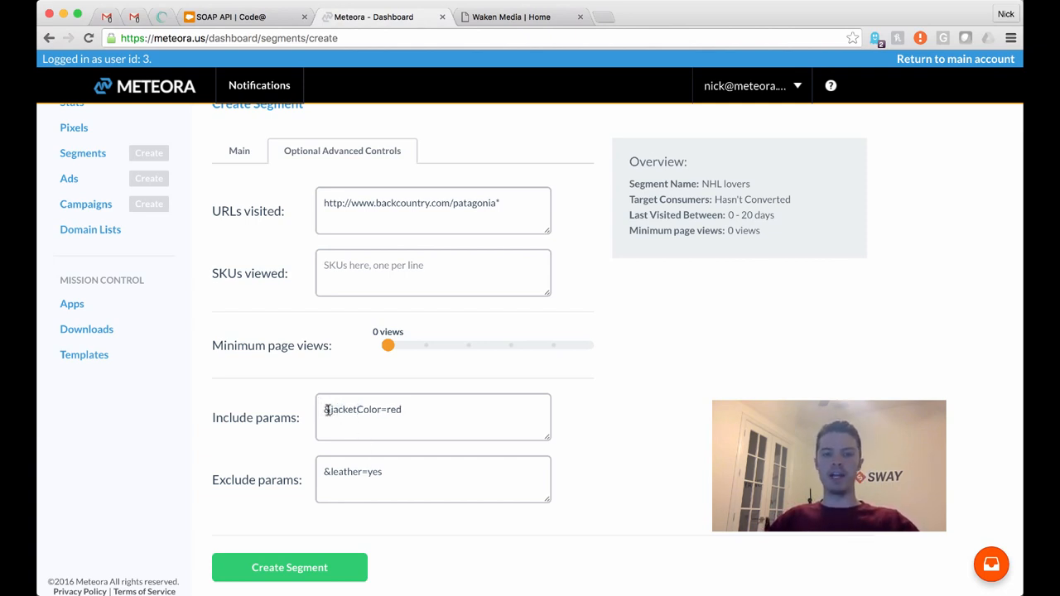
double_click(363, 409)
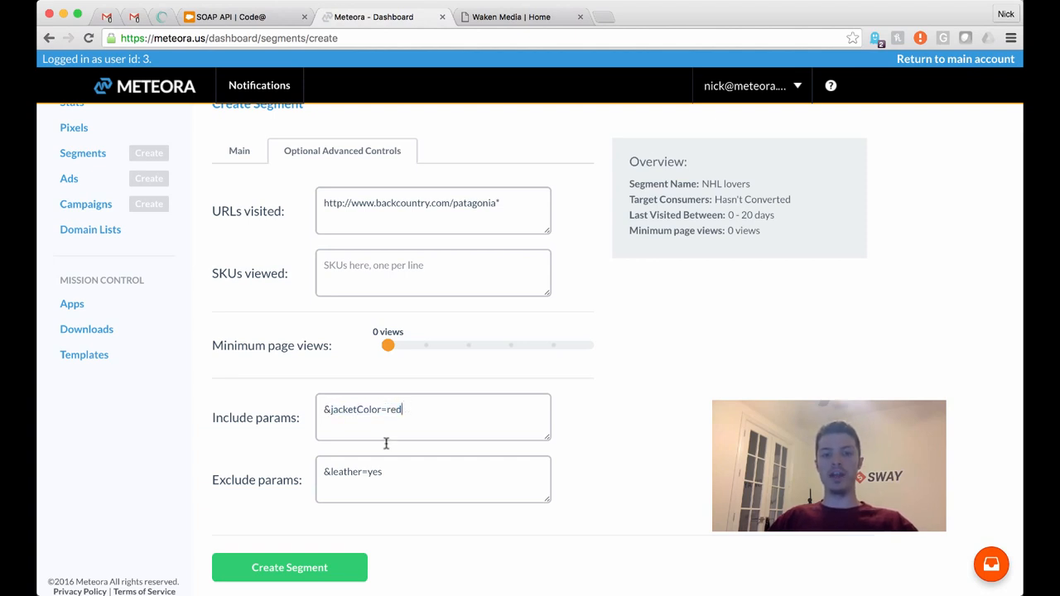
mouse_move(379, 473)
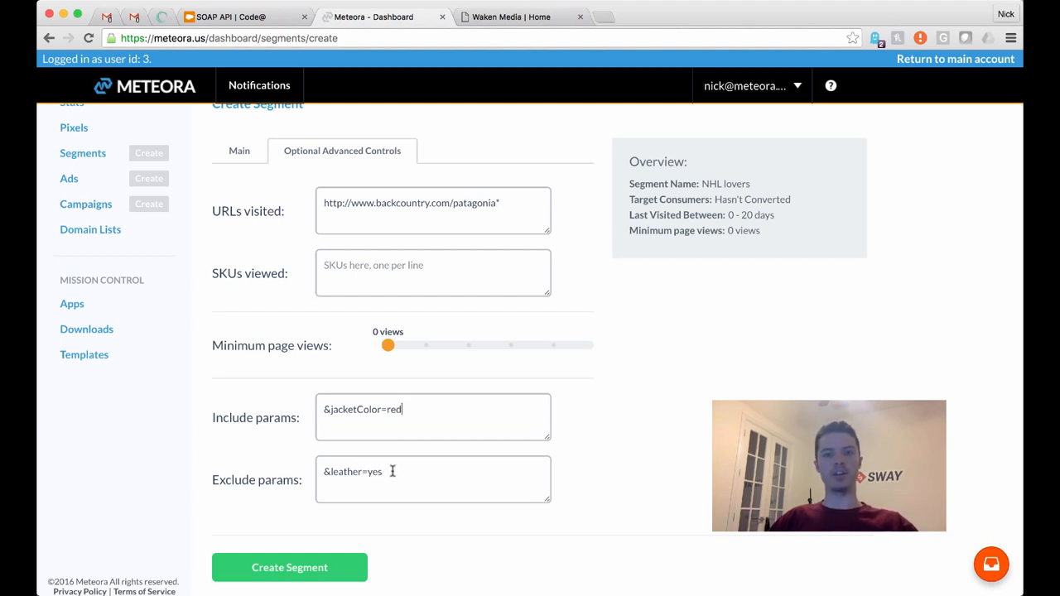
click(149, 266)
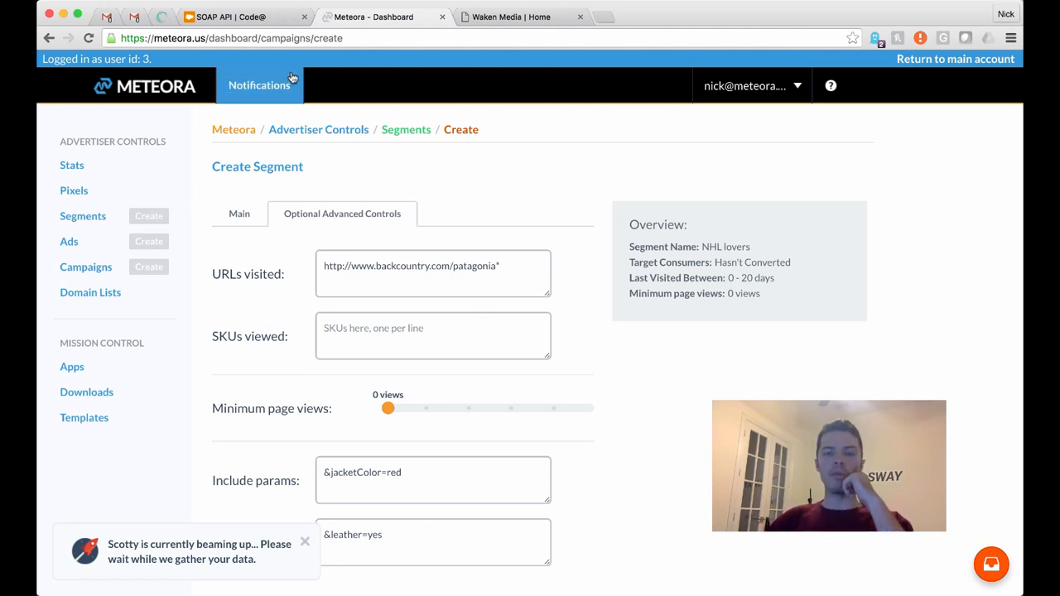
mouse_move(486, 177)
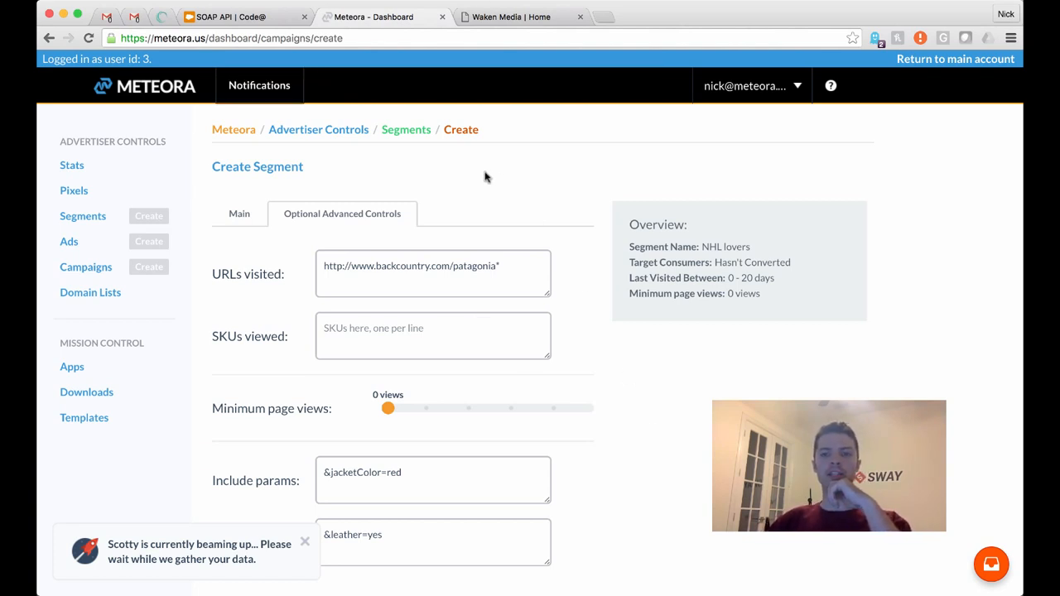